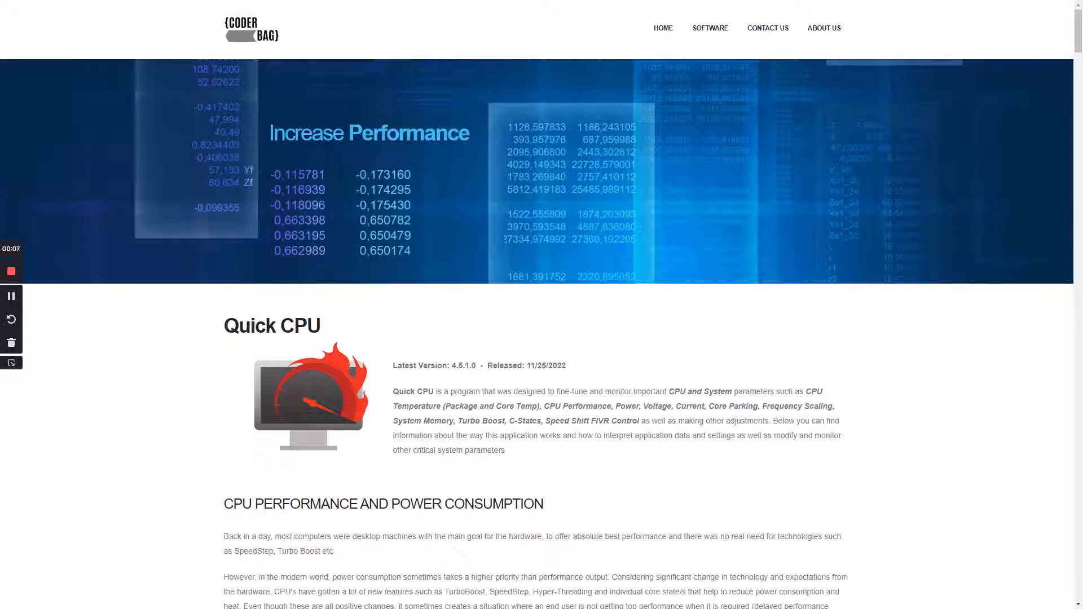
mouse_move(481, 394)
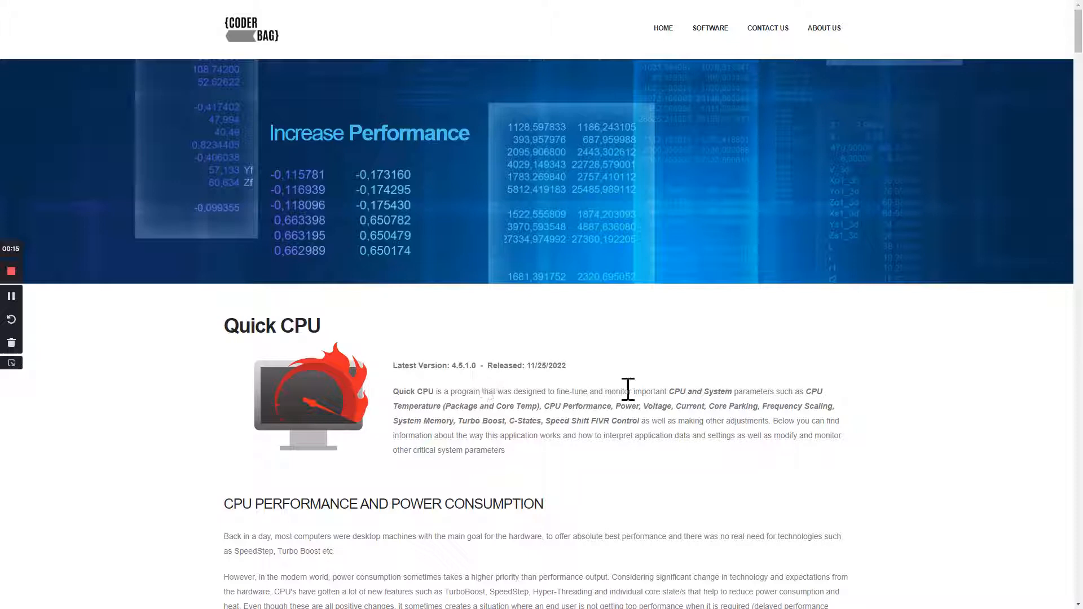
mouse_move(557, 391)
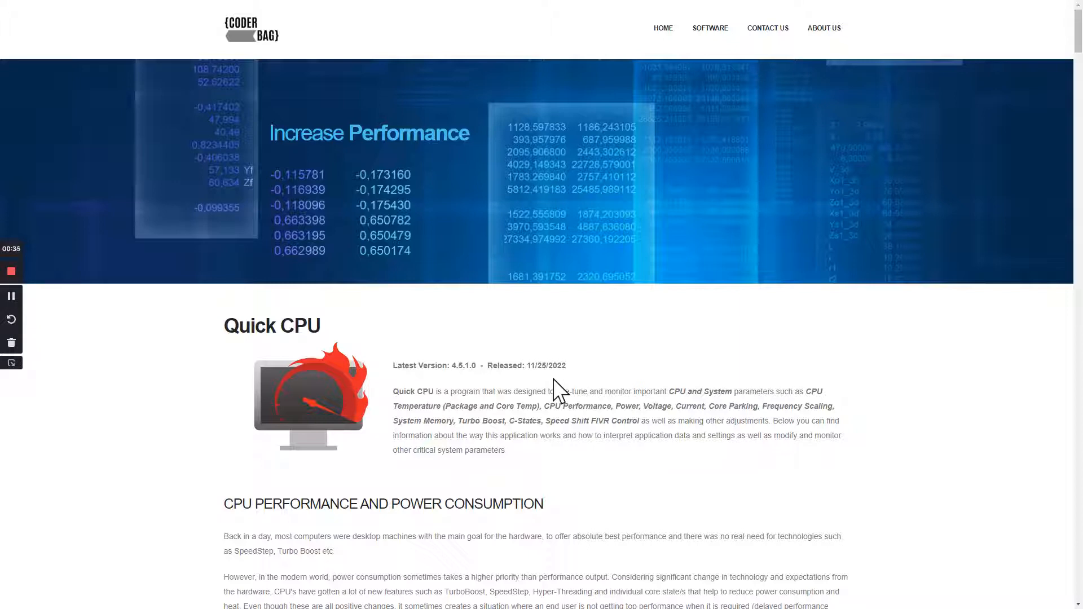
mouse_move(937, 406)
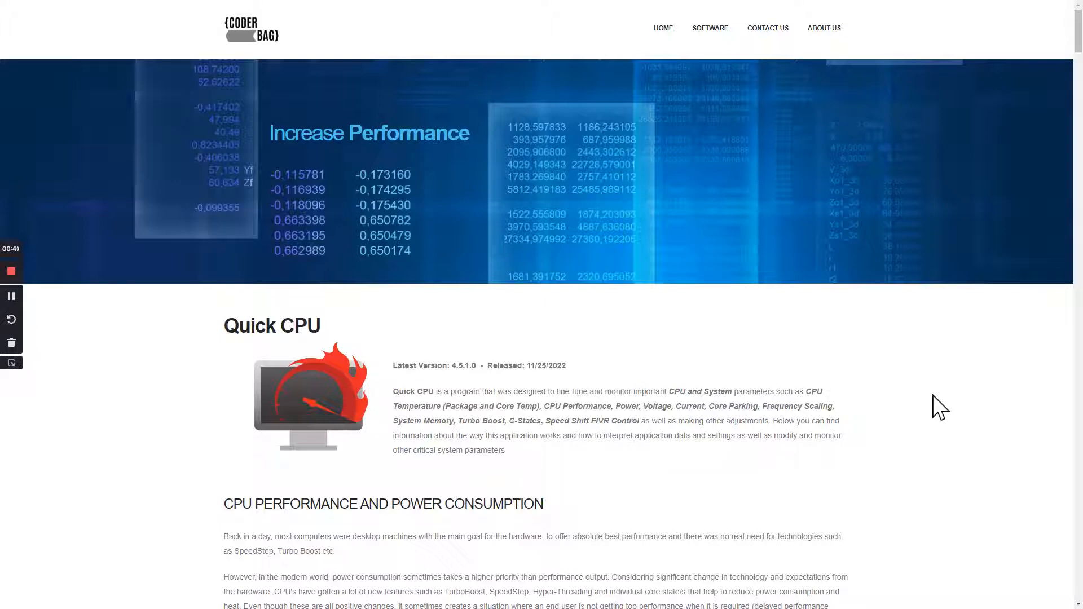
mouse_move(461, 302)
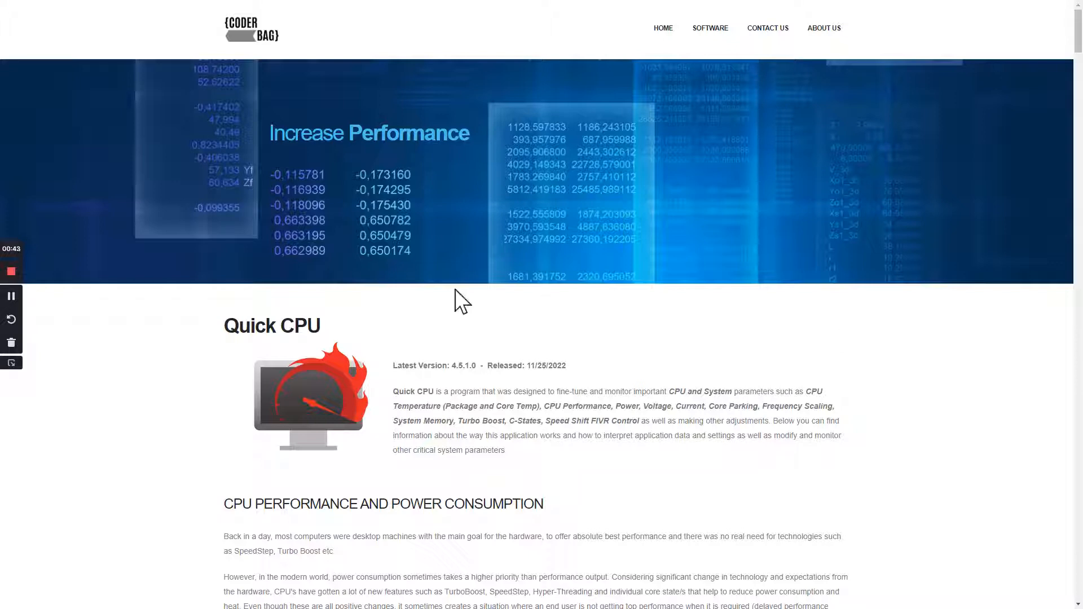
Scroll down the Quick CPU product page to the Frequency Scaling screenshot carousel.
scroll(down, 3)
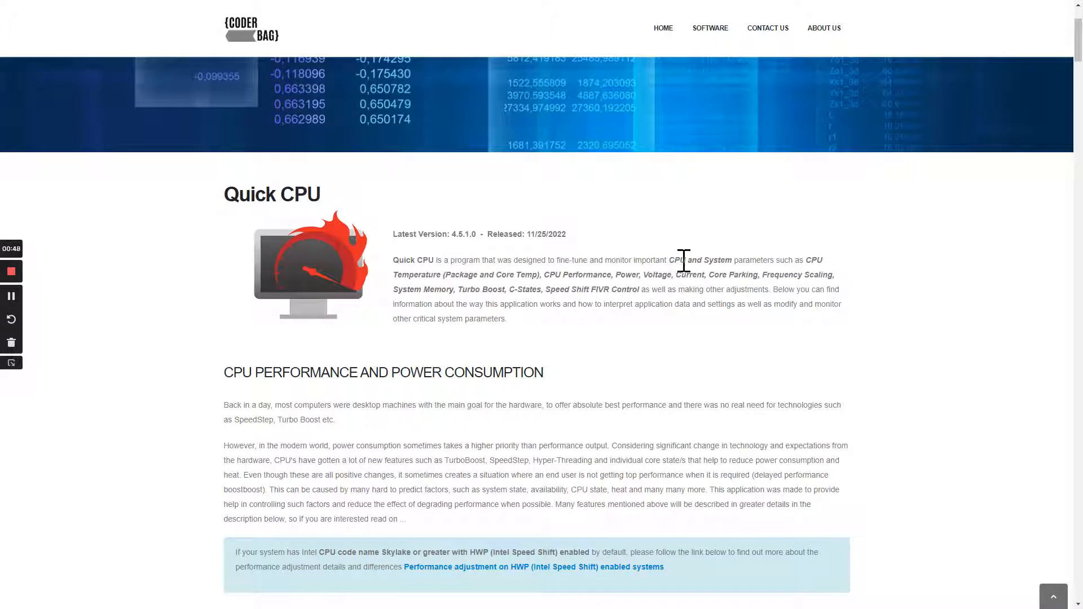
mouse_move(624, 336)
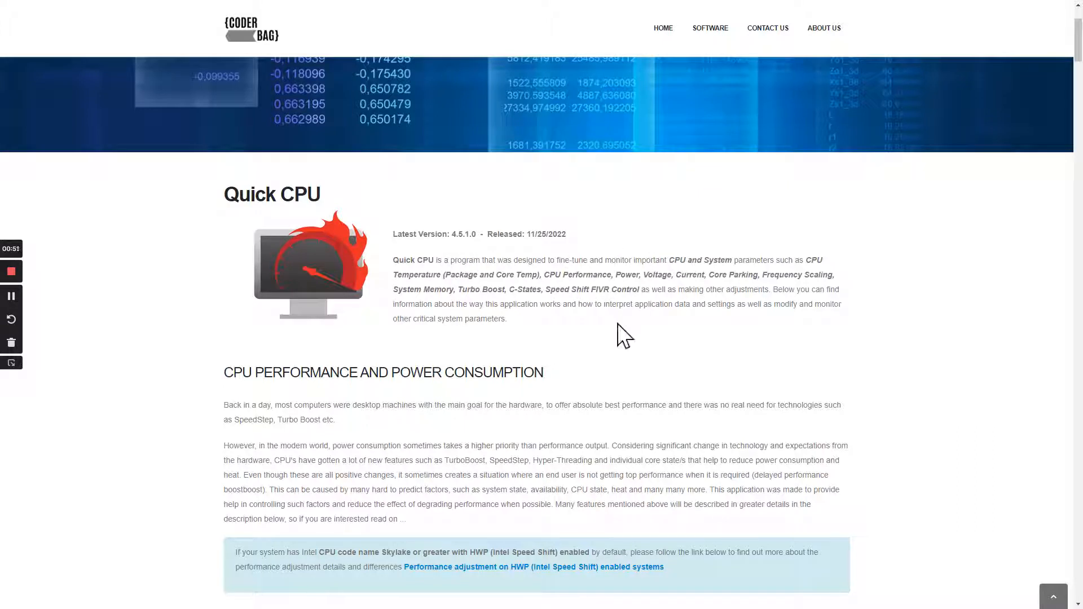
mouse_move(608, 289)
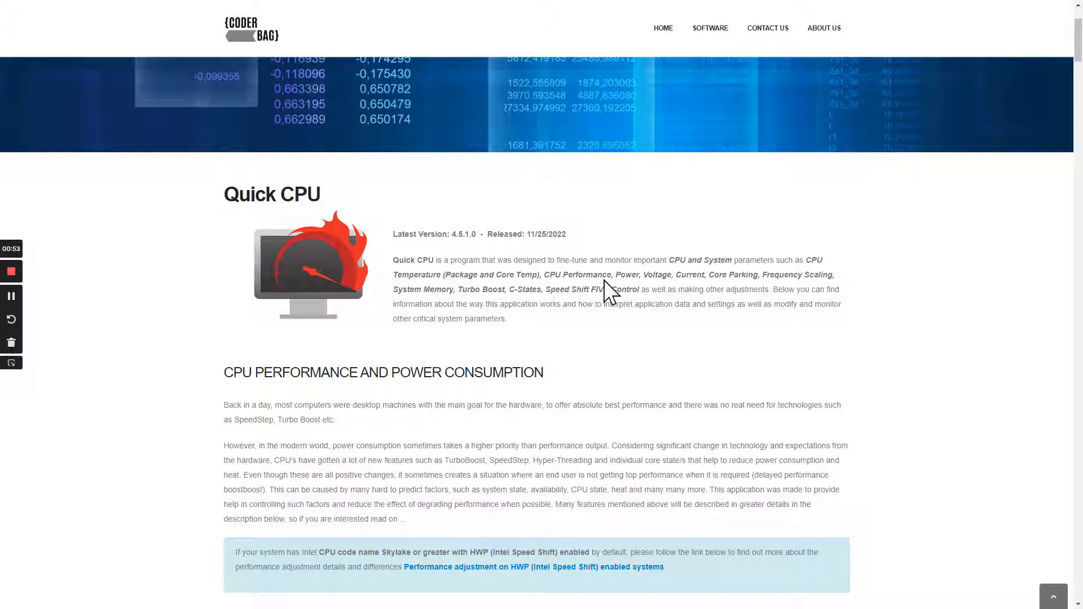
mouse_move(741, 294)
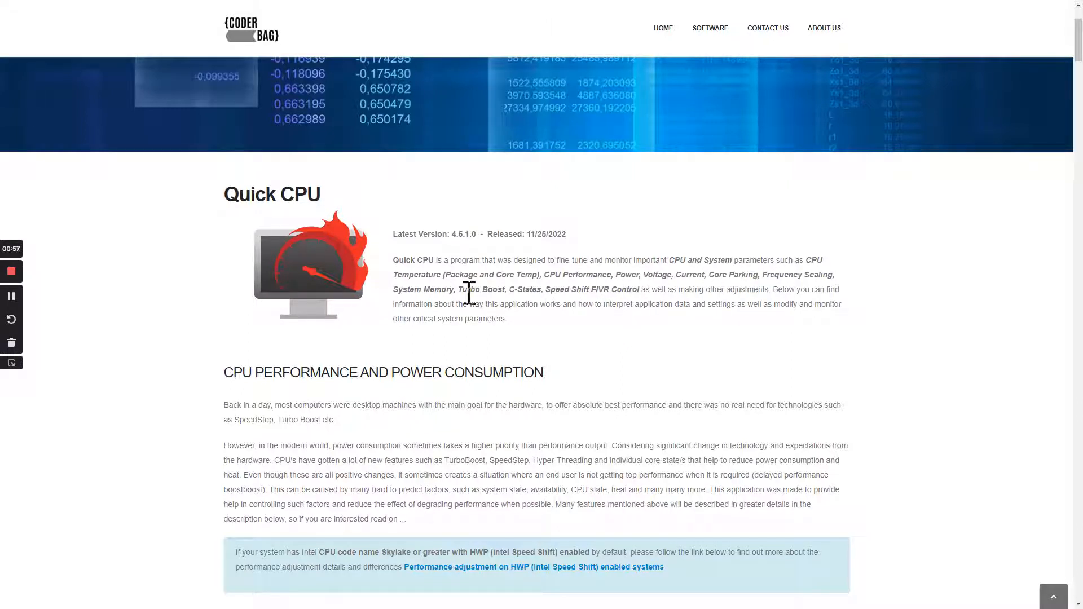
mouse_move(609, 291)
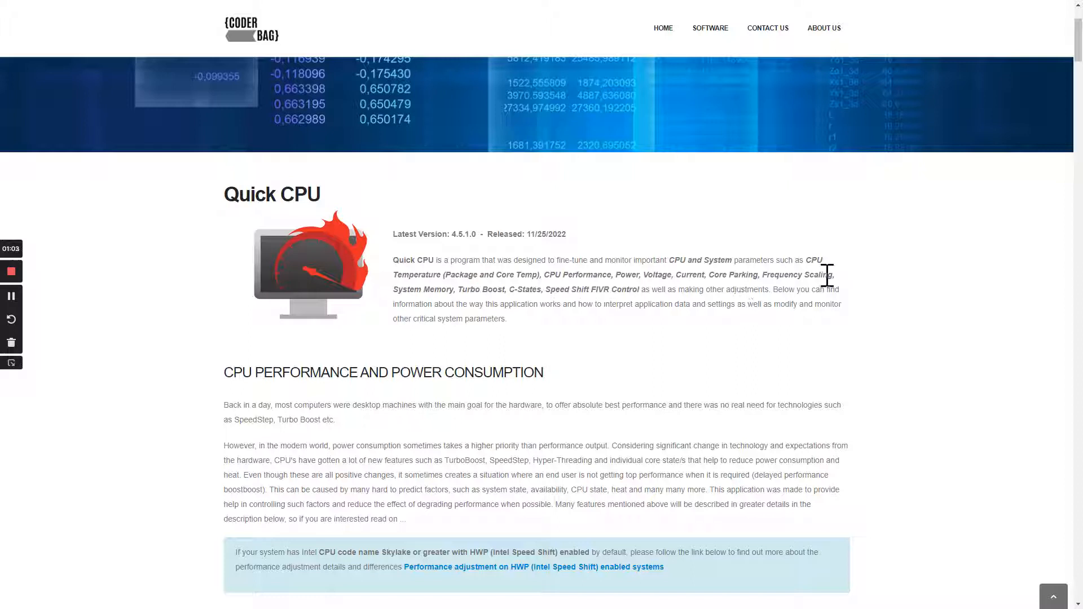
mouse_move(505, 290)
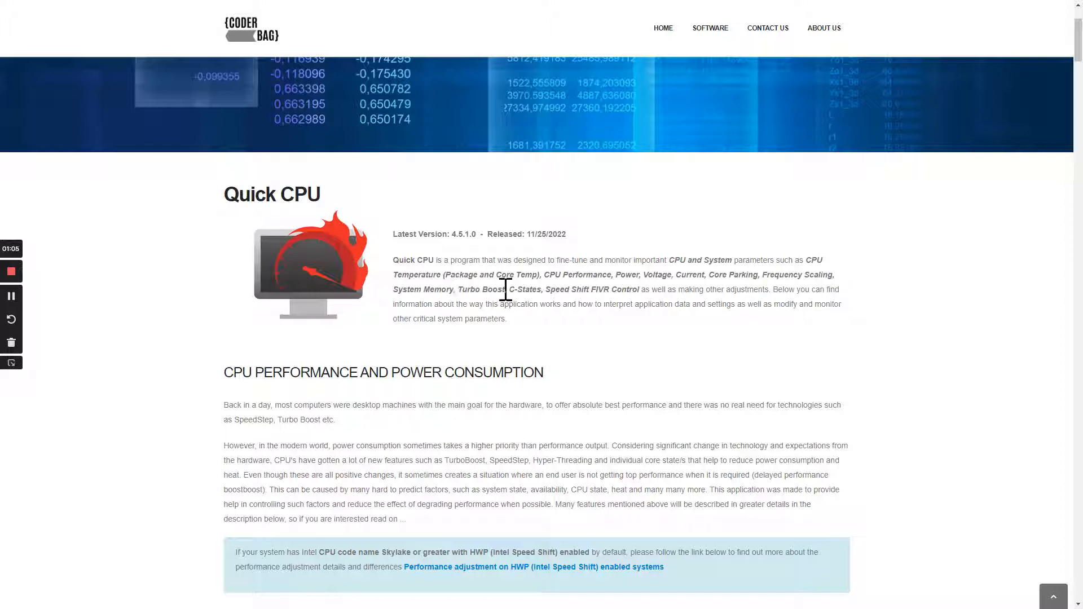
mouse_move(619, 288)
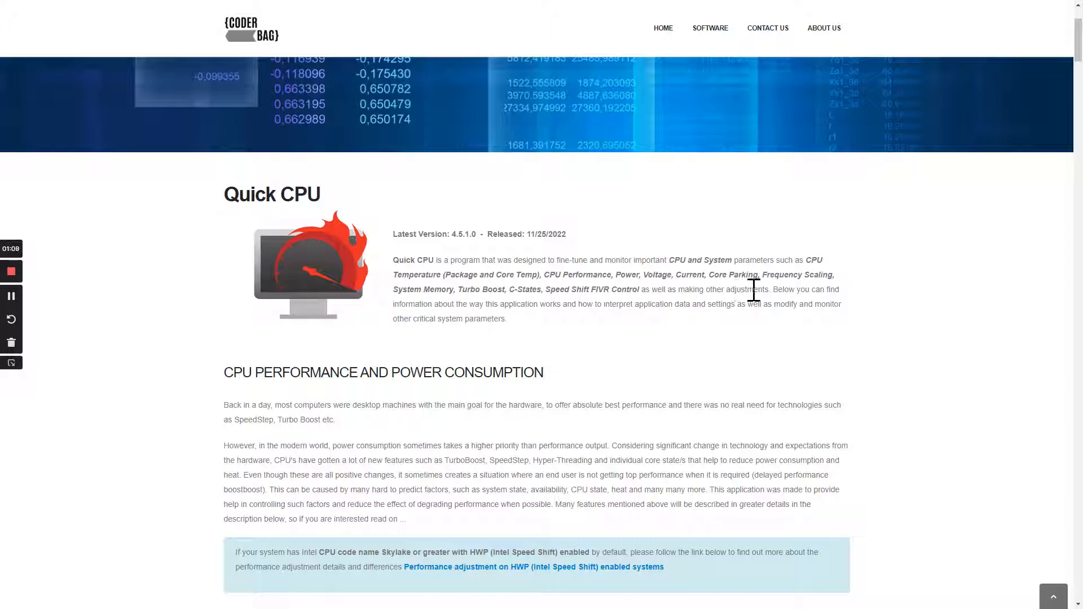
mouse_move(514, 317)
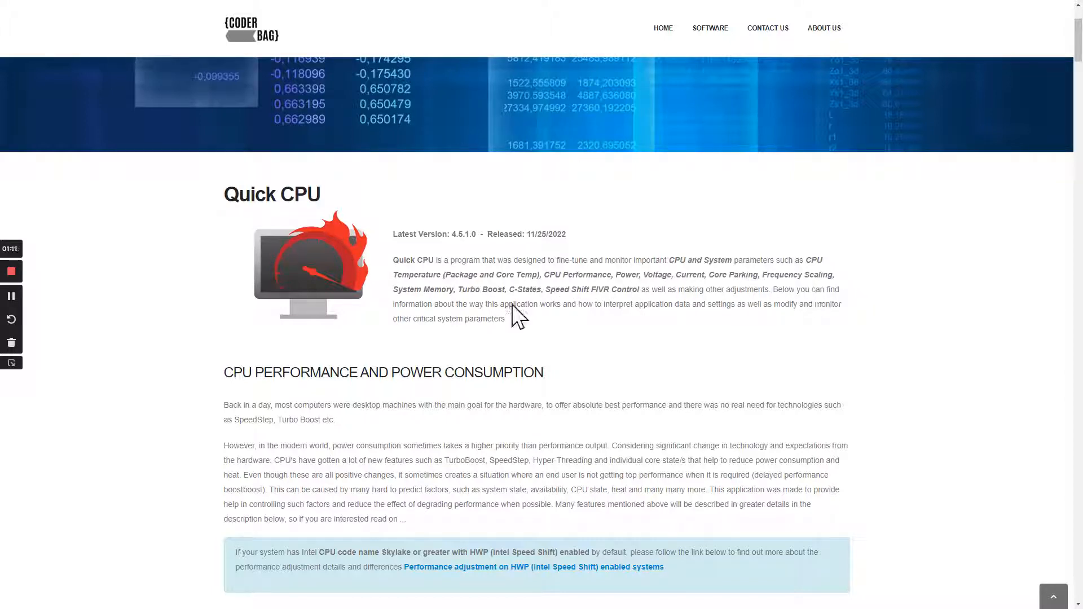
scroll(down, 3)
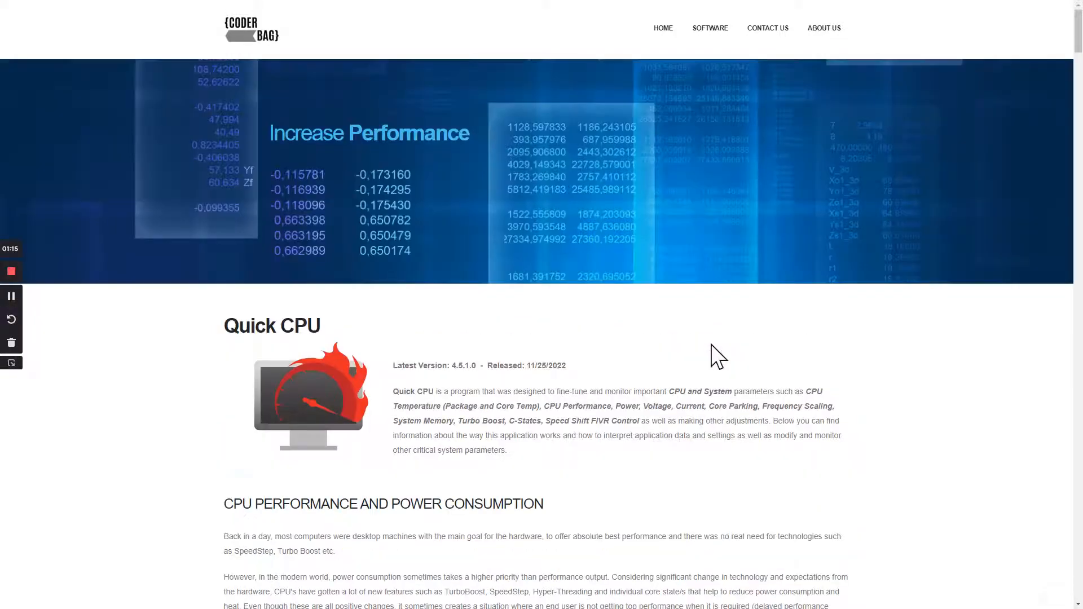
scroll(down, 3)
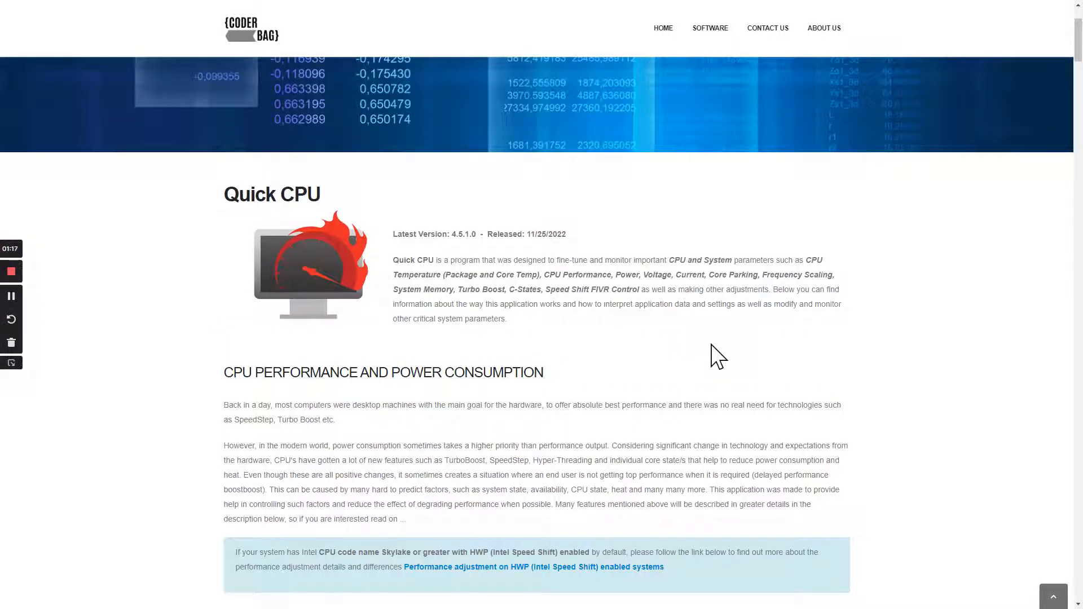
scroll(down, 3)
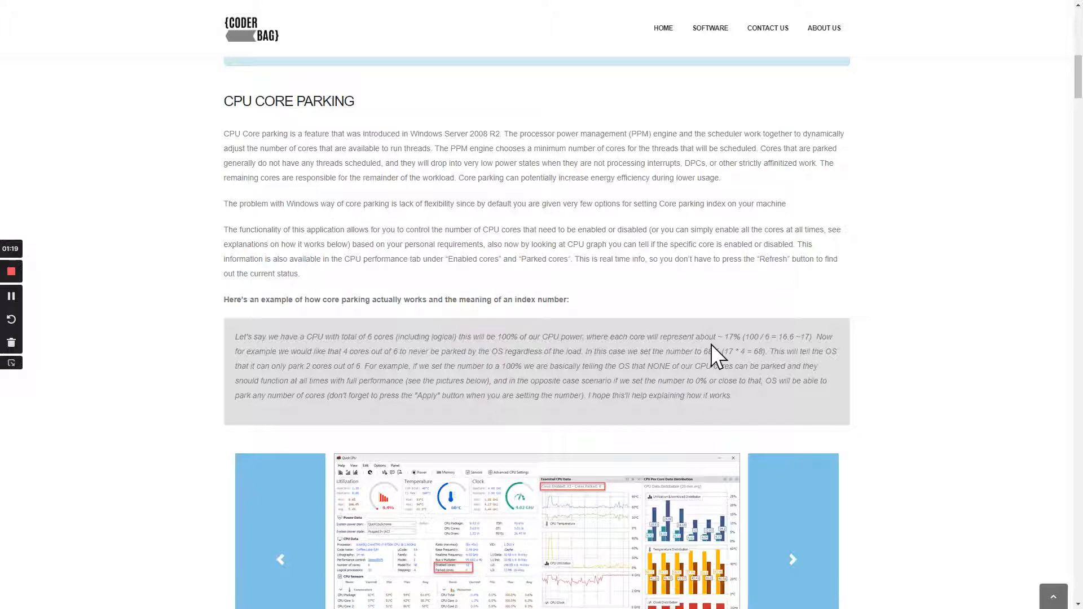
scroll(down, 3)
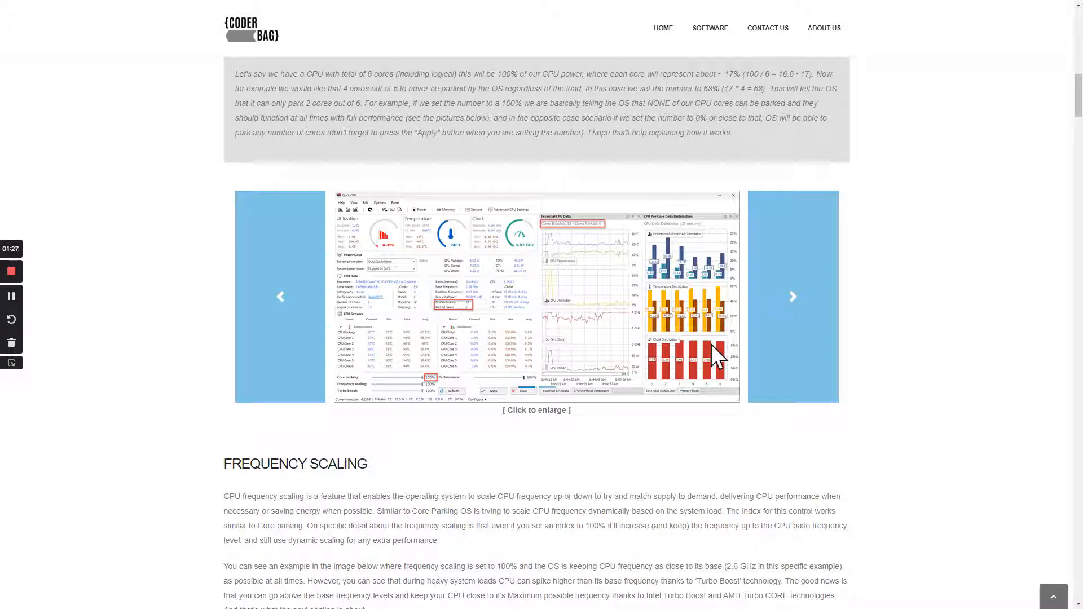
scroll(down, 3)
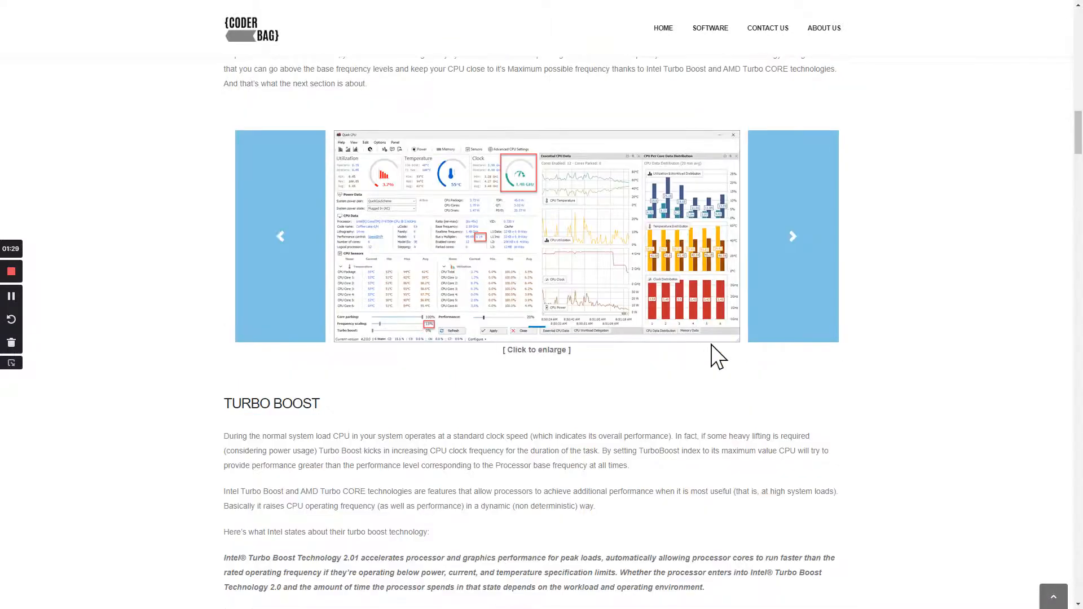
scroll(down, 3)
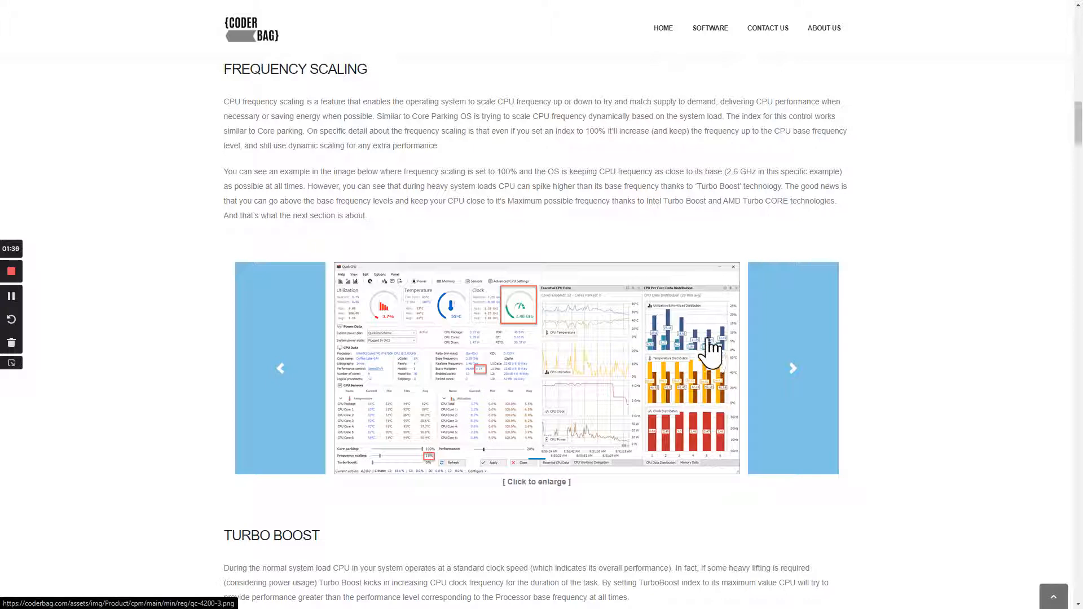
scroll(down, 3)
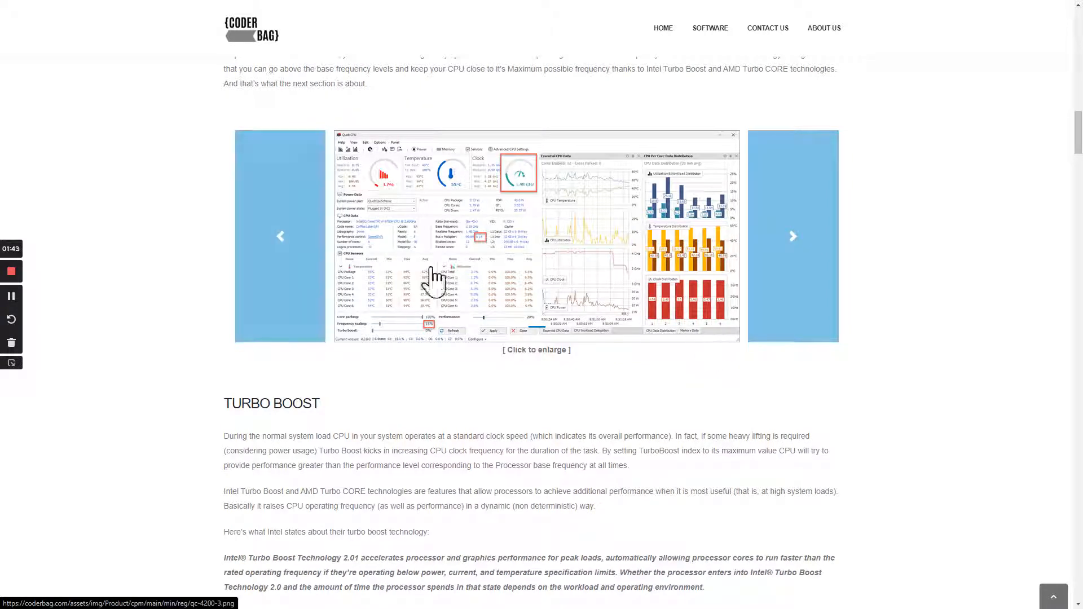
mouse_move(559, 351)
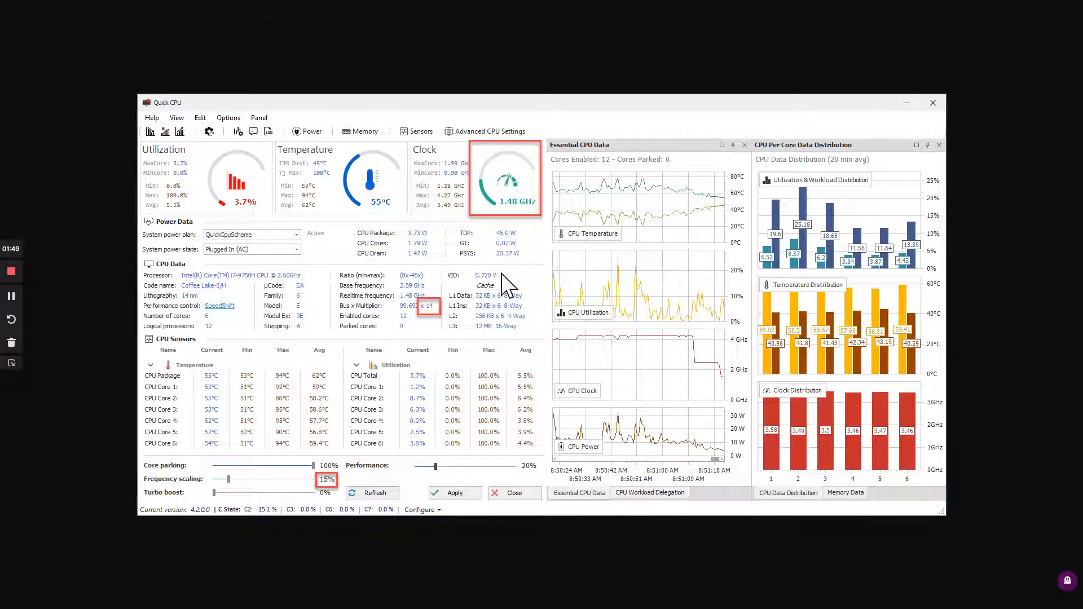
mouse_move(452, 211)
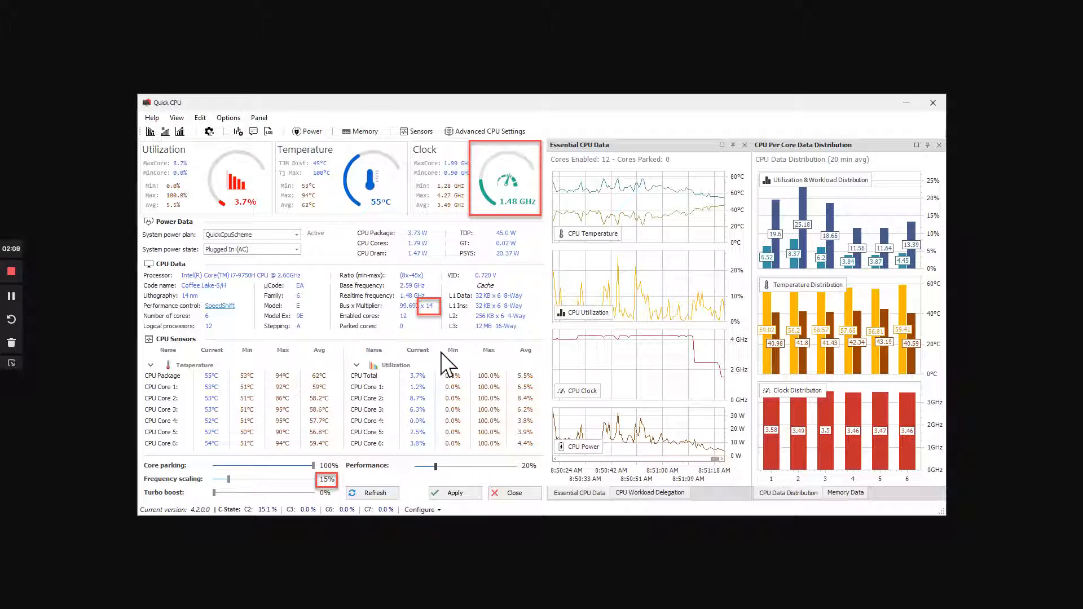
mouse_move(301, 259)
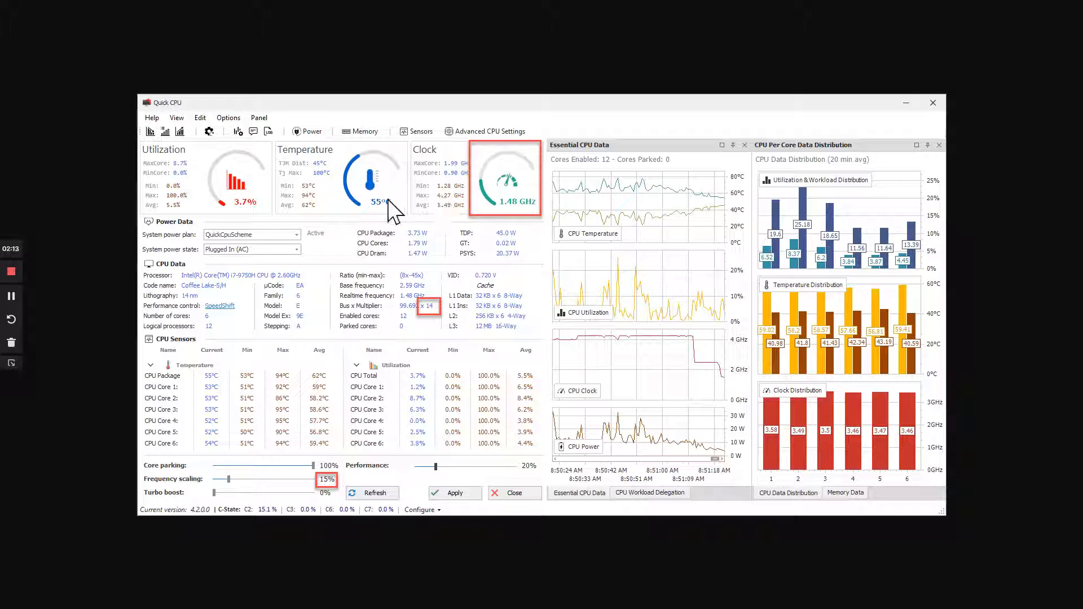
mouse_move(382, 218)
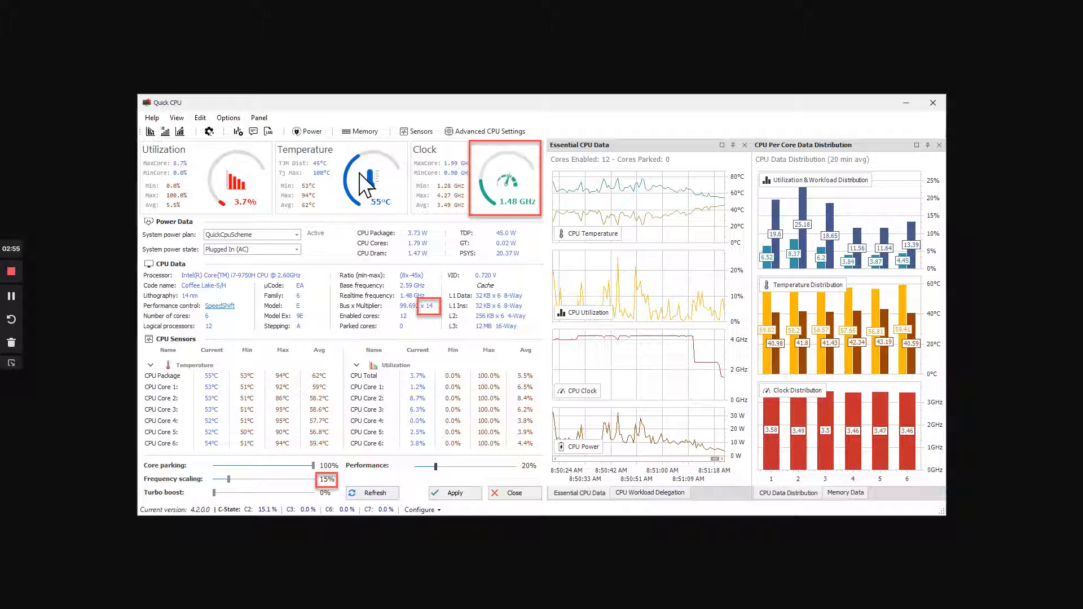
mouse_move(476, 156)
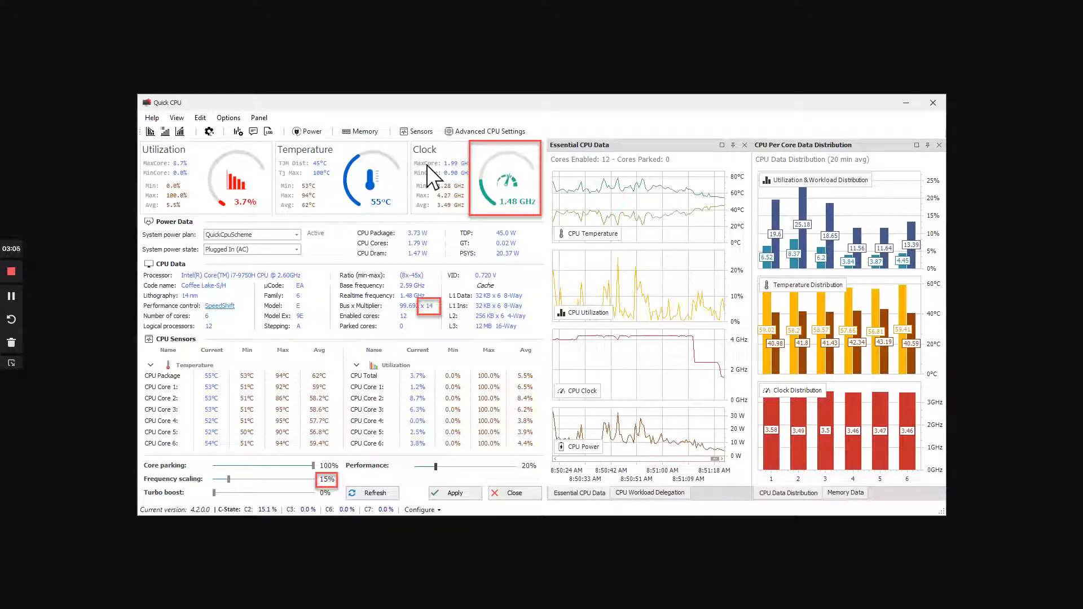
mouse_move(399, 194)
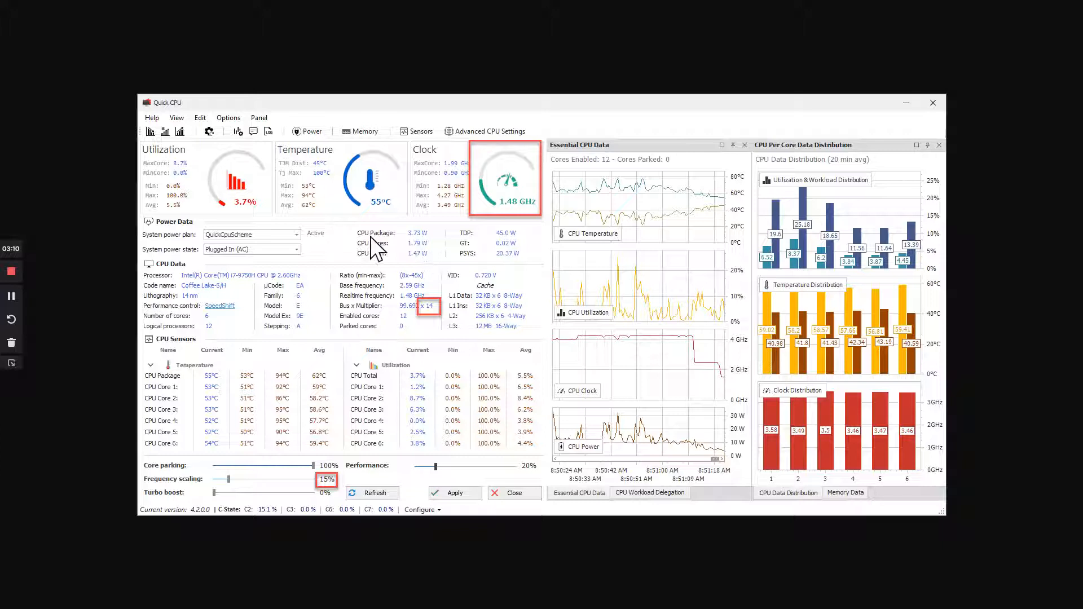
mouse_move(270, 230)
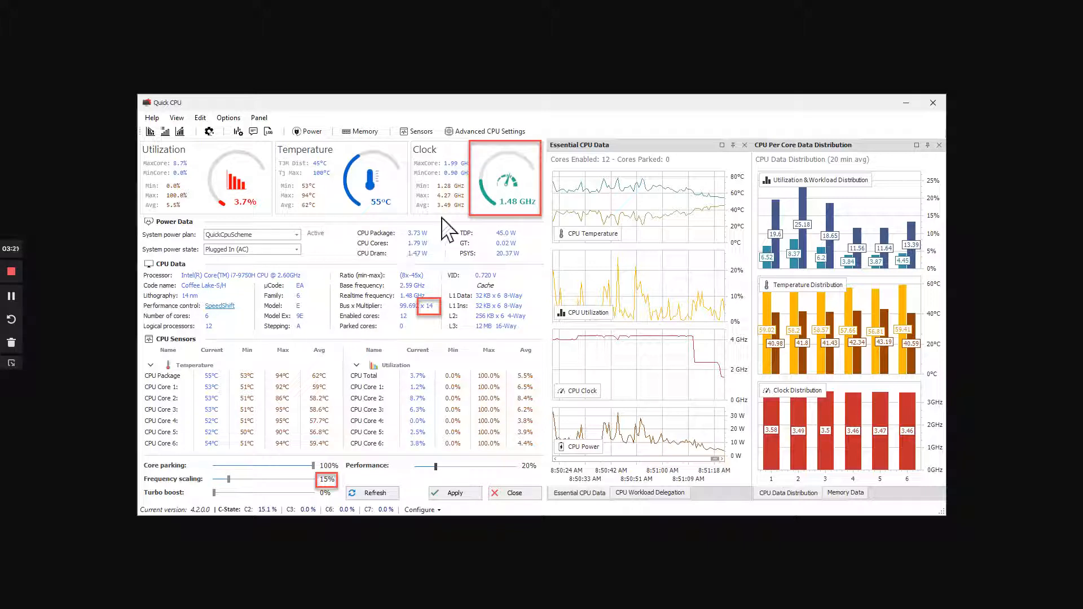
mouse_move(500, 552)
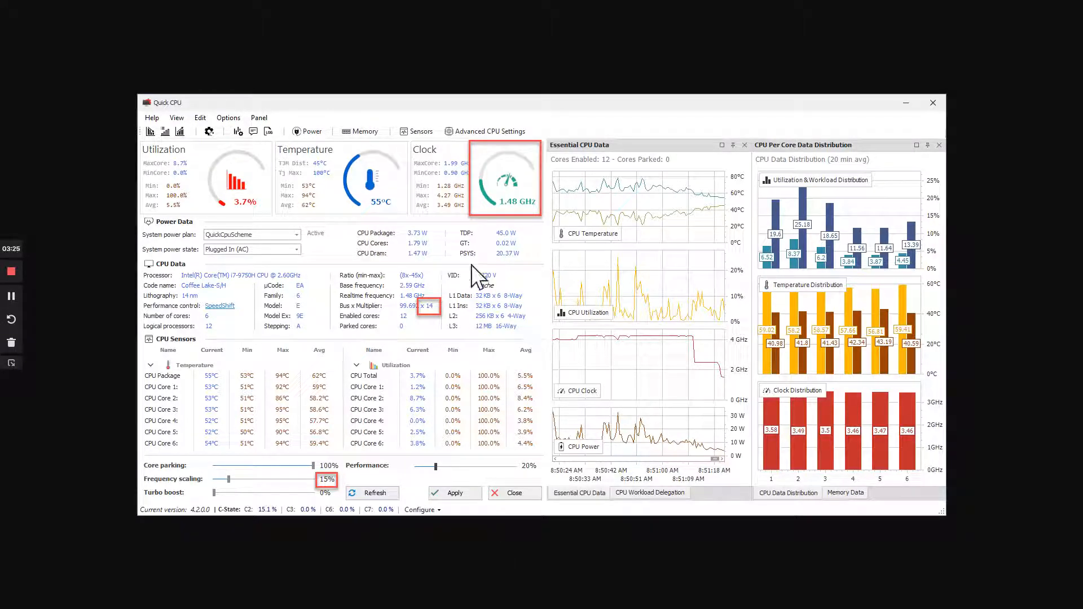
mouse_move(459, 218)
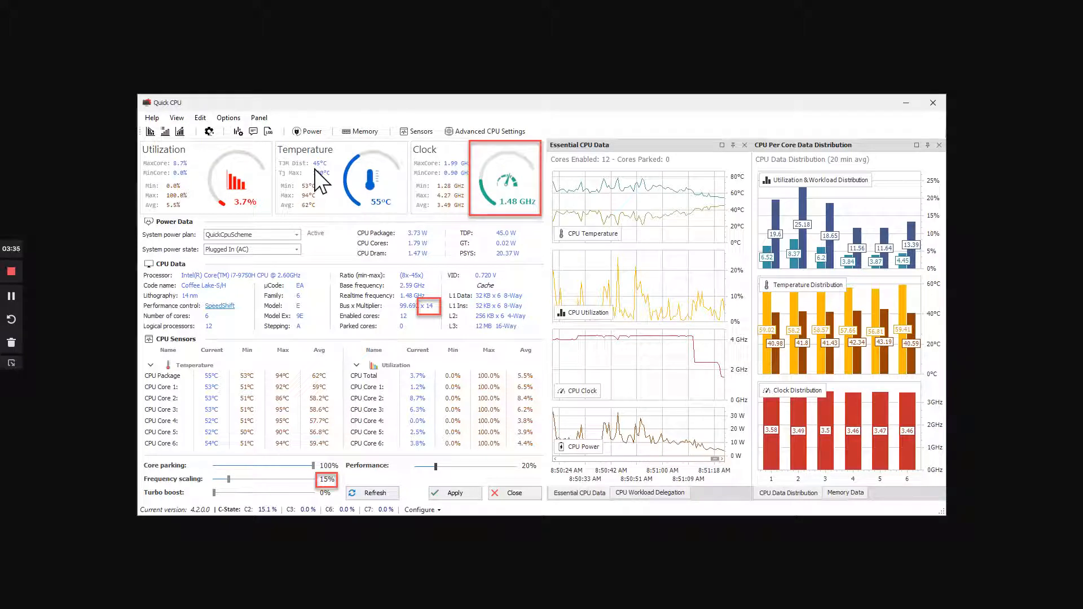
mouse_move(462, 307)
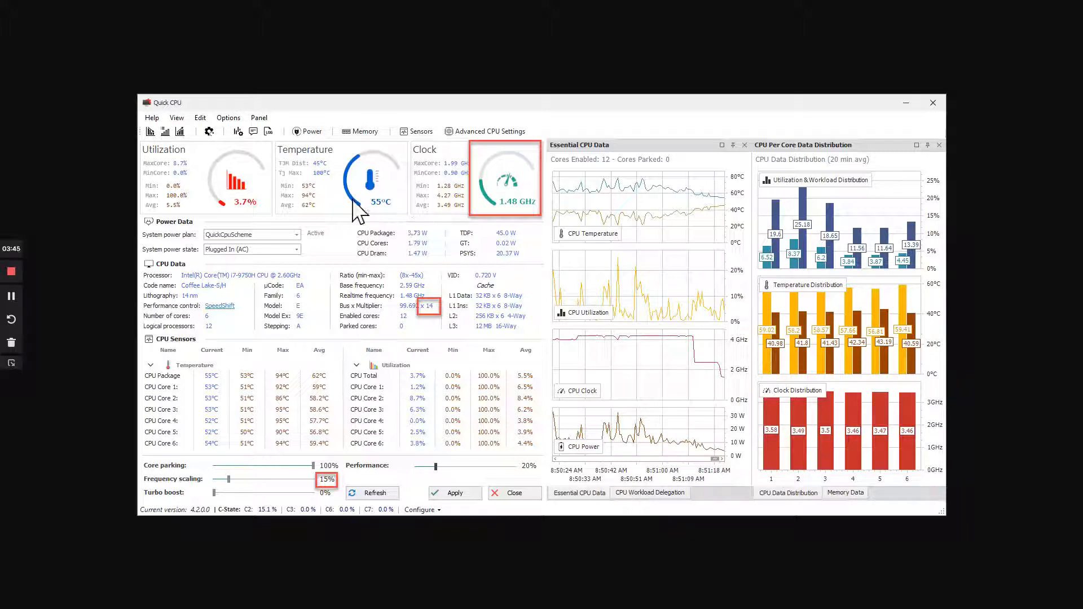
mouse_move(397, 207)
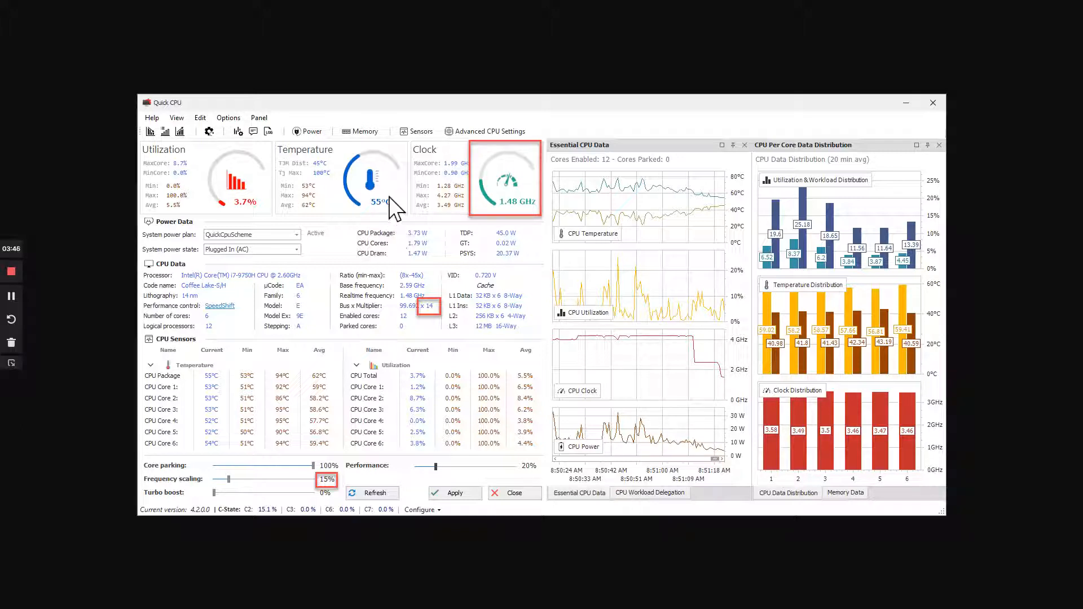
mouse_move(432, 243)
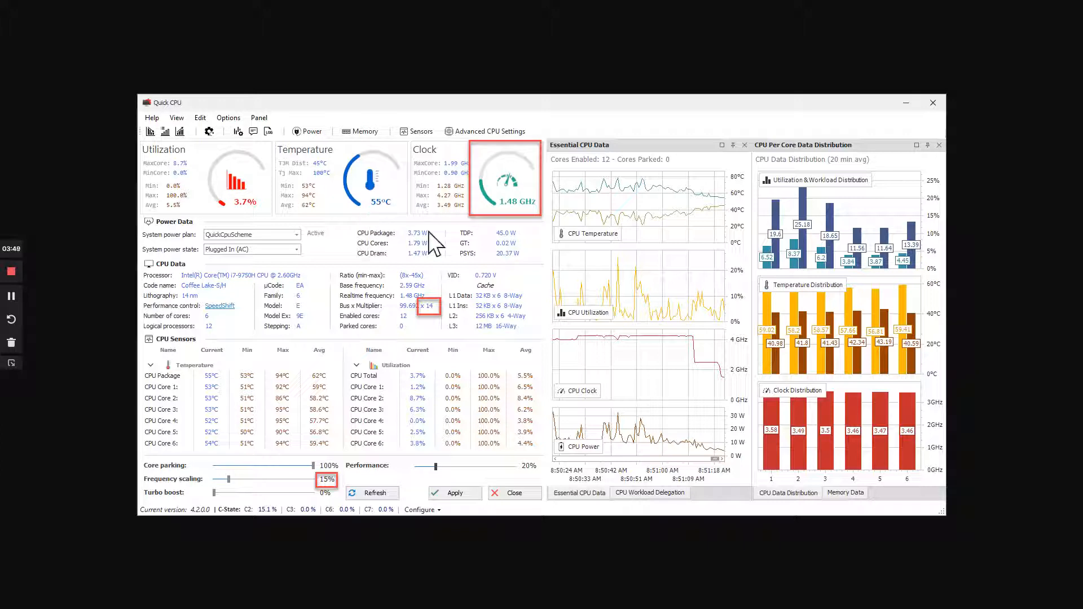
mouse_move(511, 277)
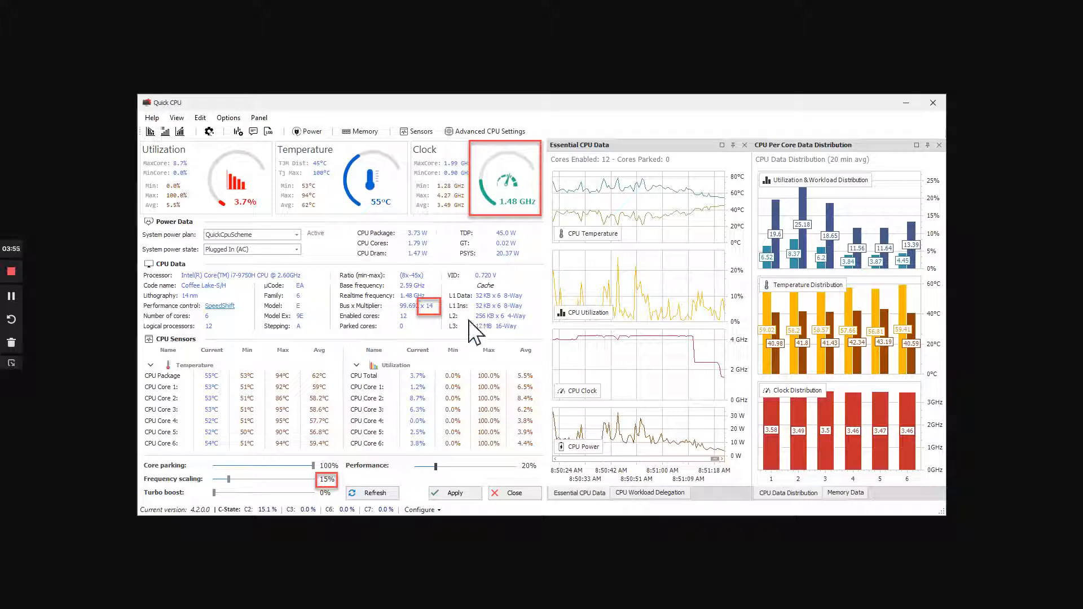
mouse_move(587, 270)
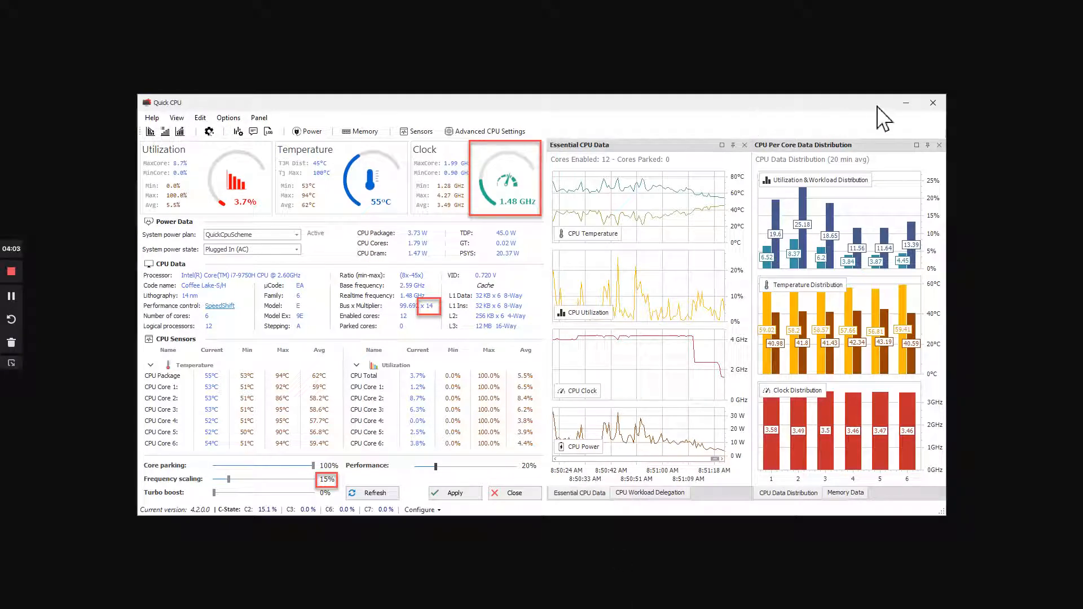
mouse_move(933, 116)
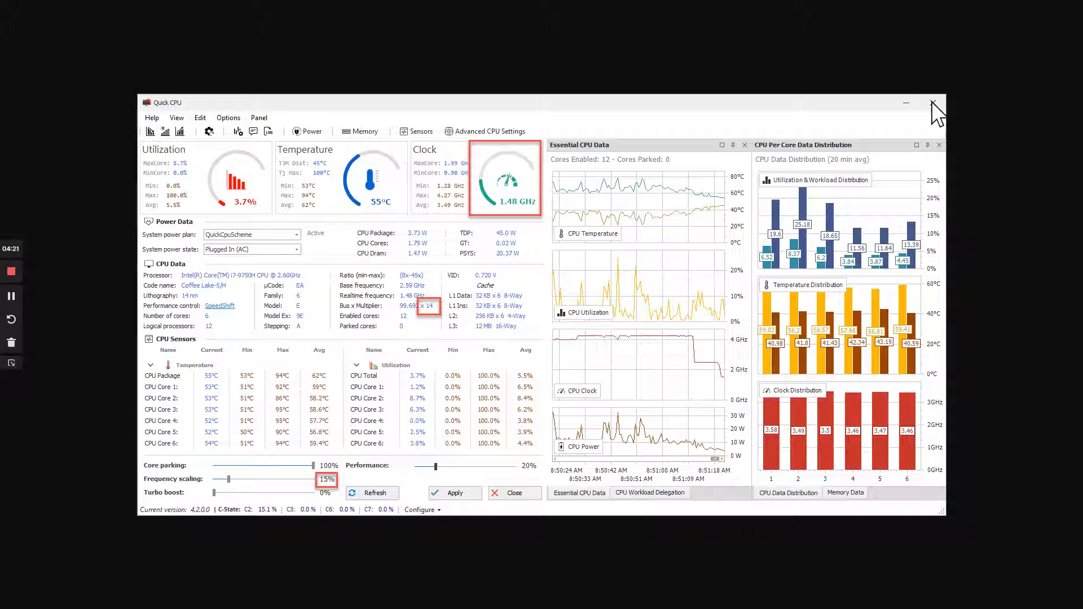
mouse_move(787, 101)
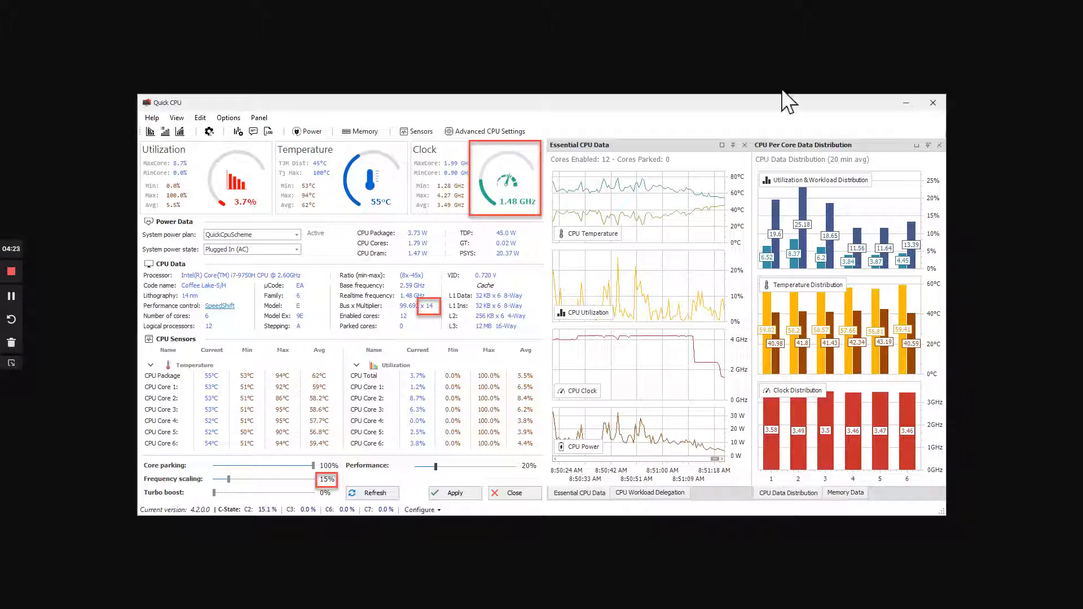
mouse_move(228, 473)
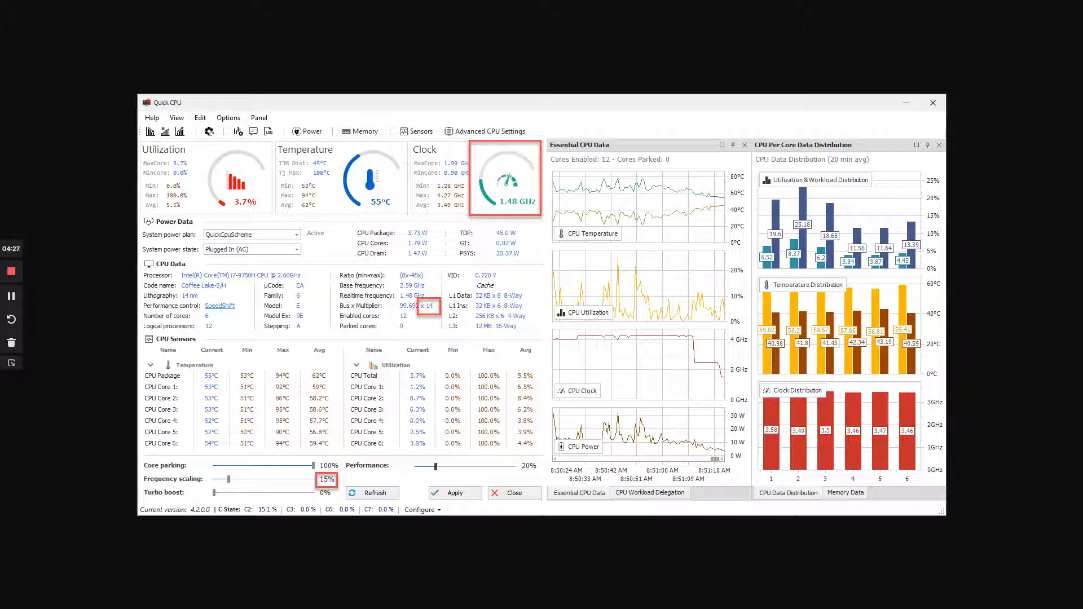
mouse_move(212, 548)
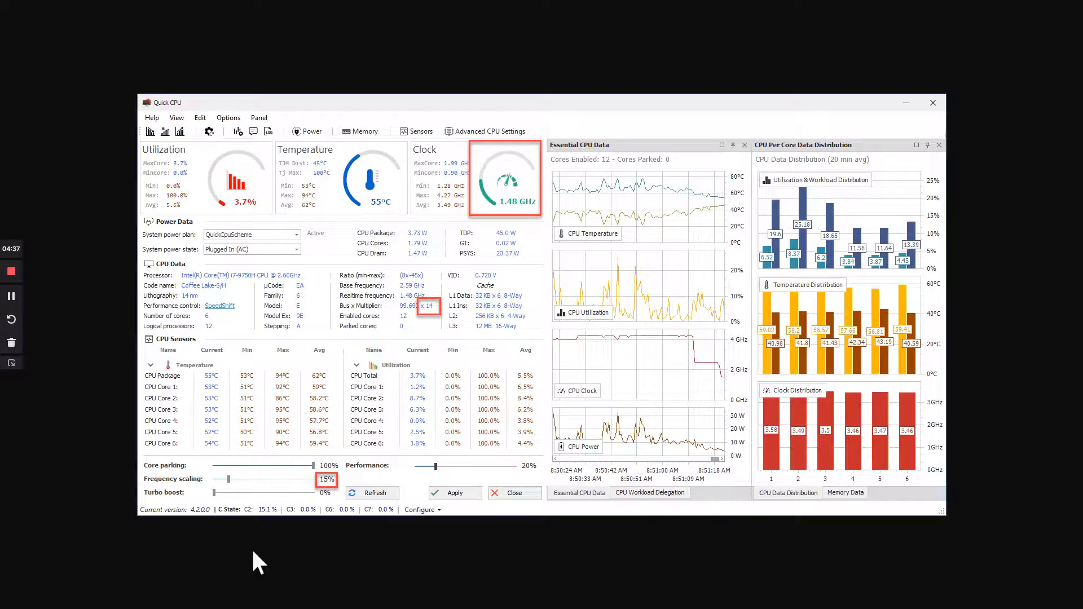
mouse_move(455, 218)
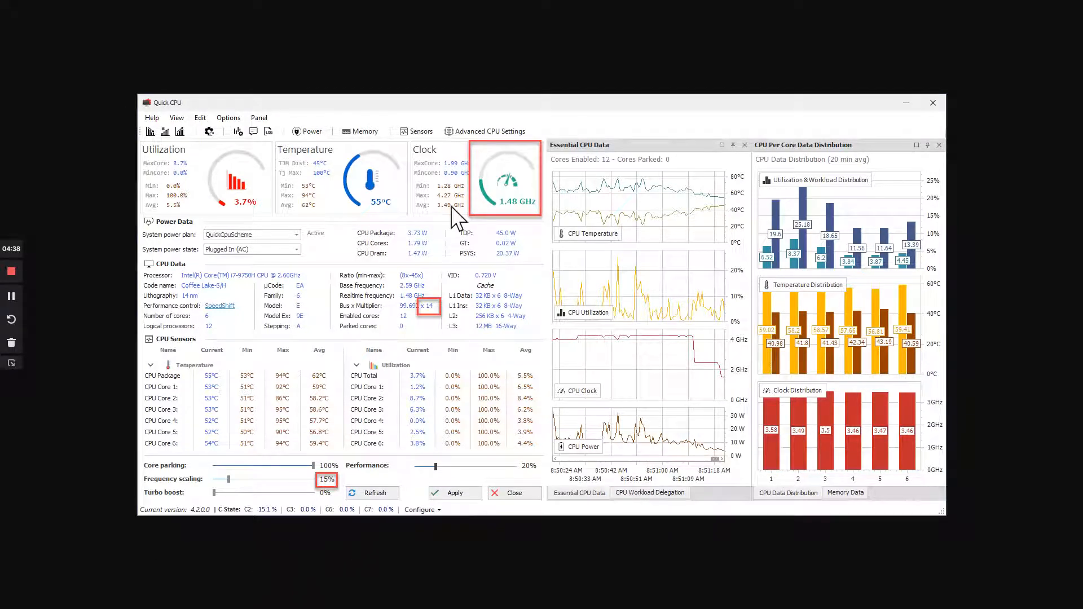
mouse_move(452, 73)
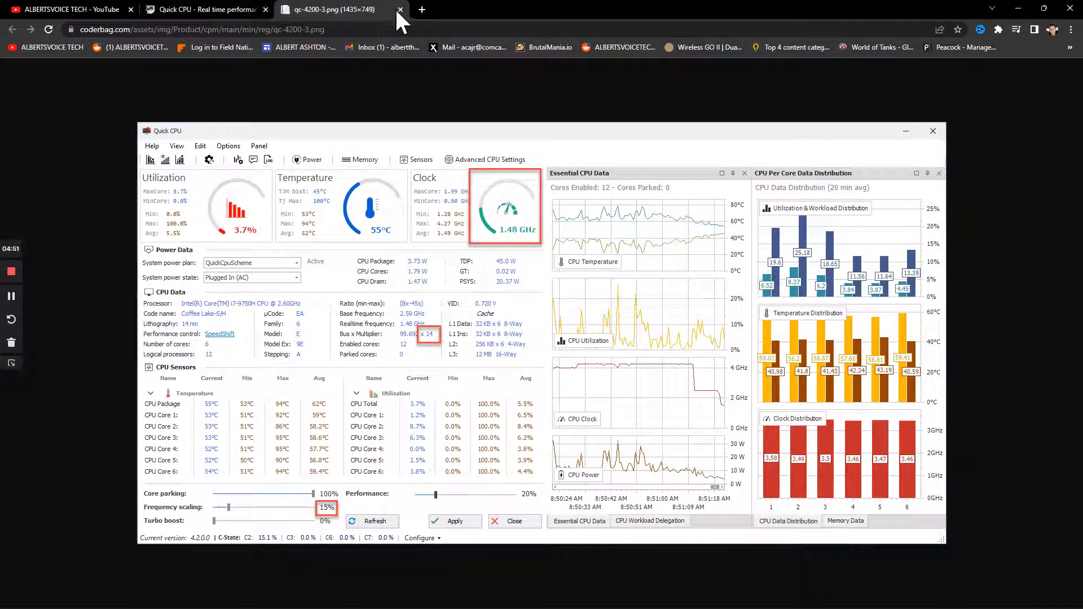
Close the enlarged screenshot tab and resume scrolling the product page.
click(399, 9)
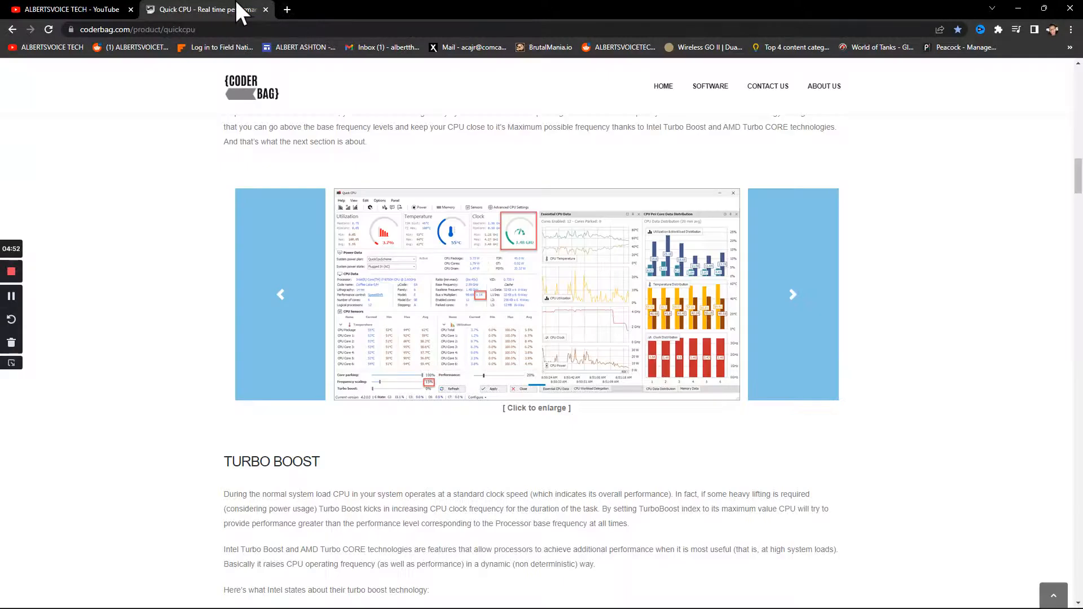
mouse_move(470, 207)
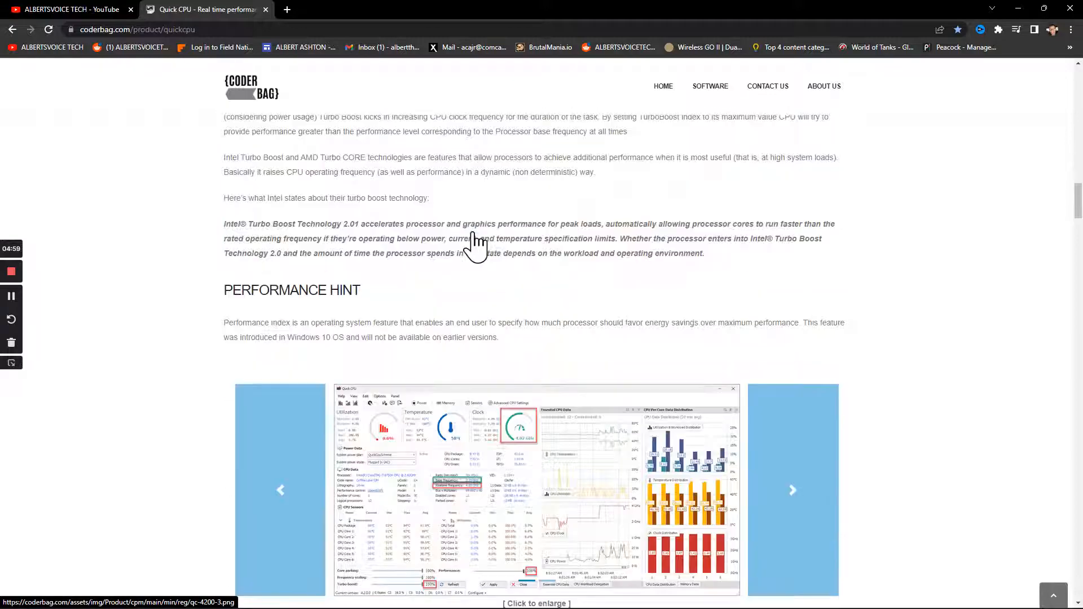
scroll(down, 3)
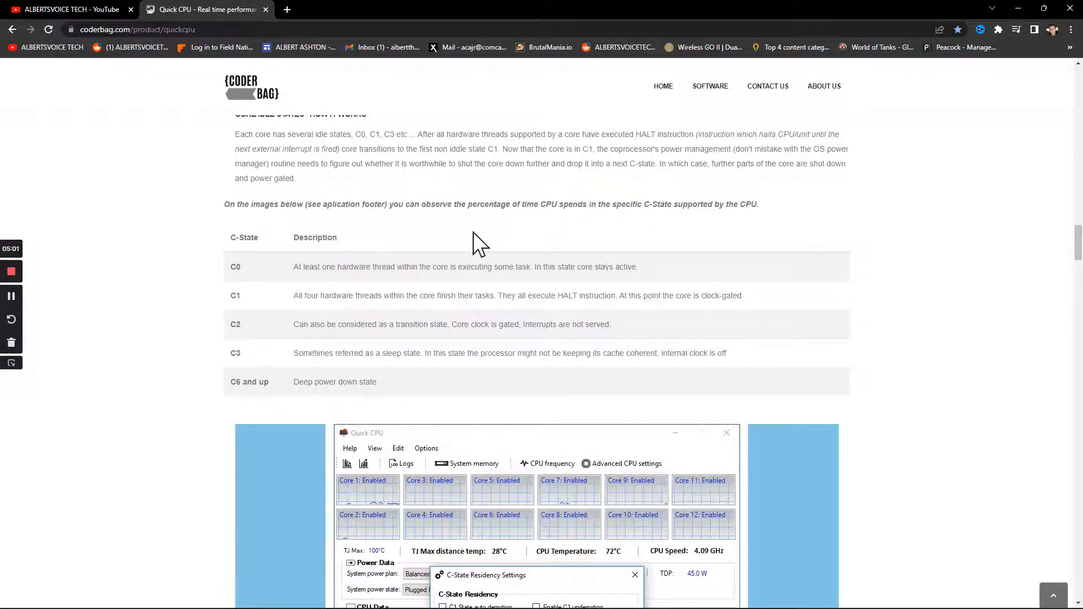
scroll(down, 3)
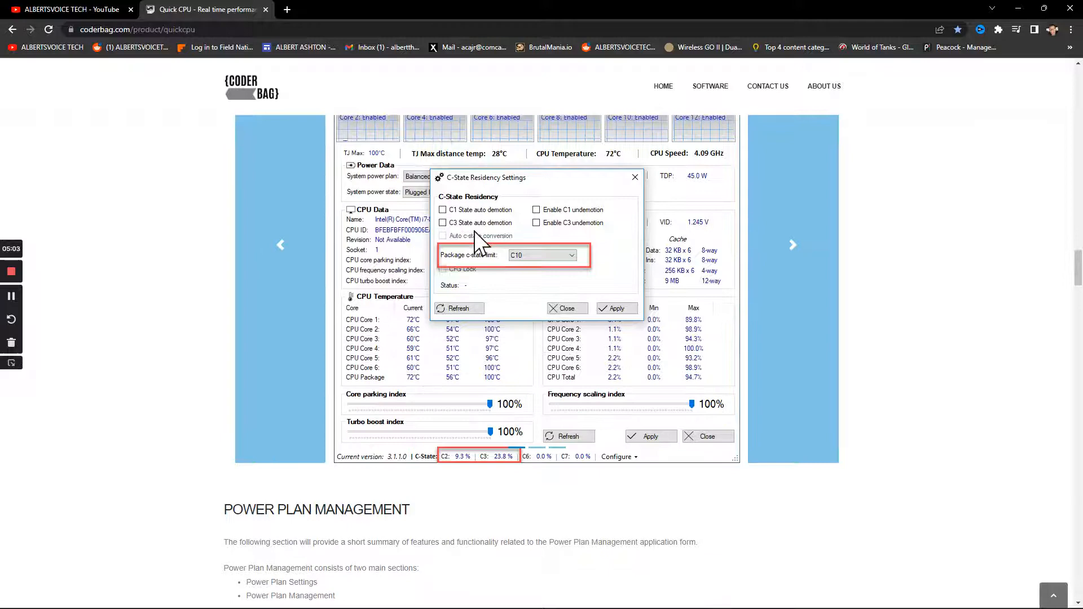
scroll(down, 3)
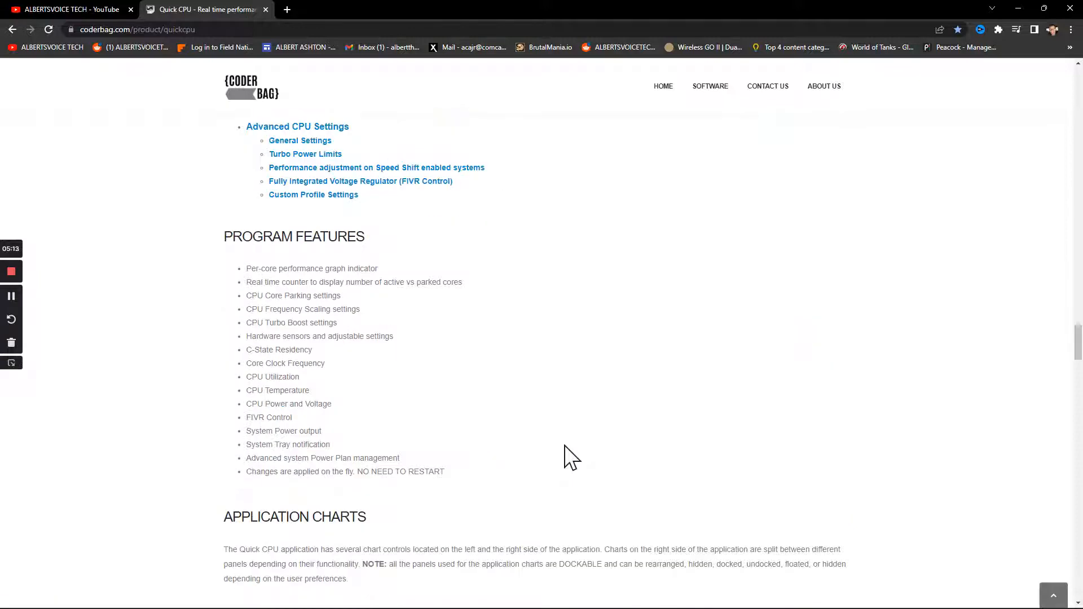
Scroll past chart panels, dockable panels and system tray notification to the installer package section.
scroll(down, 3)
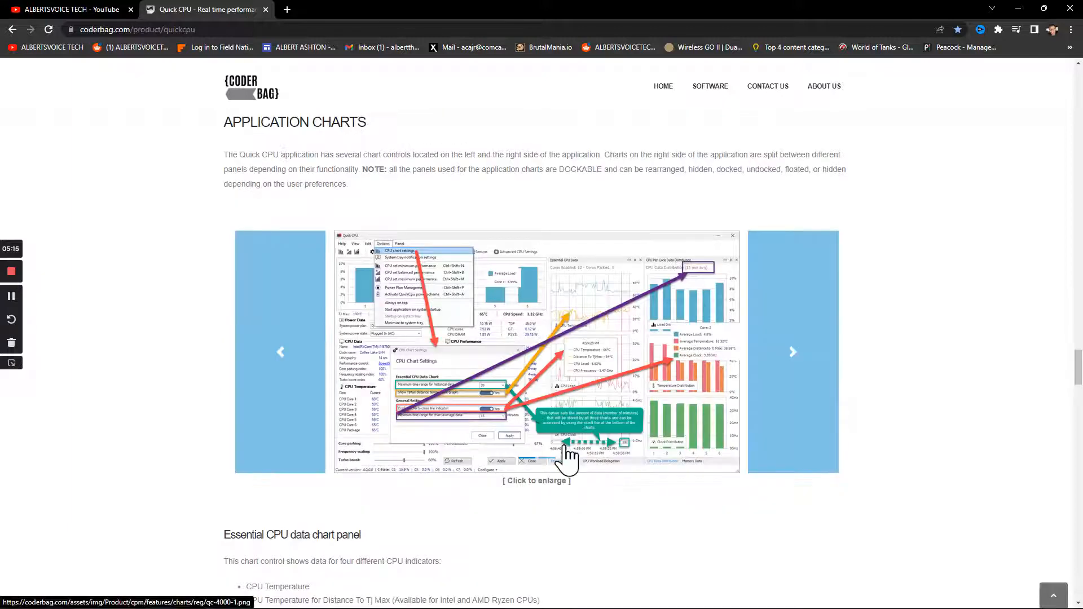
scroll(down, 3)
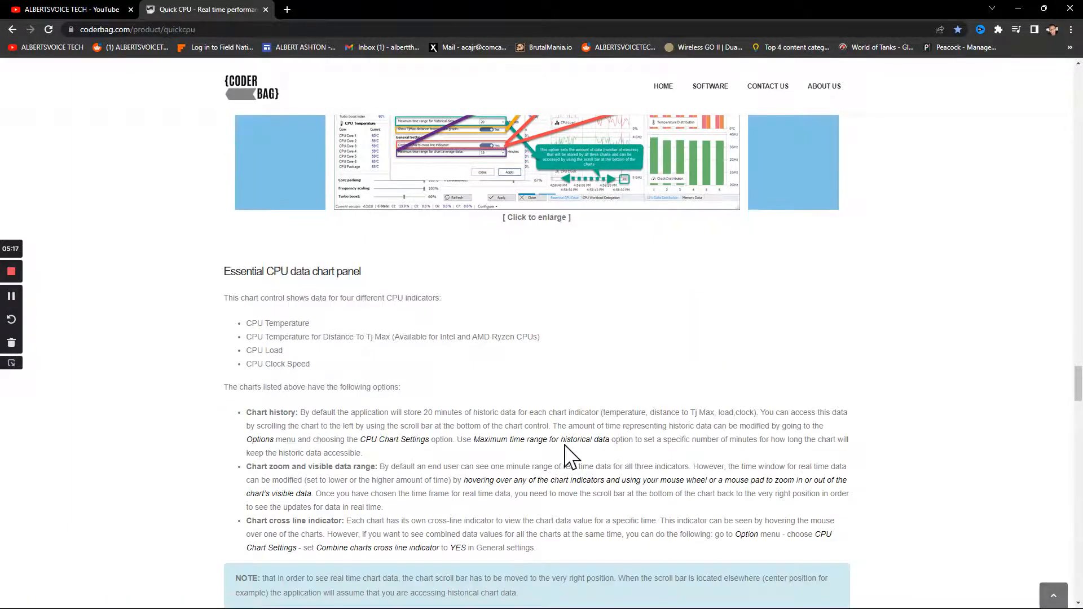
scroll(down, 3)
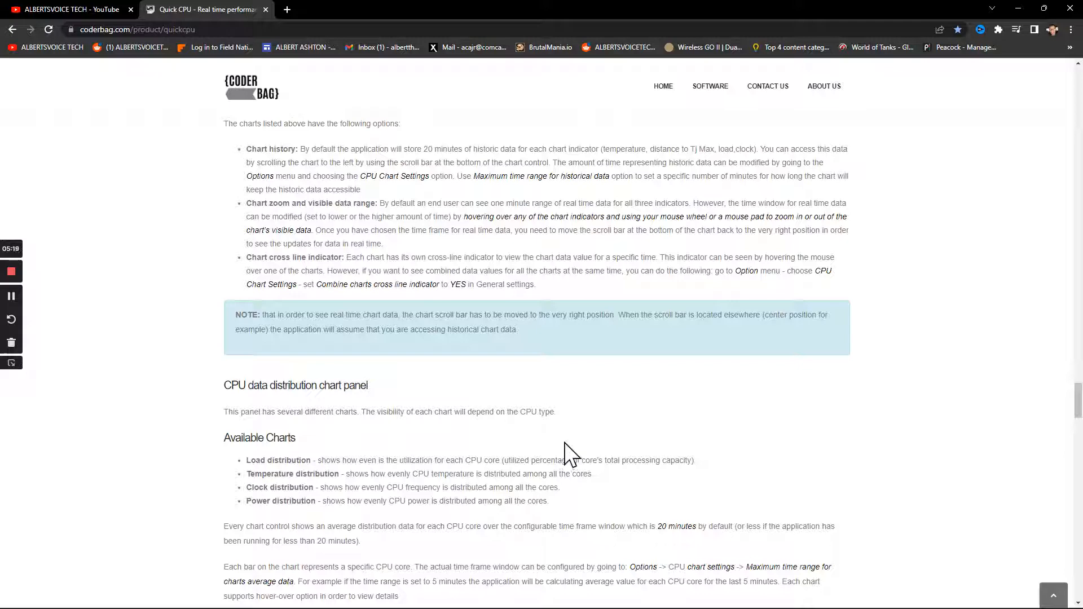
mouse_move(492, 414)
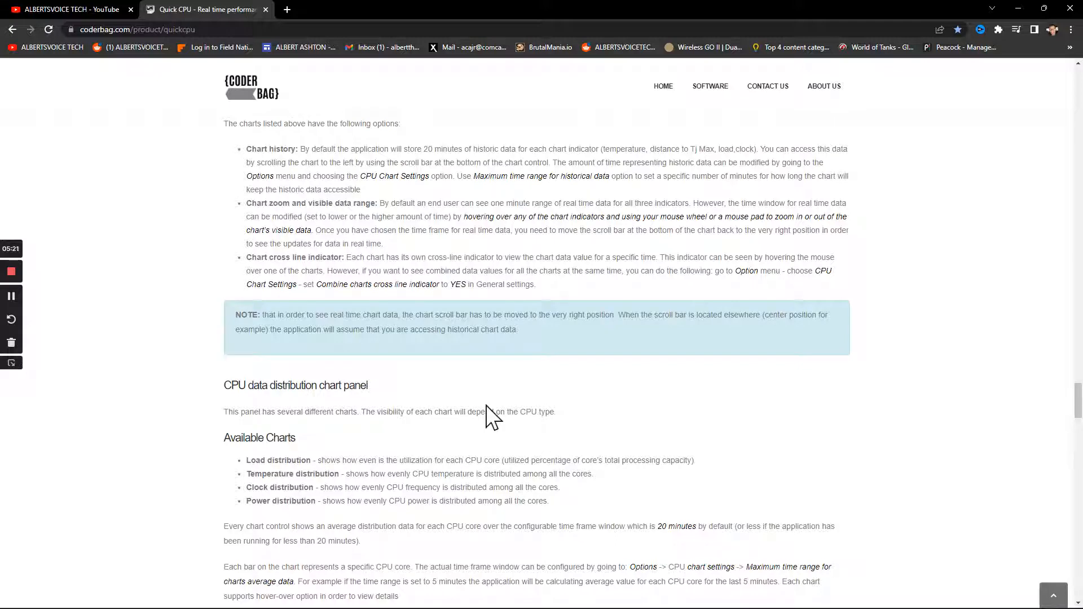
scroll(down, 3)
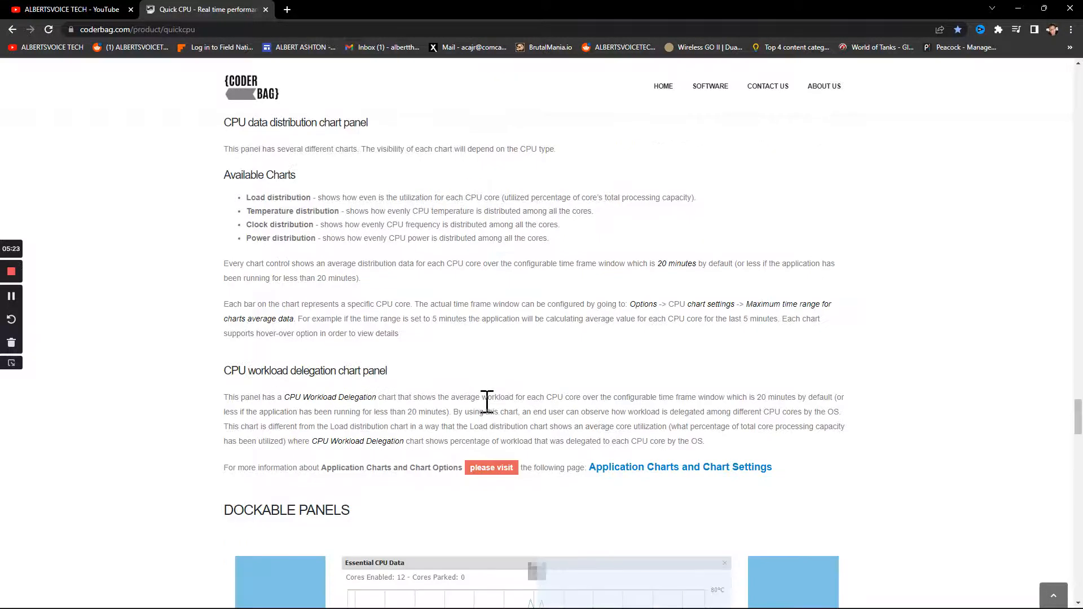
scroll(down, 3)
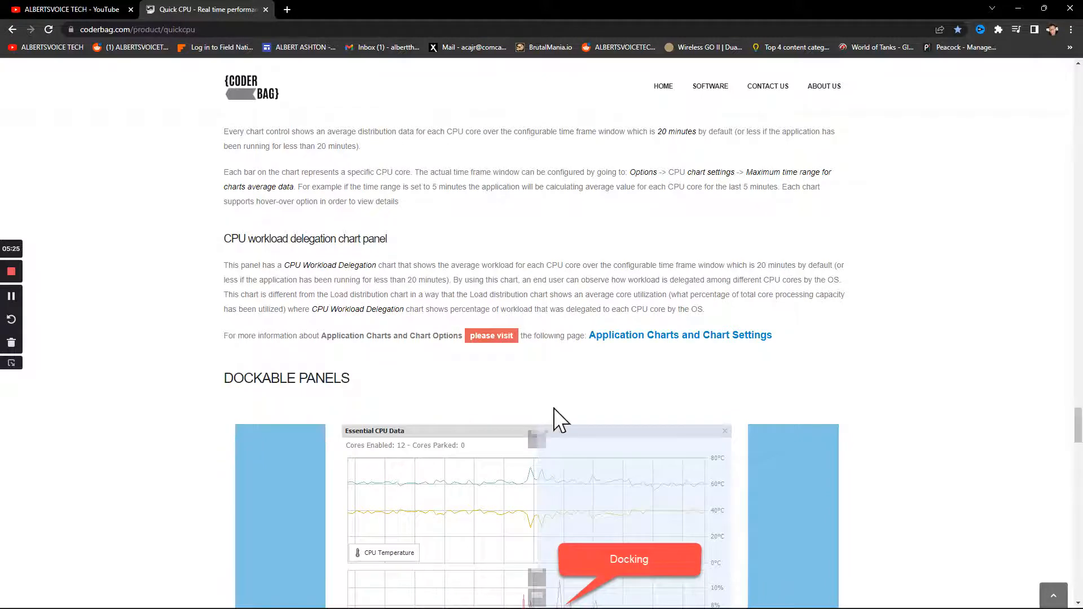
mouse_move(566, 407)
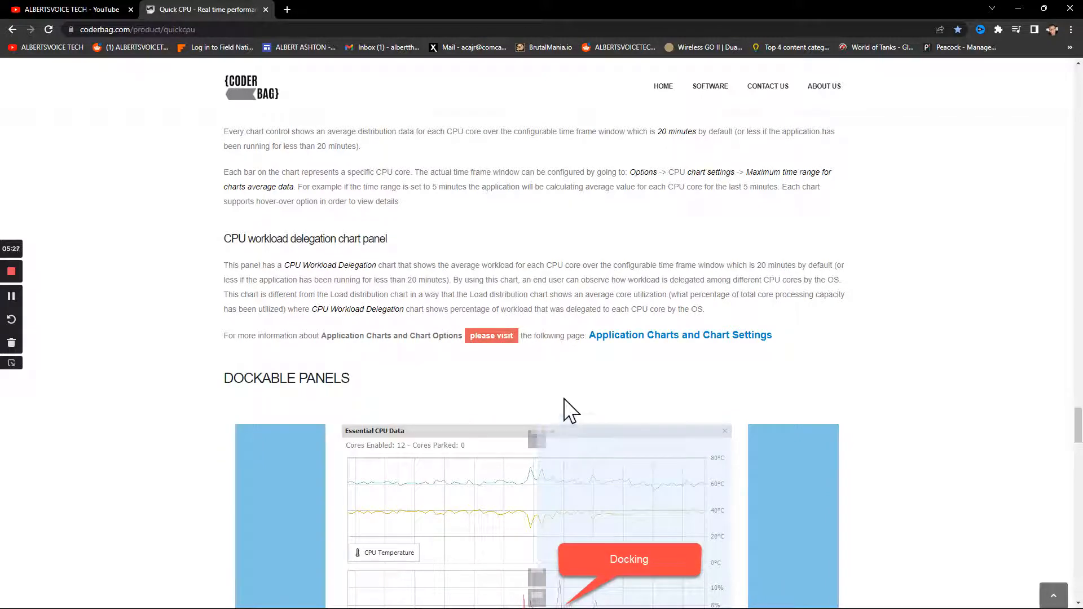
scroll(down, 3)
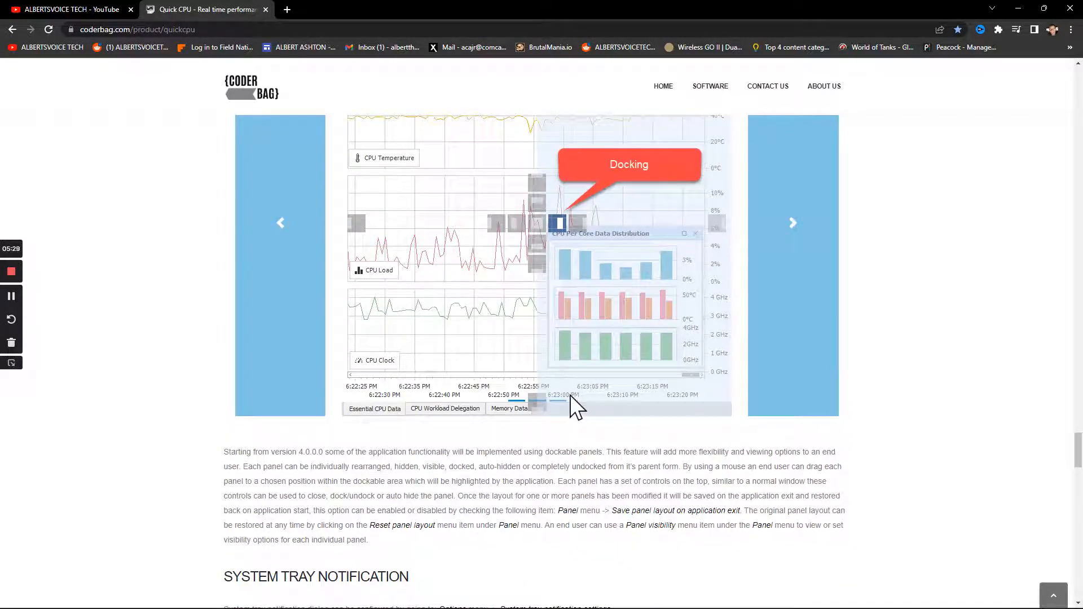
scroll(down, 3)
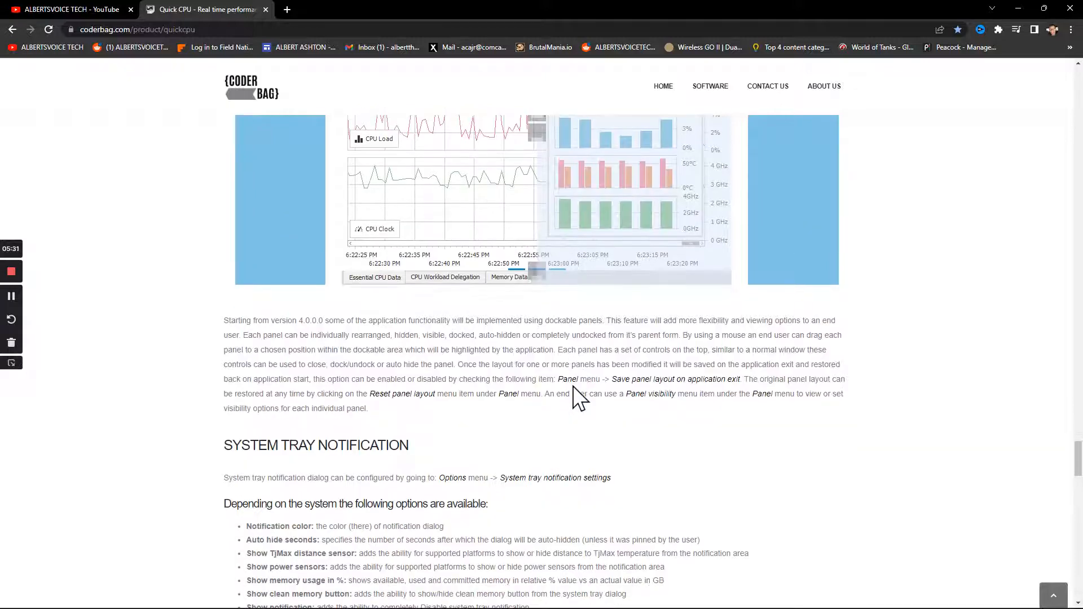
scroll(down, 3)
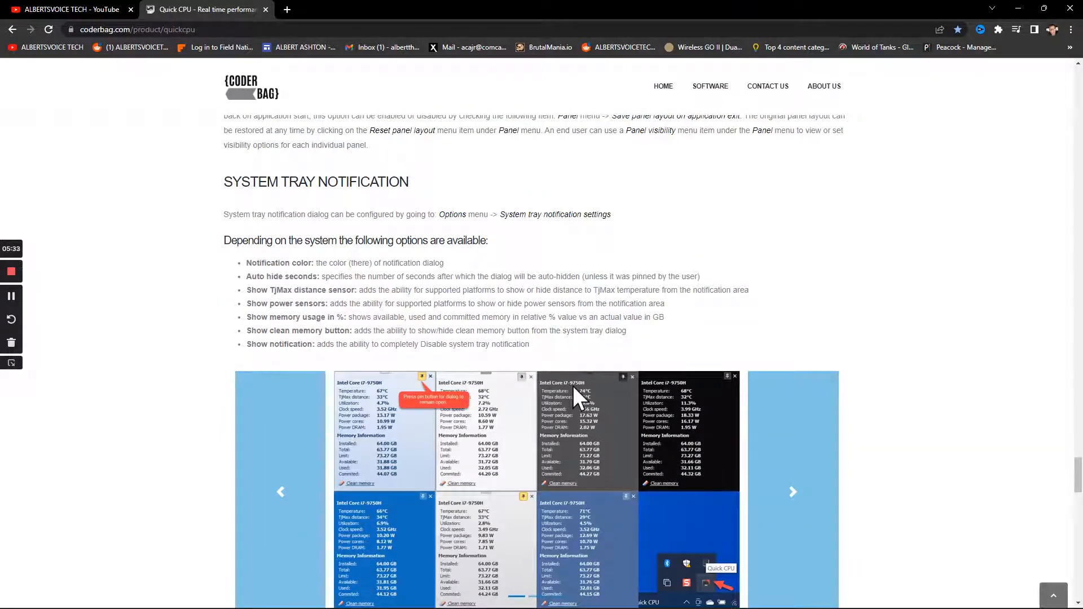
scroll(down, 3)
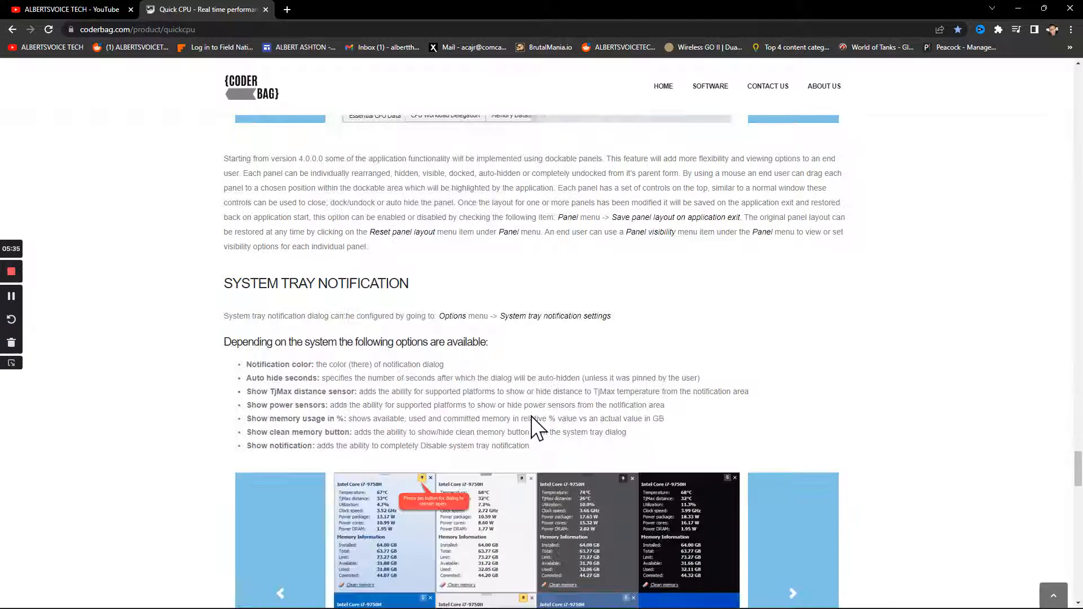
scroll(down, 3)
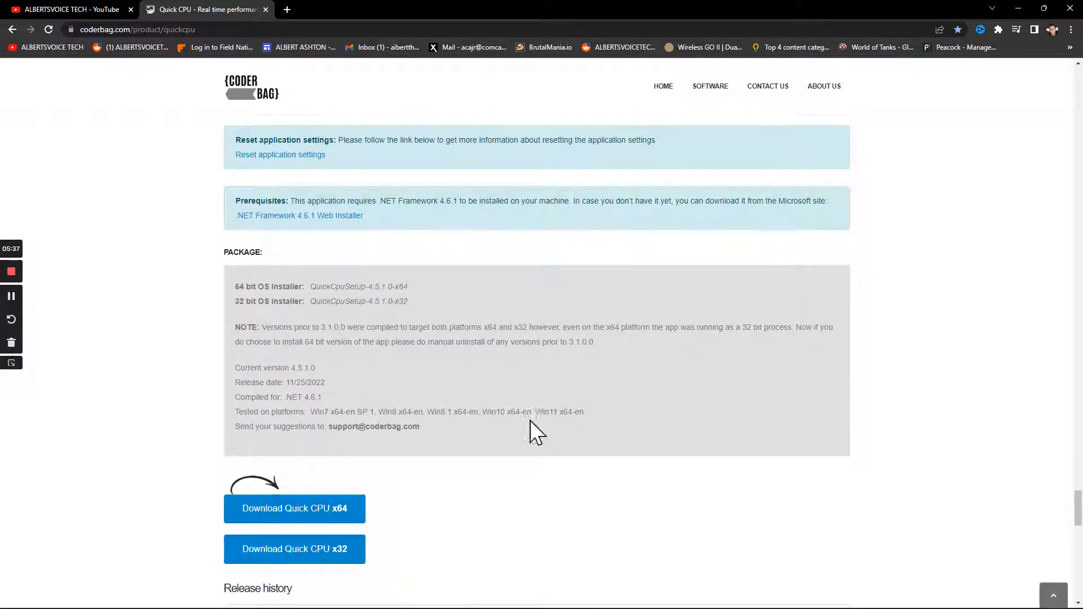
mouse_move(453, 494)
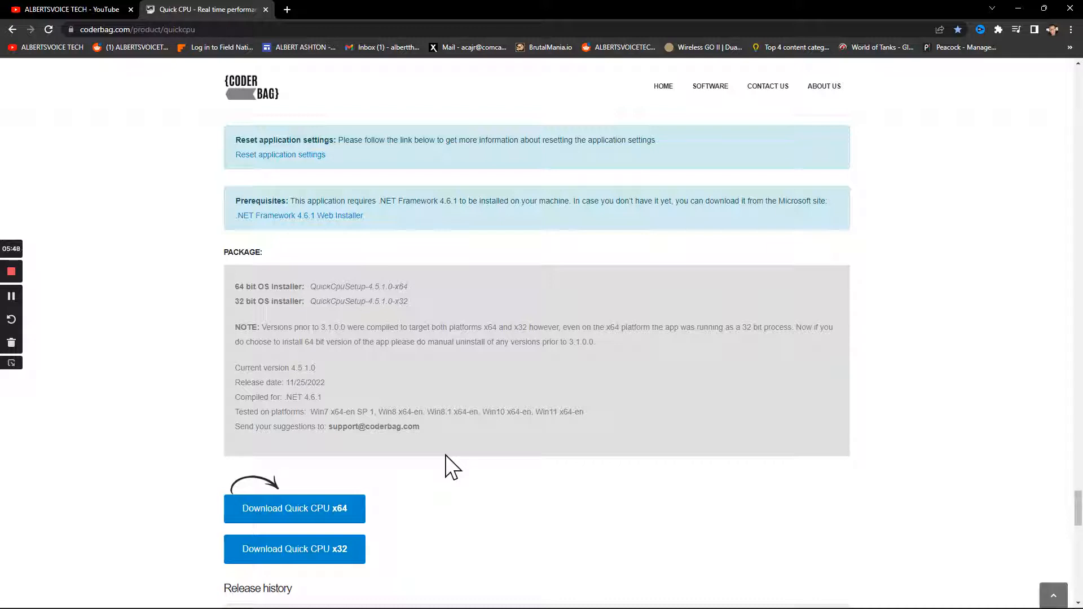
mouse_move(384, 565)
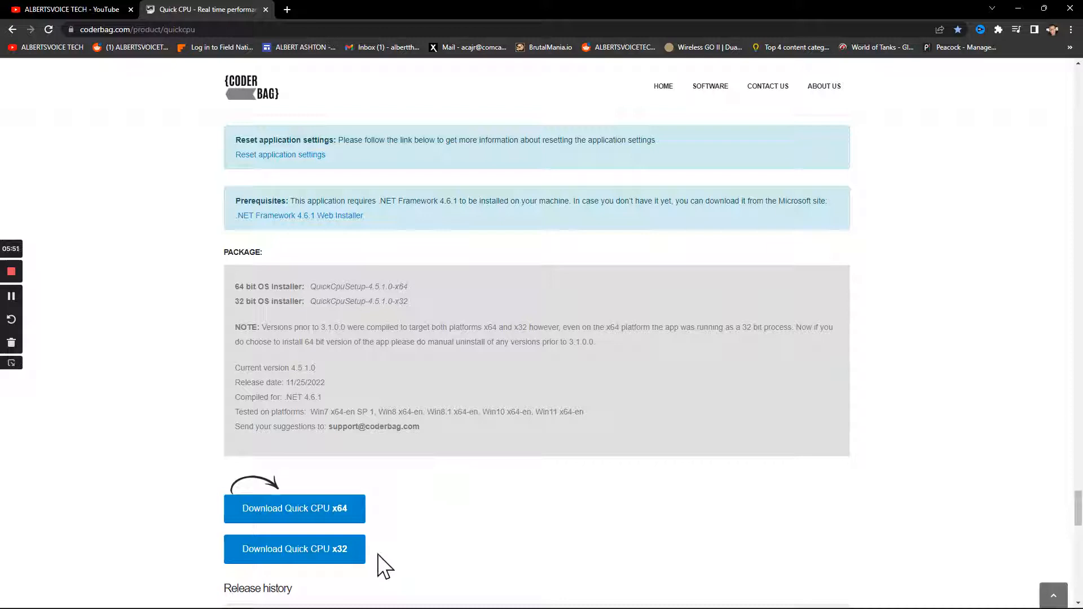
mouse_move(294, 549)
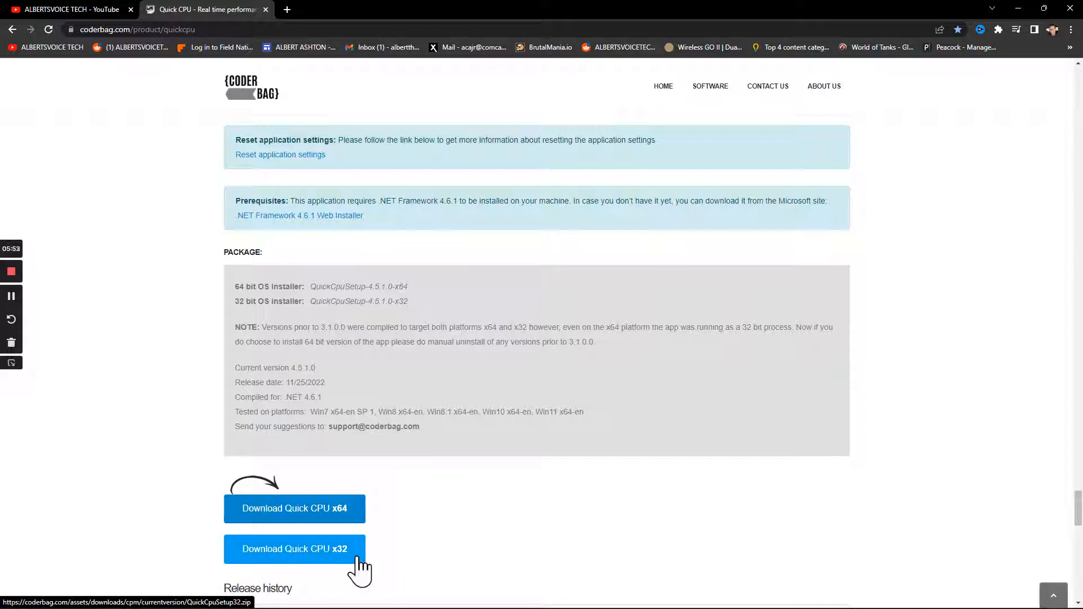
mouse_move(359, 556)
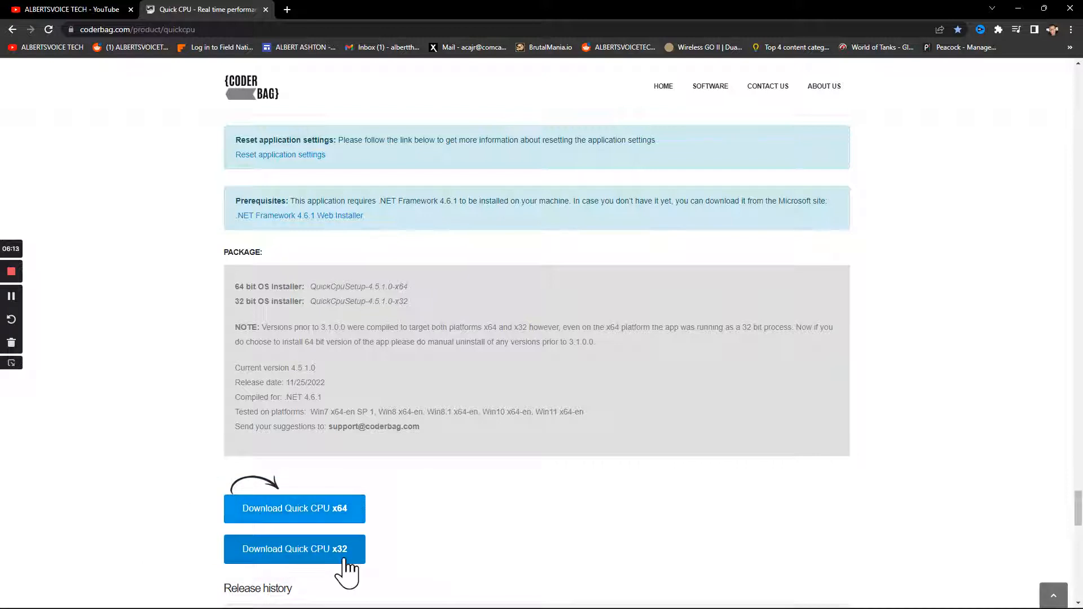
Scroll on to the release history table listing versions 4.5.1.0 back to 4.1.0.0.
scroll(down, 3)
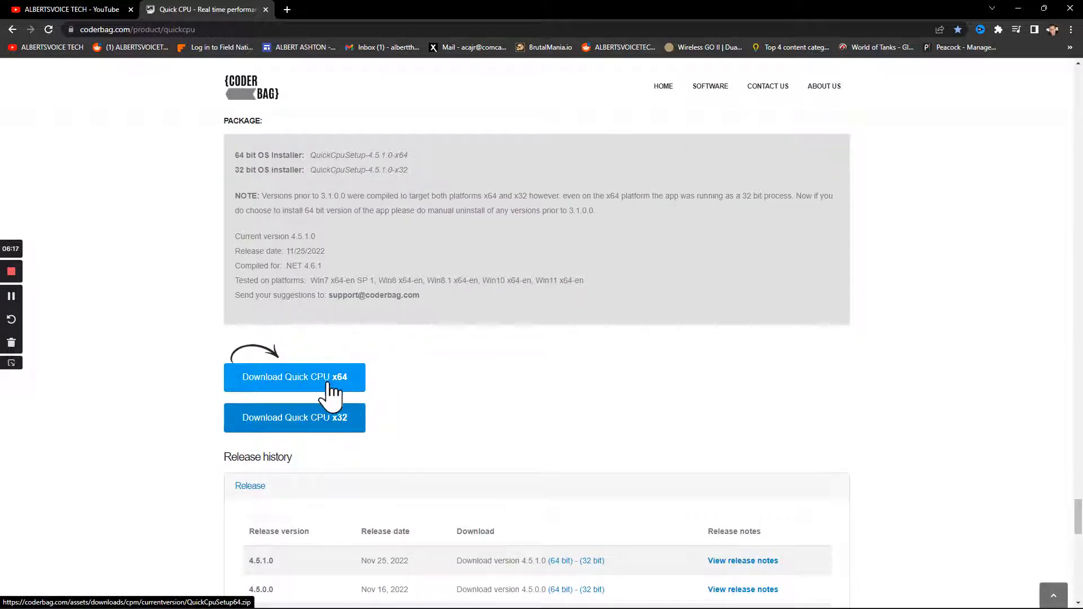
mouse_move(363, 439)
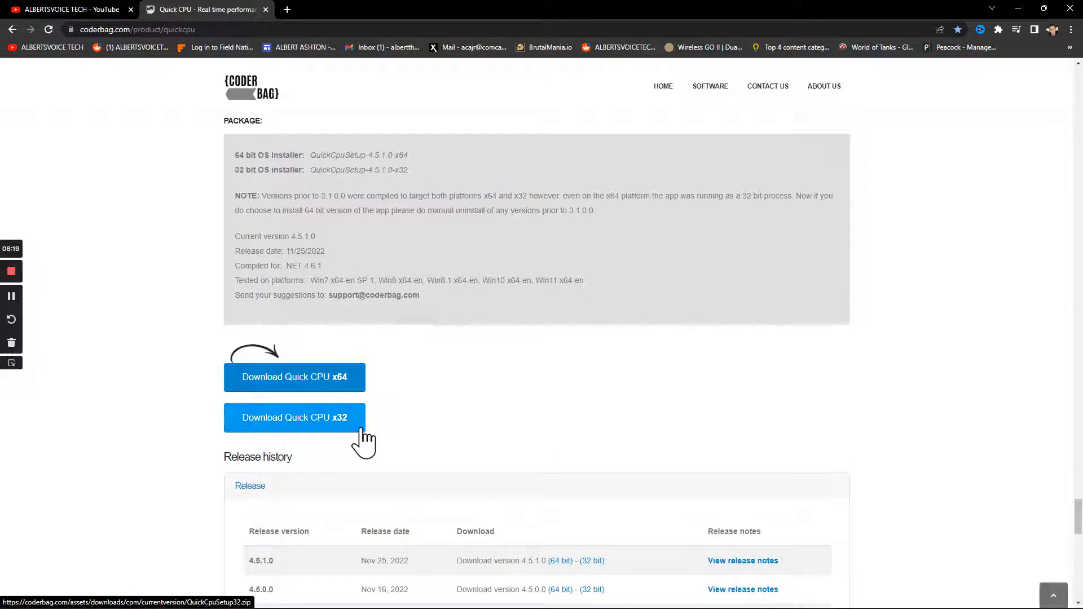
scroll(down, 3)
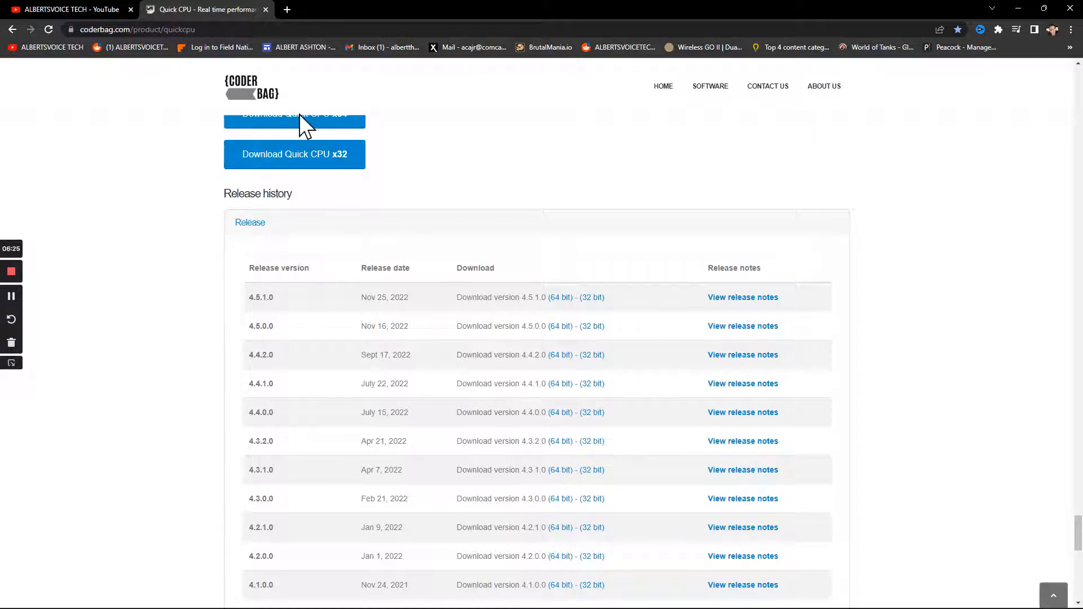
mouse_move(341, 403)
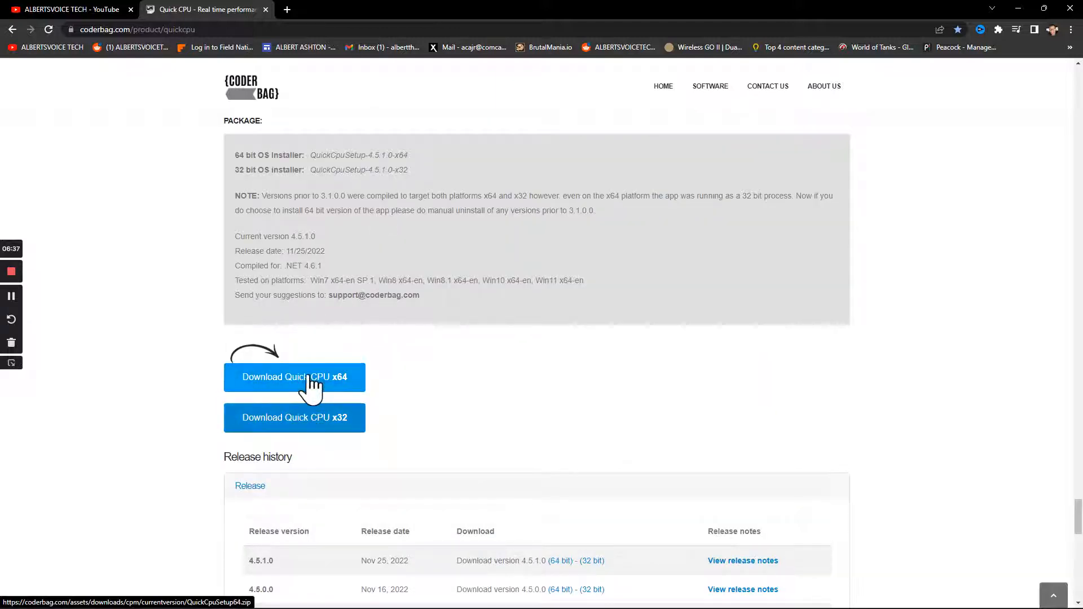
Download QuickCpuSetup64.zip via Download Quick CPU x64 and open it from the download bar.
click(295, 377)
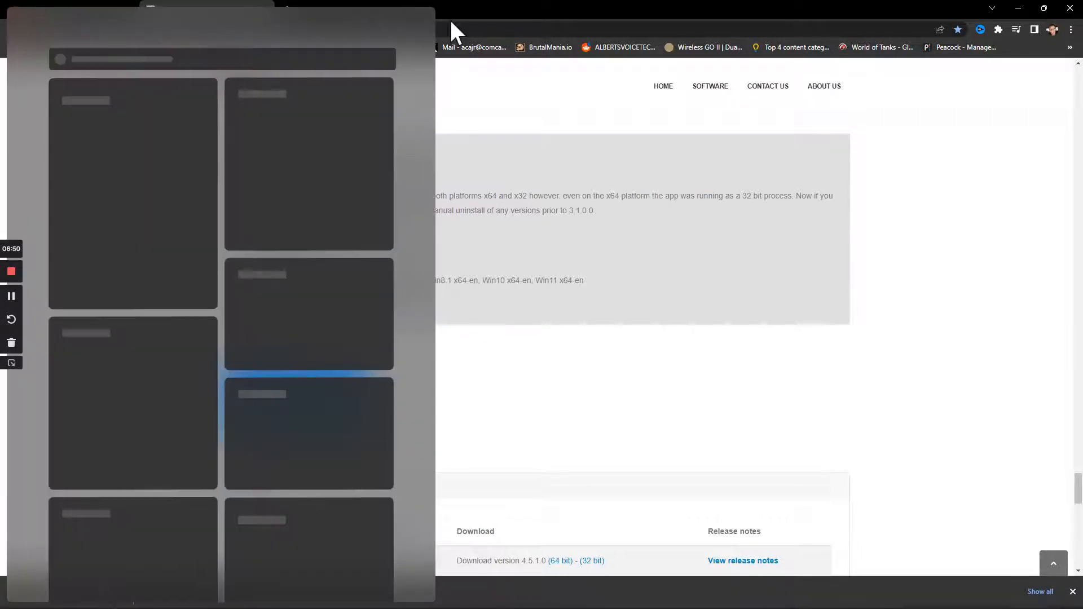
click(294, 376)
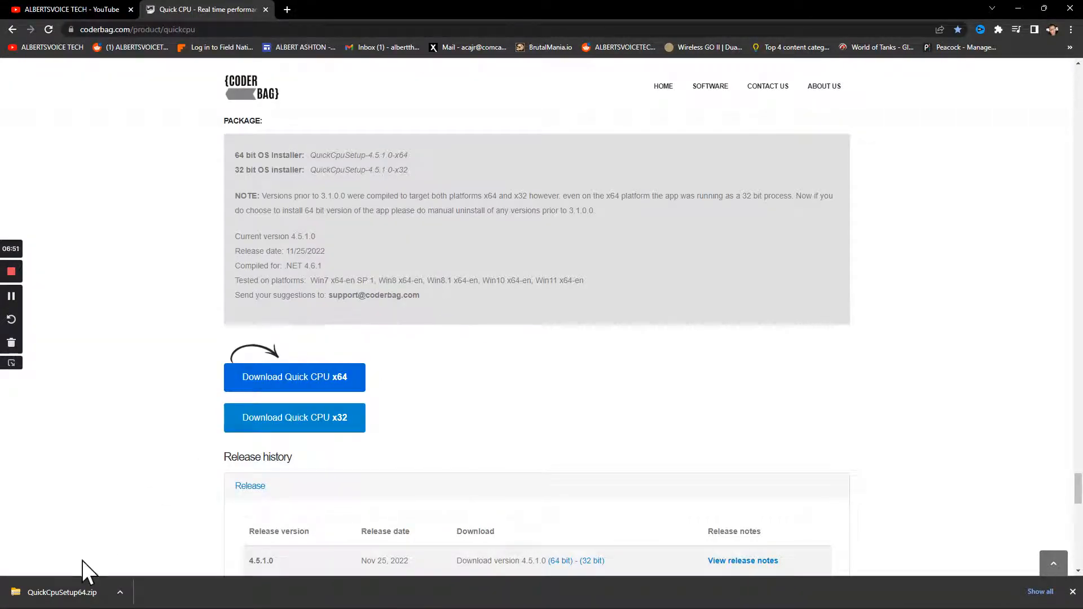
click(61, 591)
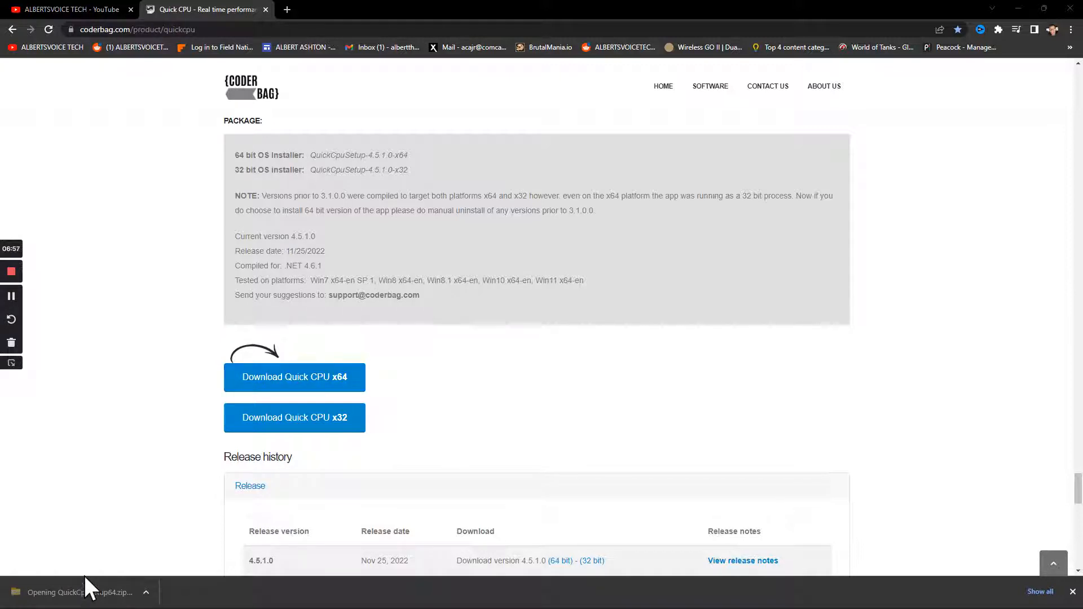
Select the QuickCpuSetup-4.5.1.0-x64 installer package inside the opened archive.
click(78, 591)
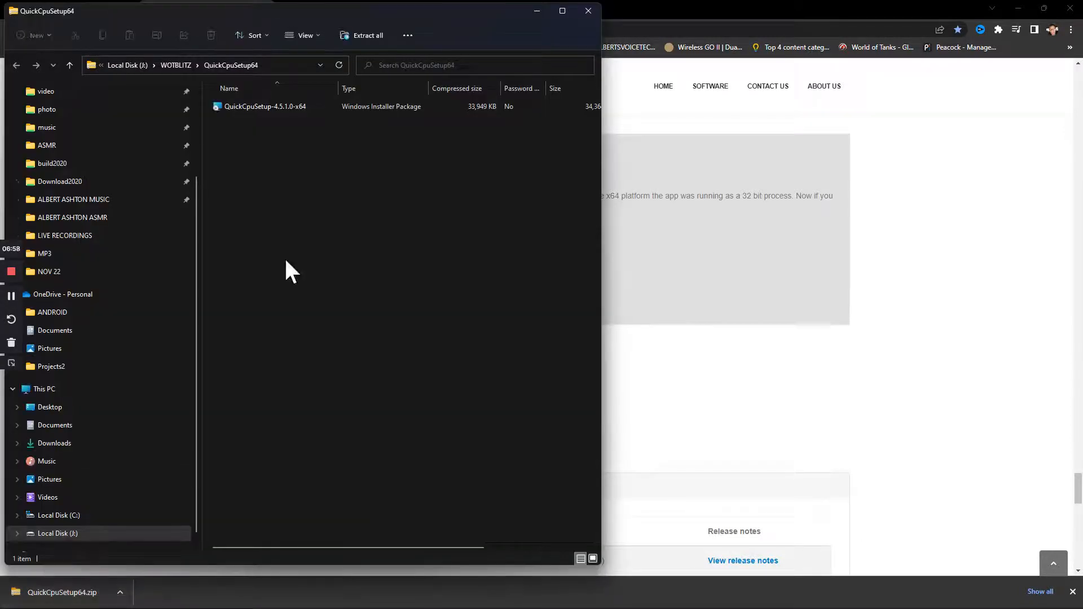
click(264, 105)
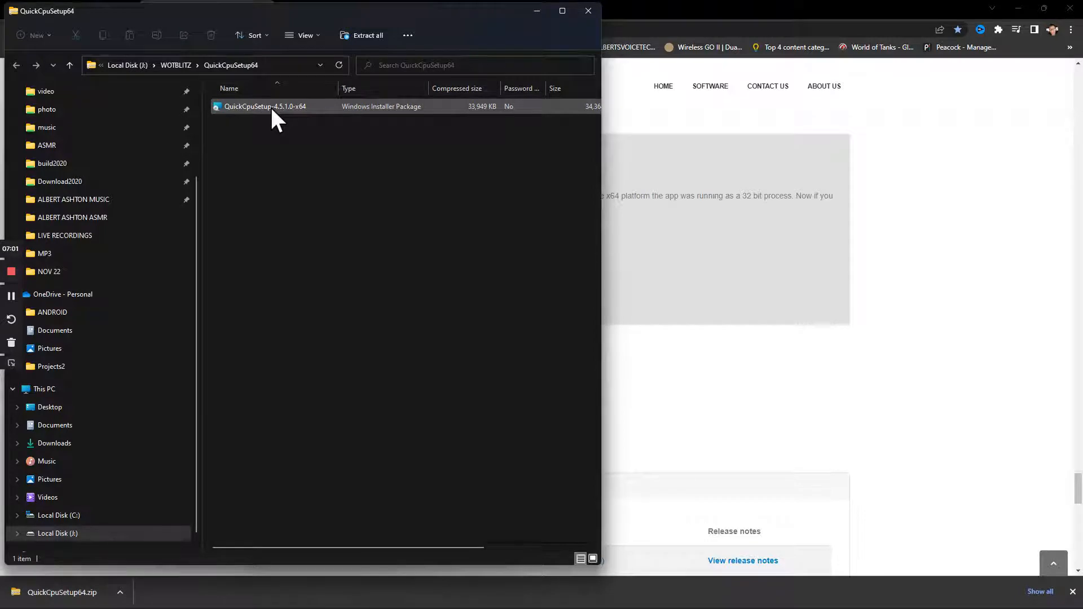
click(265, 105)
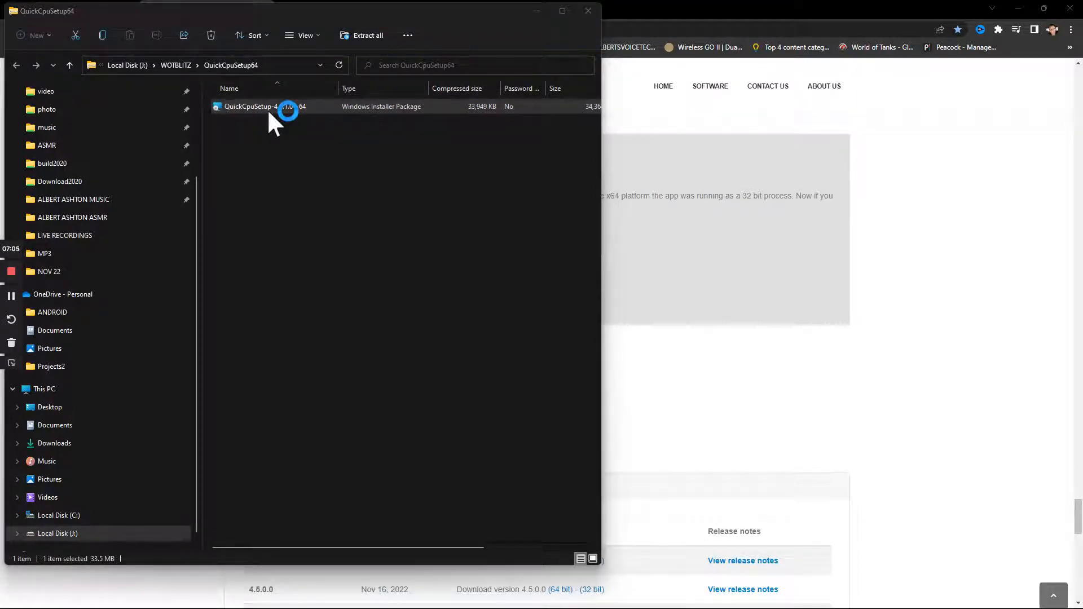
scroll(down, 3)
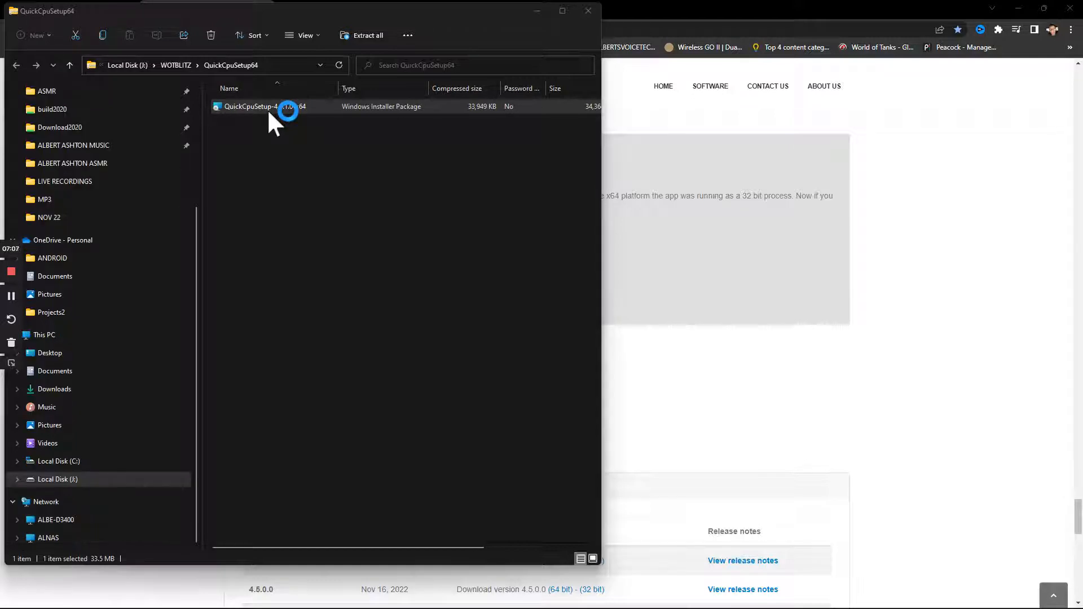
Run the x64 installer, accept the license, keep C:\Program Files\QuickCPU\, and start installing.
double_click(265, 106)
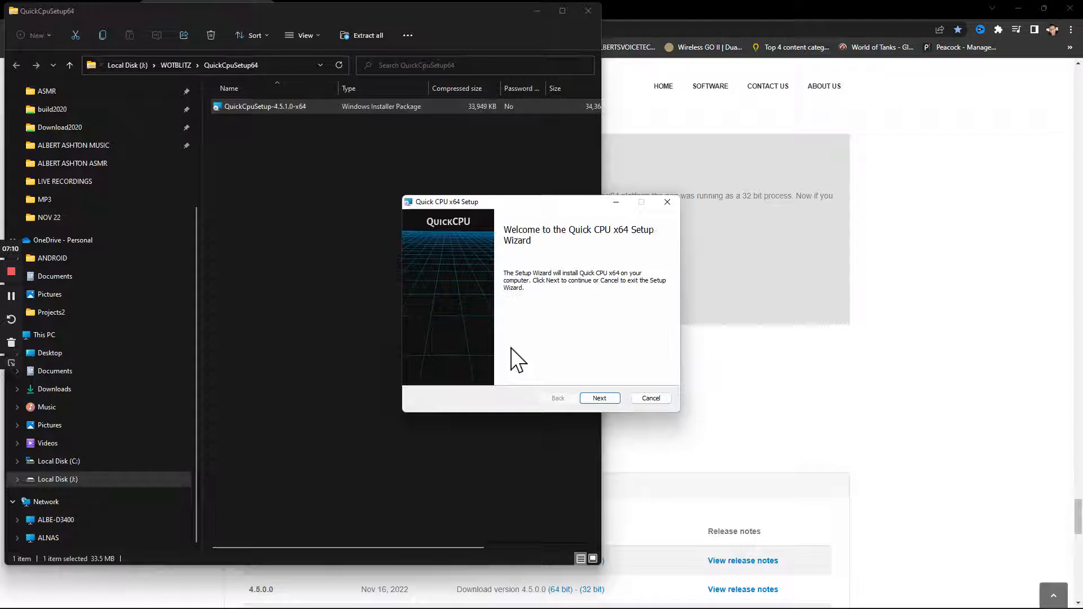
mouse_move(599, 399)
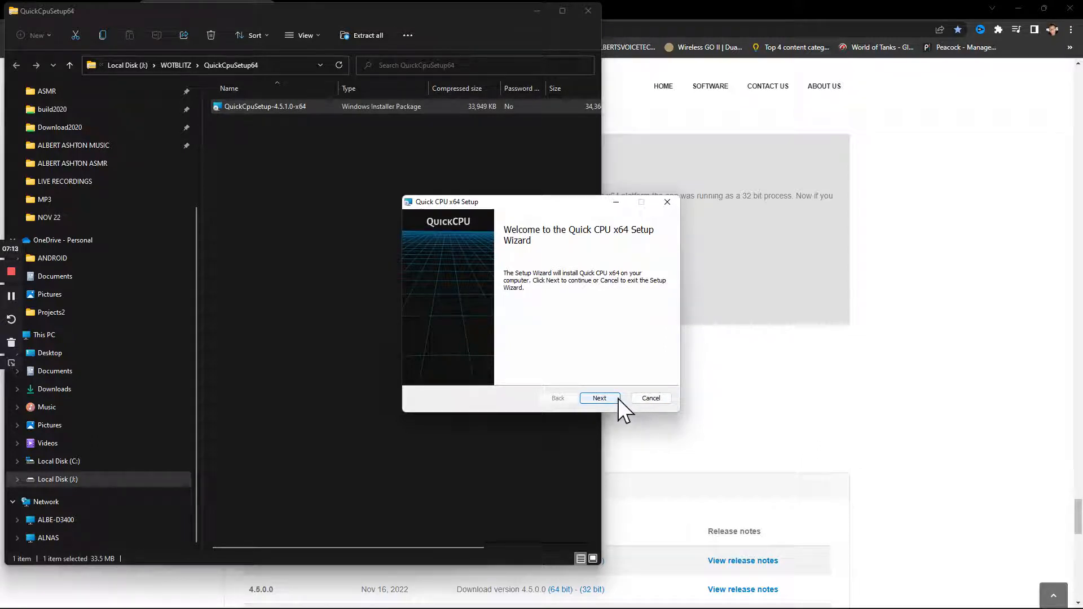
click(598, 397)
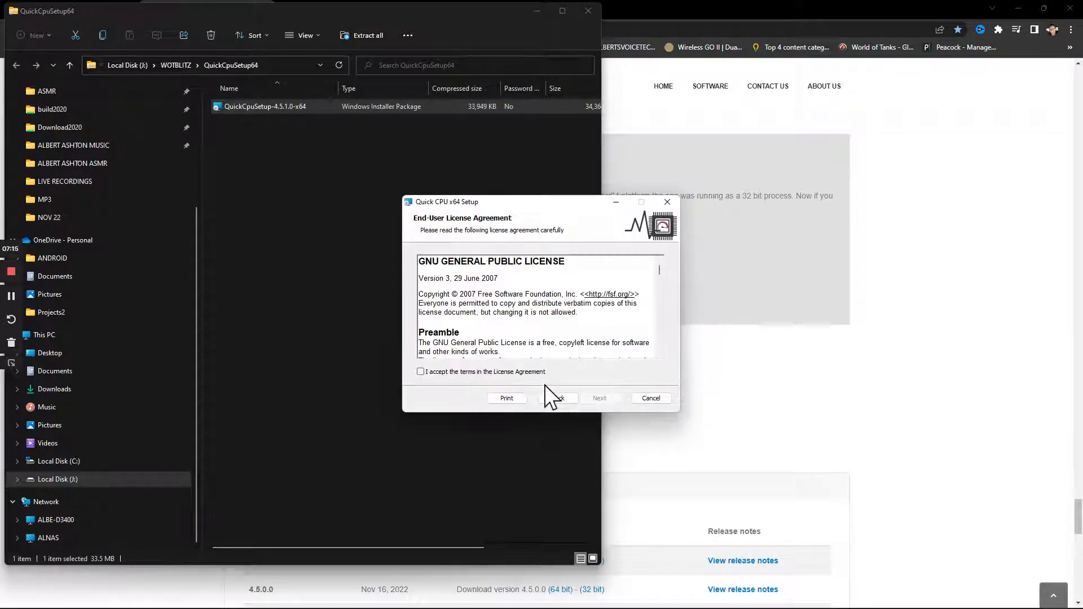
click(421, 372)
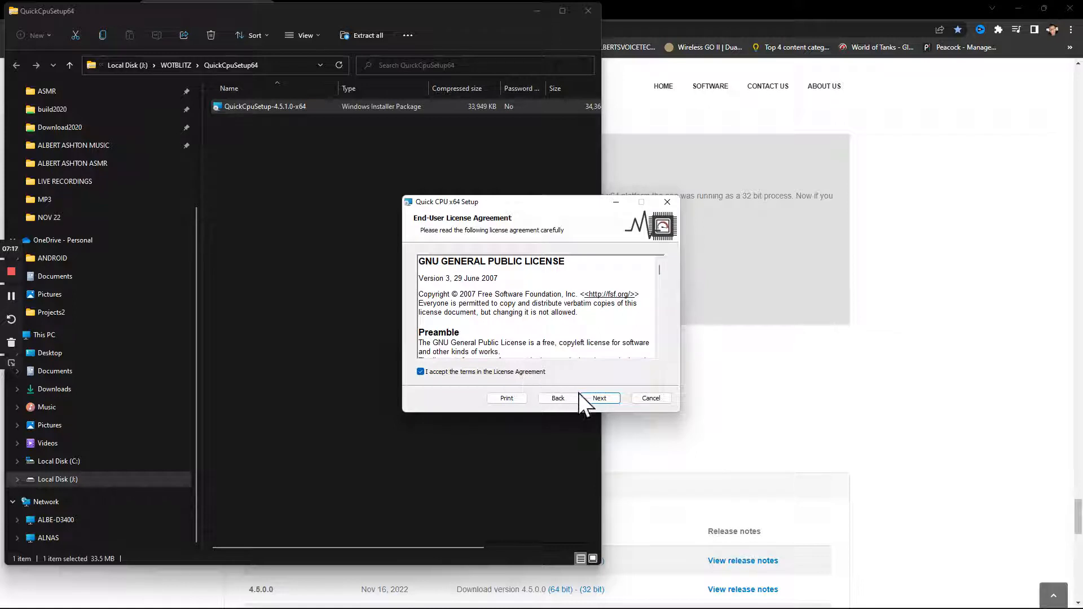
click(600, 397)
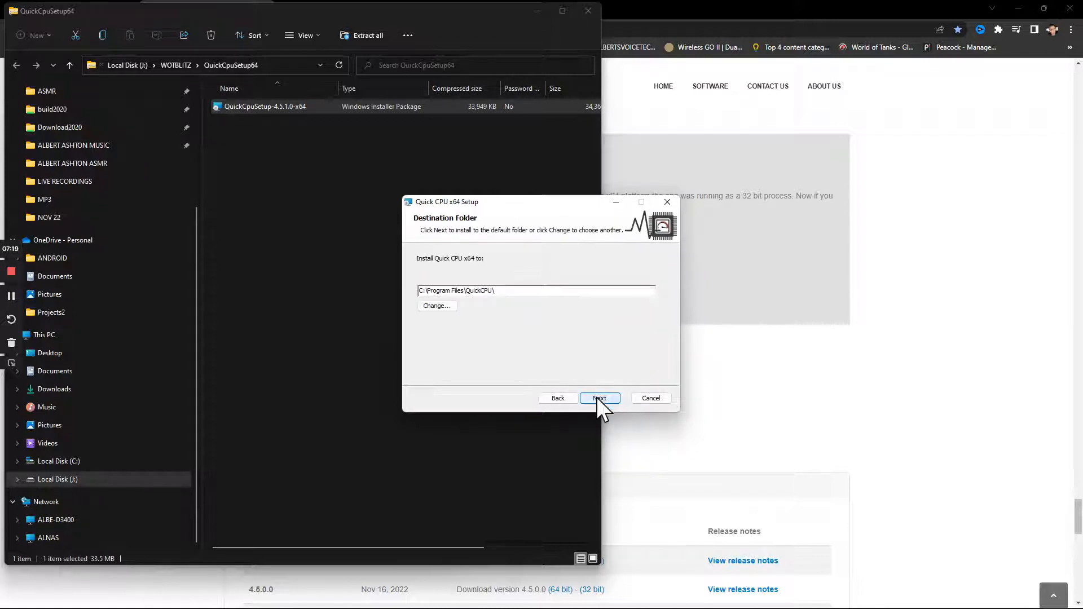
click(597, 398)
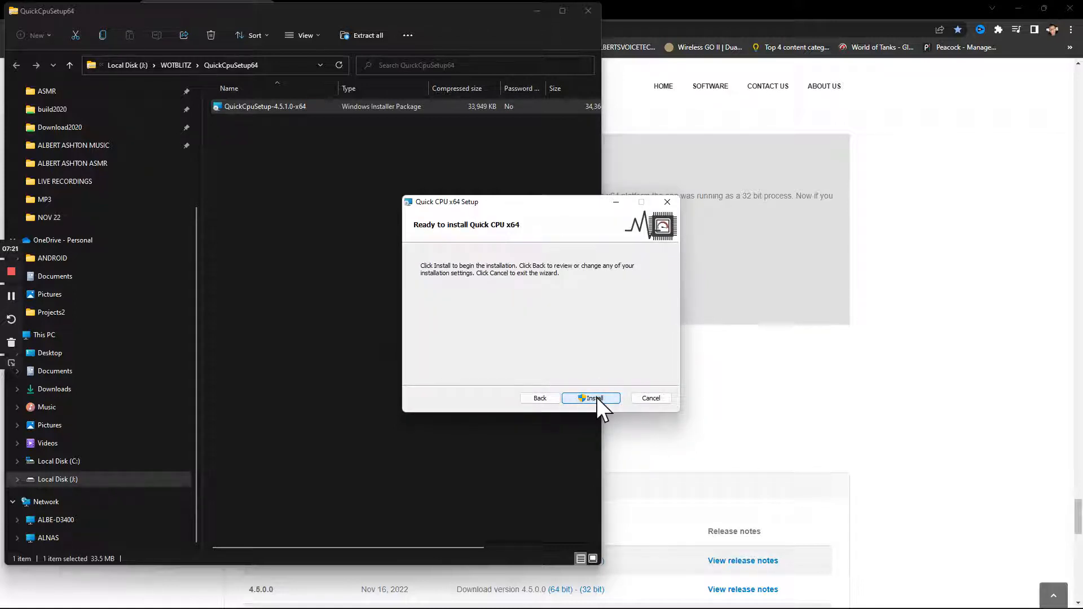
click(590, 397)
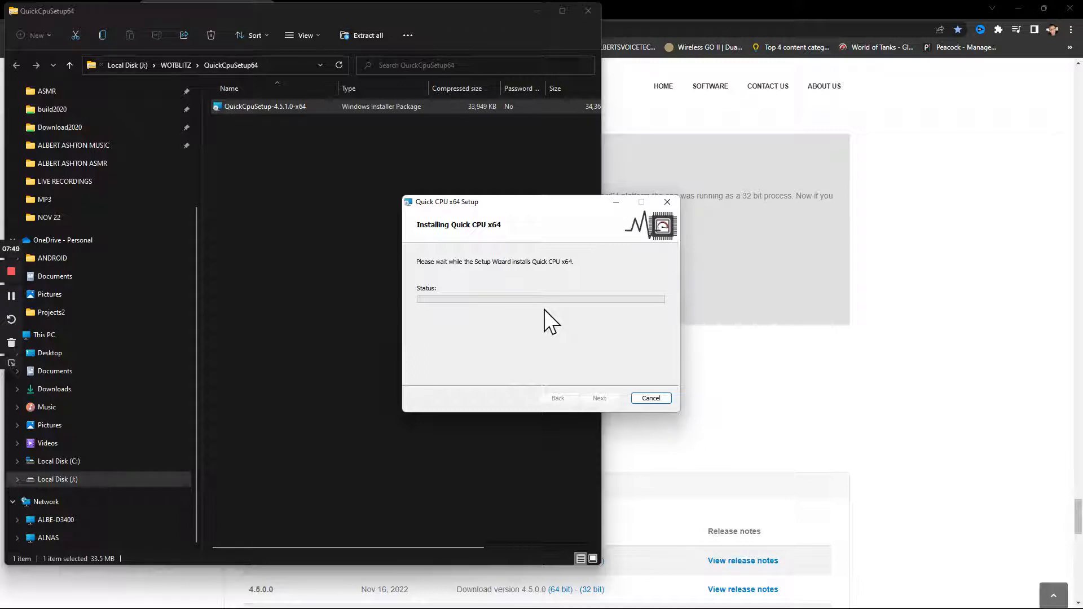
mouse_move(551, 338)
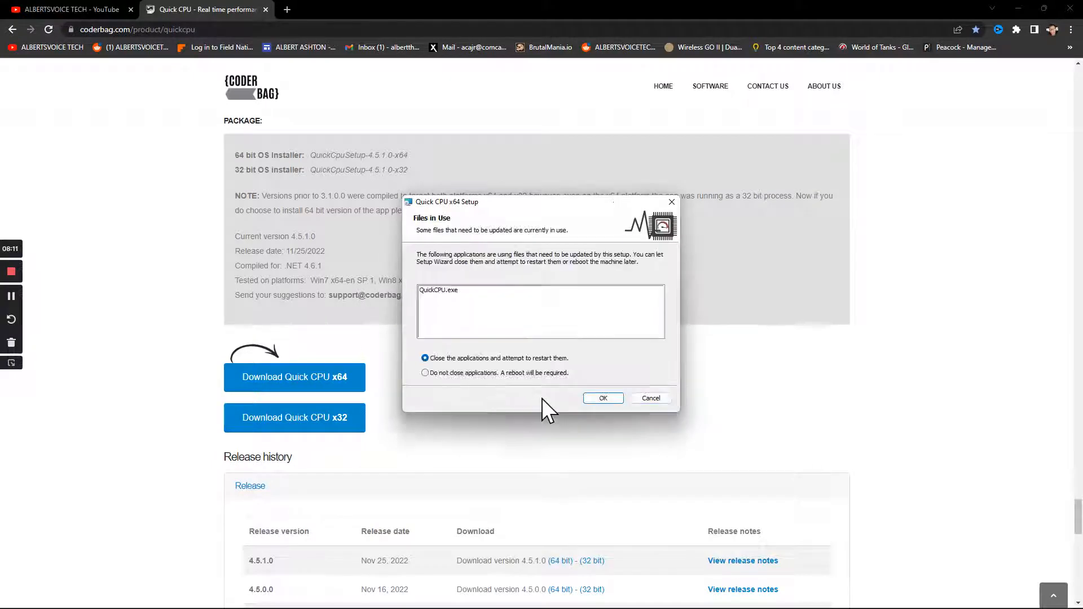
mouse_move(466, 283)
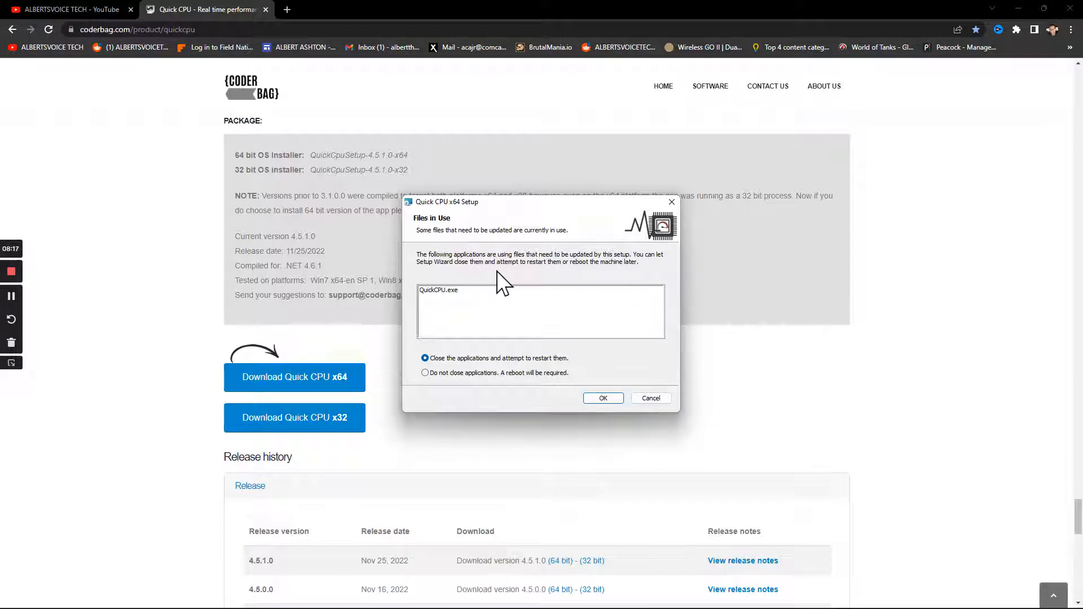
mouse_move(642, 286)
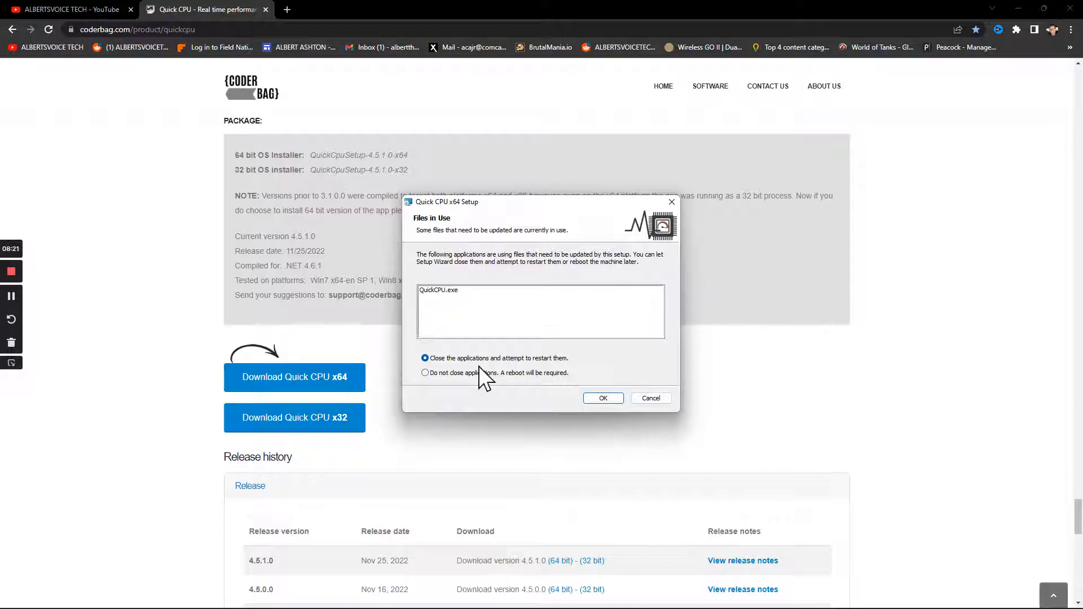
mouse_move(587, 376)
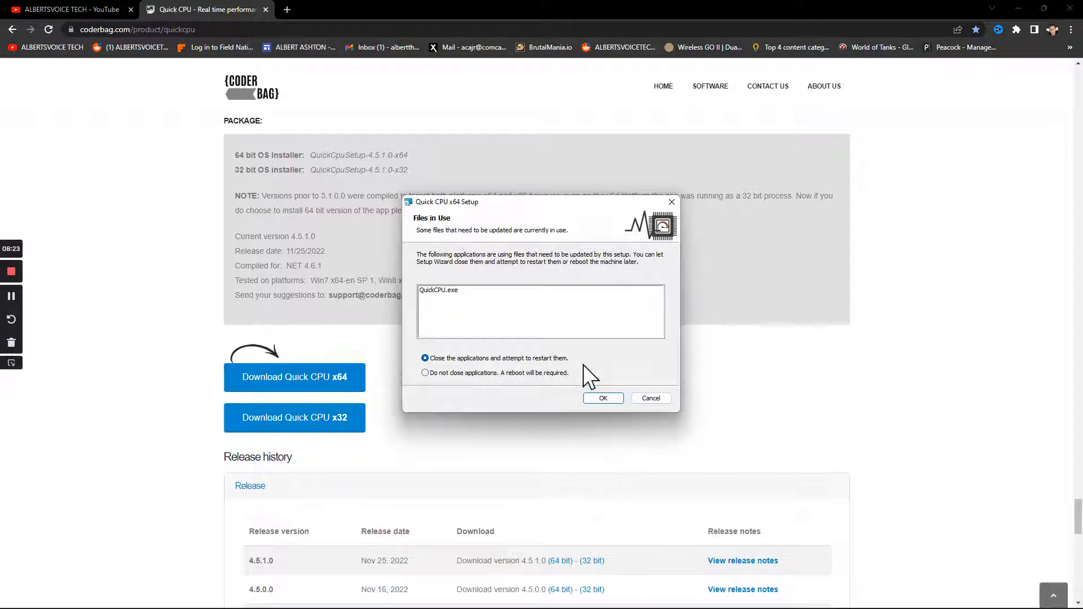
mouse_move(507, 383)
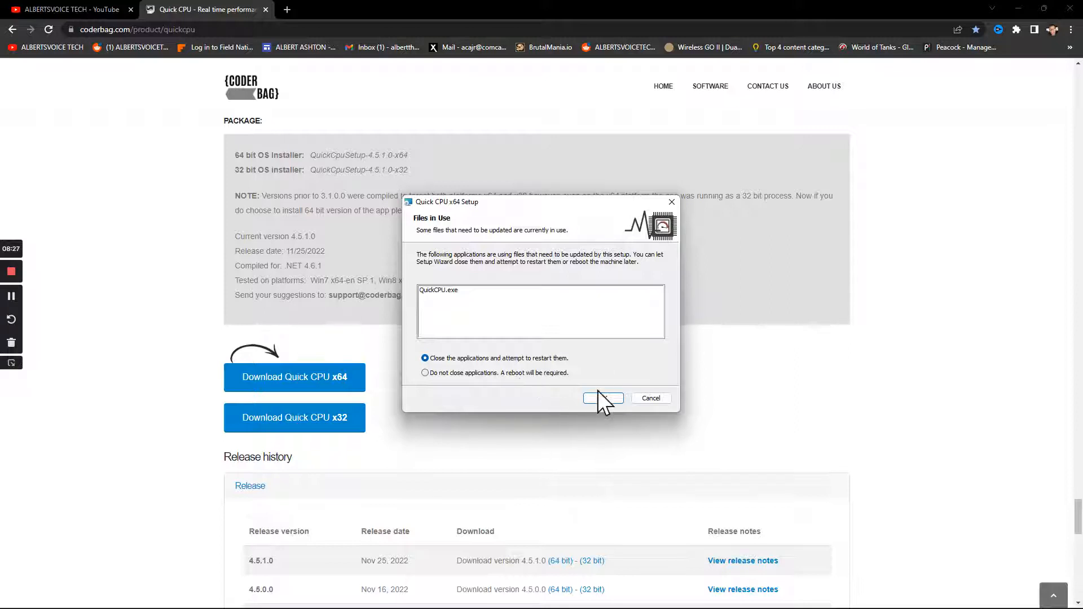
Approve closing and restarting the running QuickCPU.exe in the Files in Use dialog.
click(601, 398)
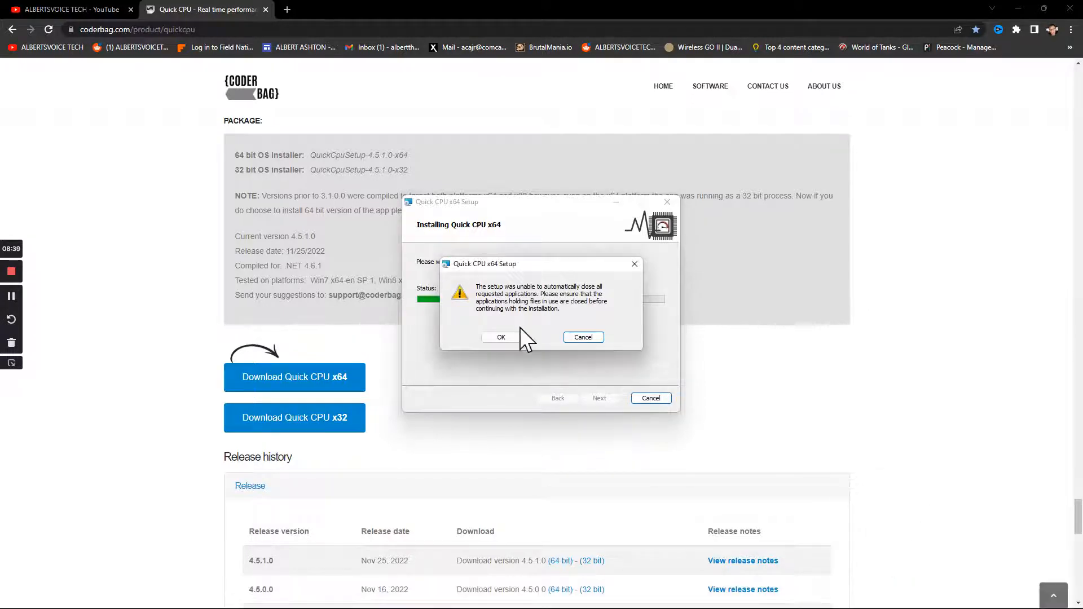
Dismiss the auto-close warning and finish setup with Launch QuickCPU.exe ticked.
click(501, 338)
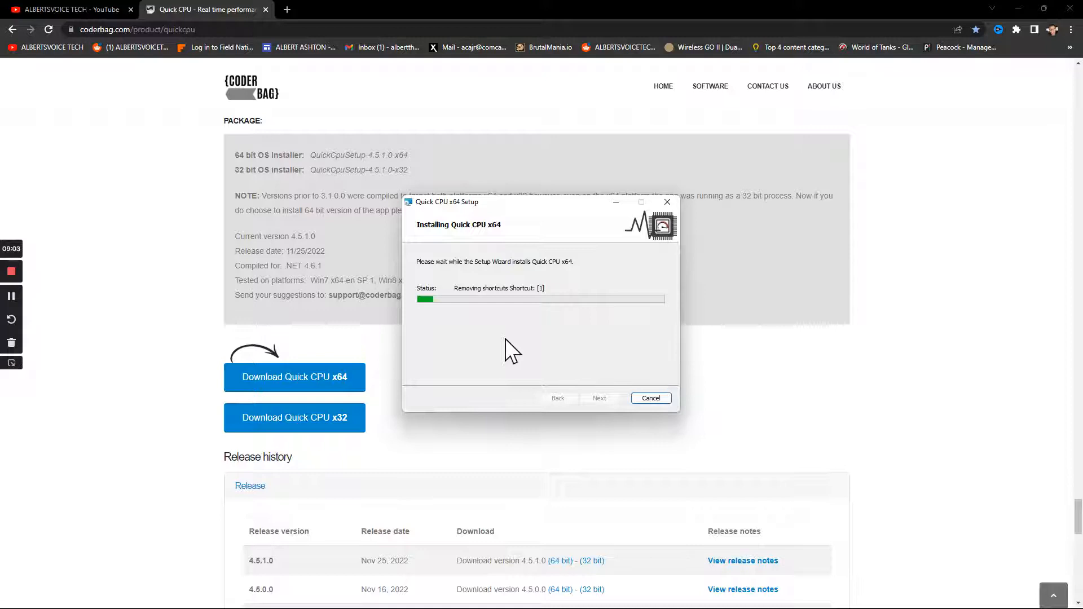
mouse_move(517, 345)
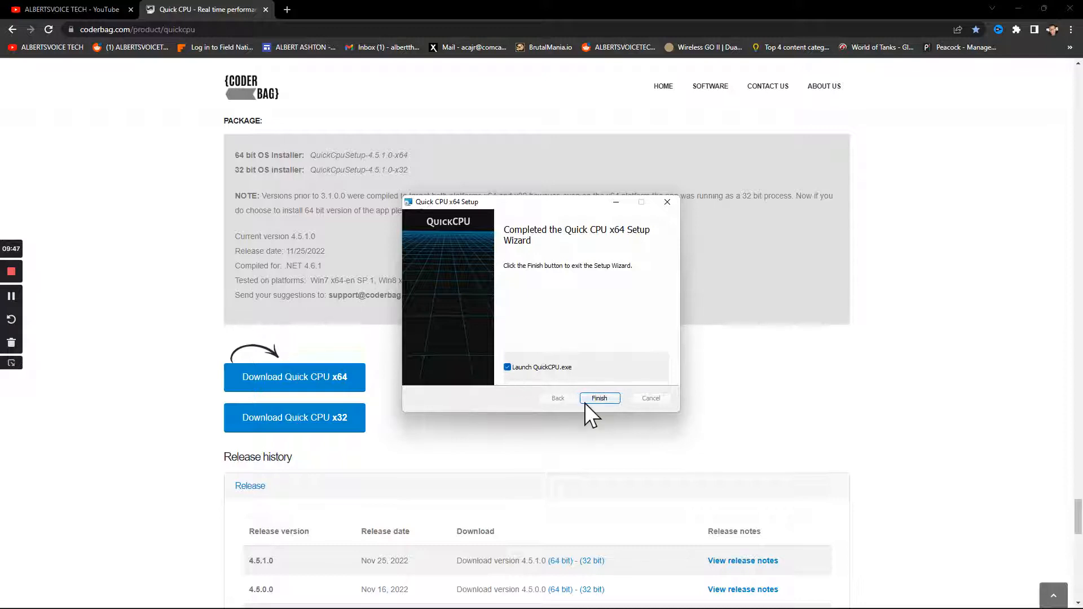
click(598, 398)
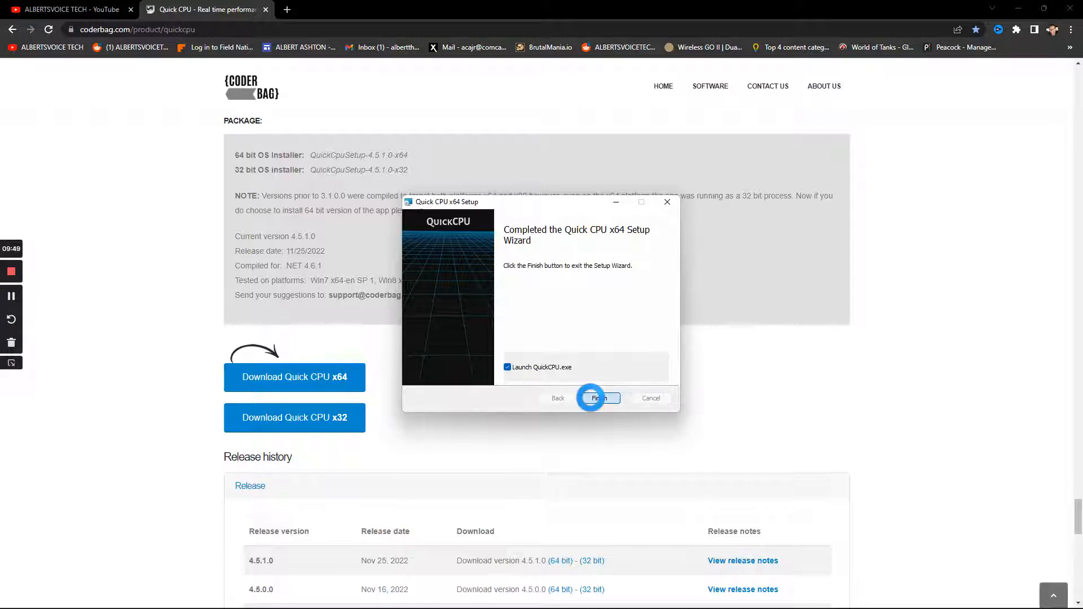
Close the wizard and jump via Learn more to the x64 and x32 download section.
click(594, 397)
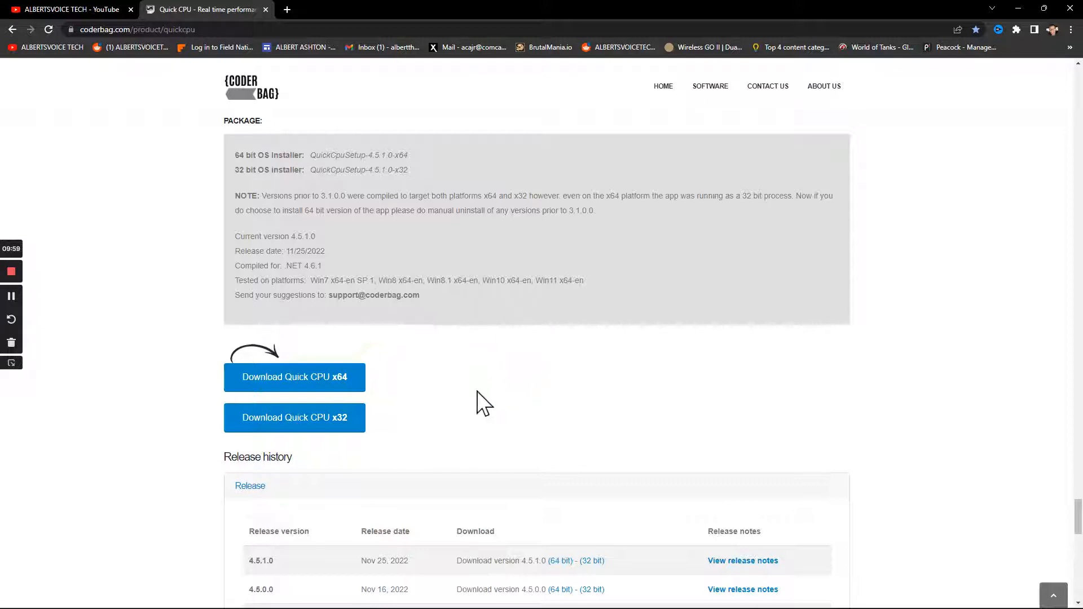
mouse_move(520, 384)
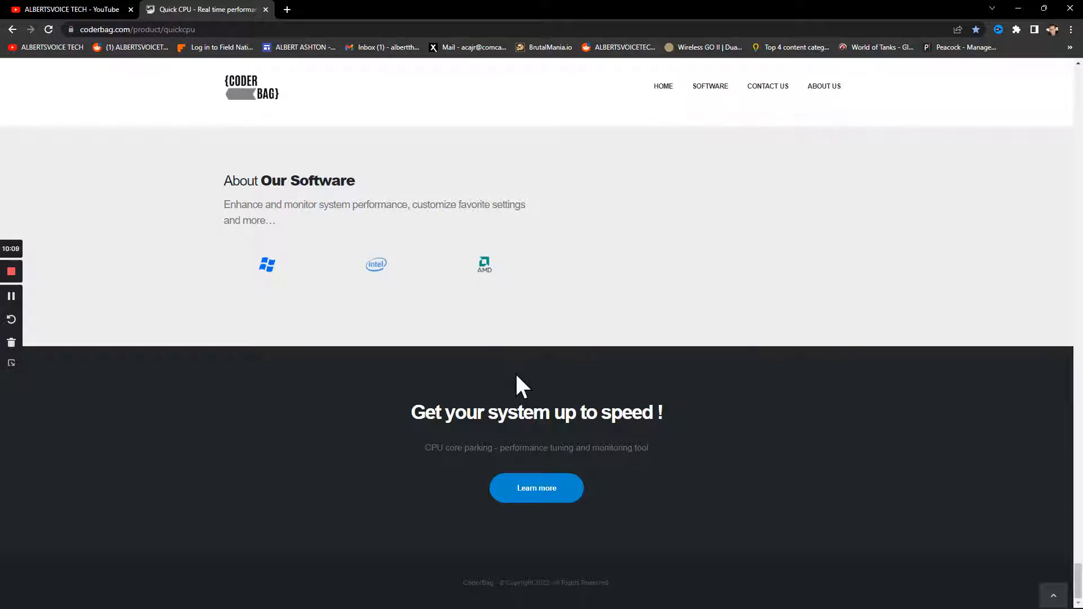
mouse_move(536, 487)
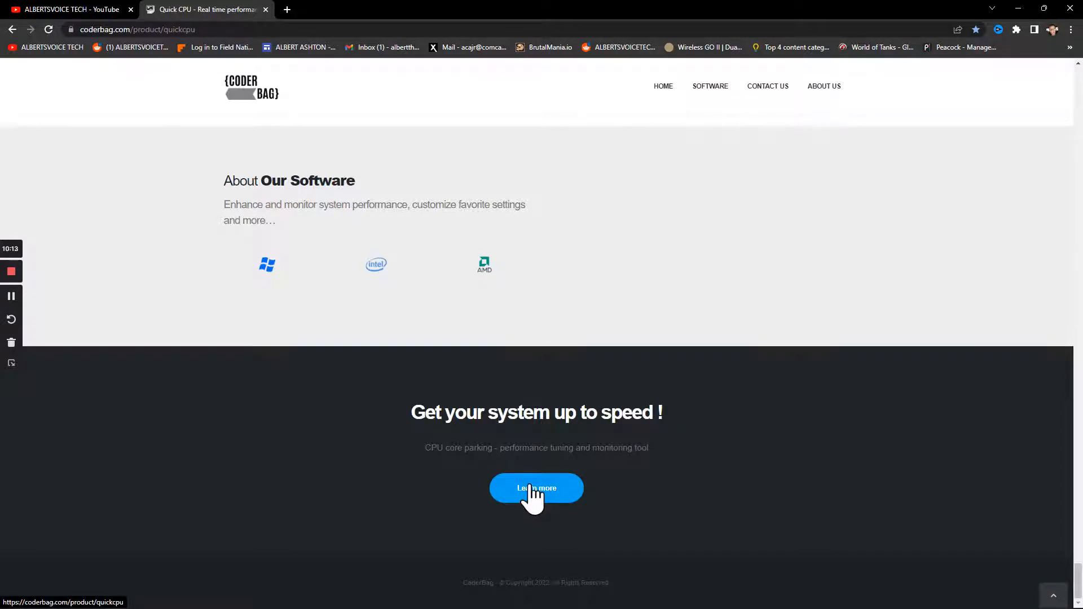
mouse_move(537, 489)
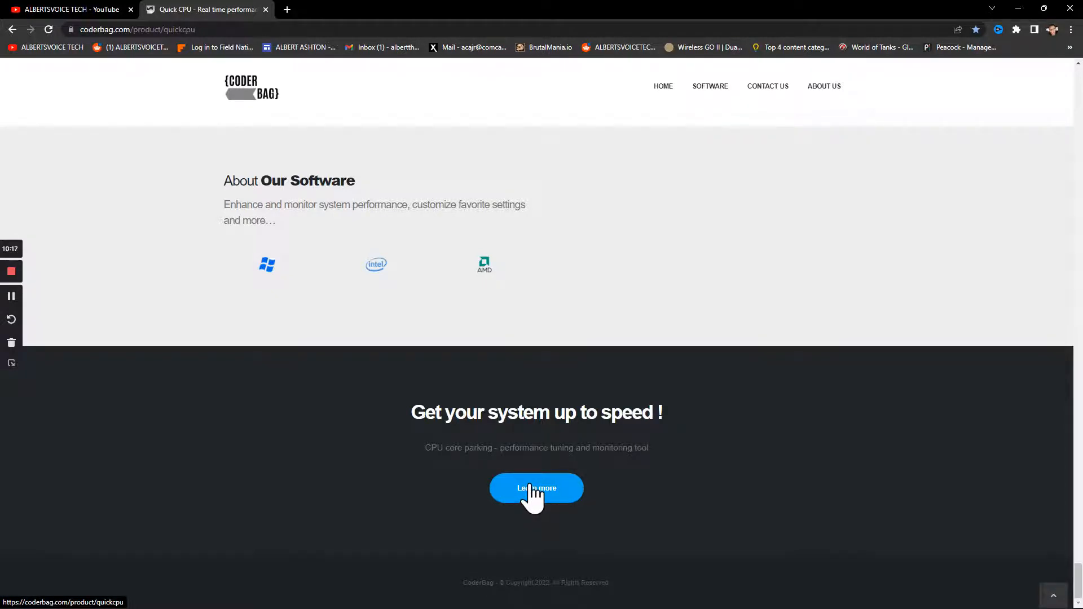
click(536, 487)
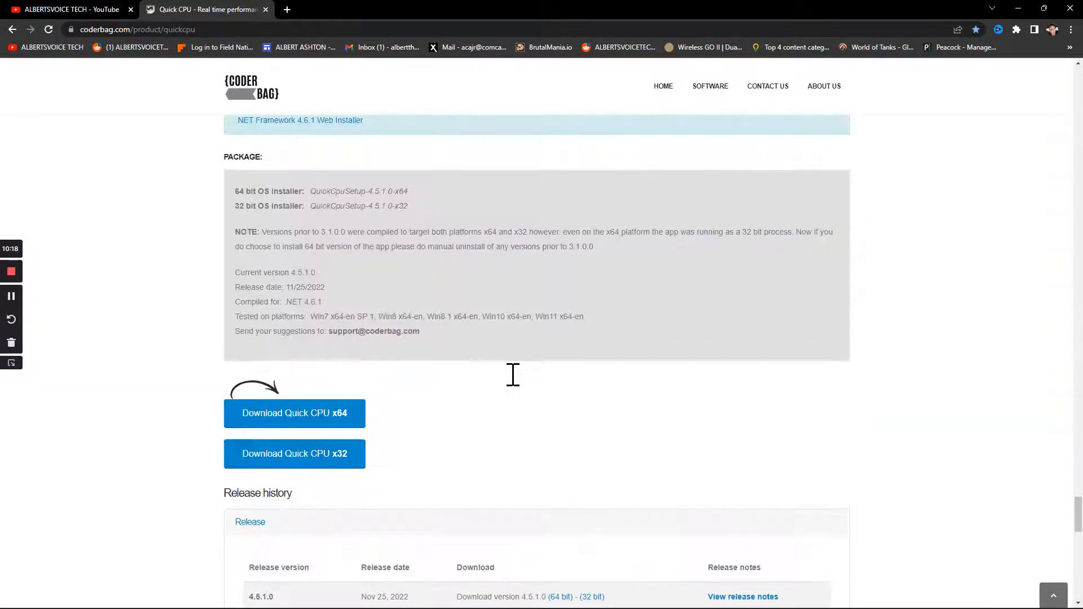
scroll(down, 3)
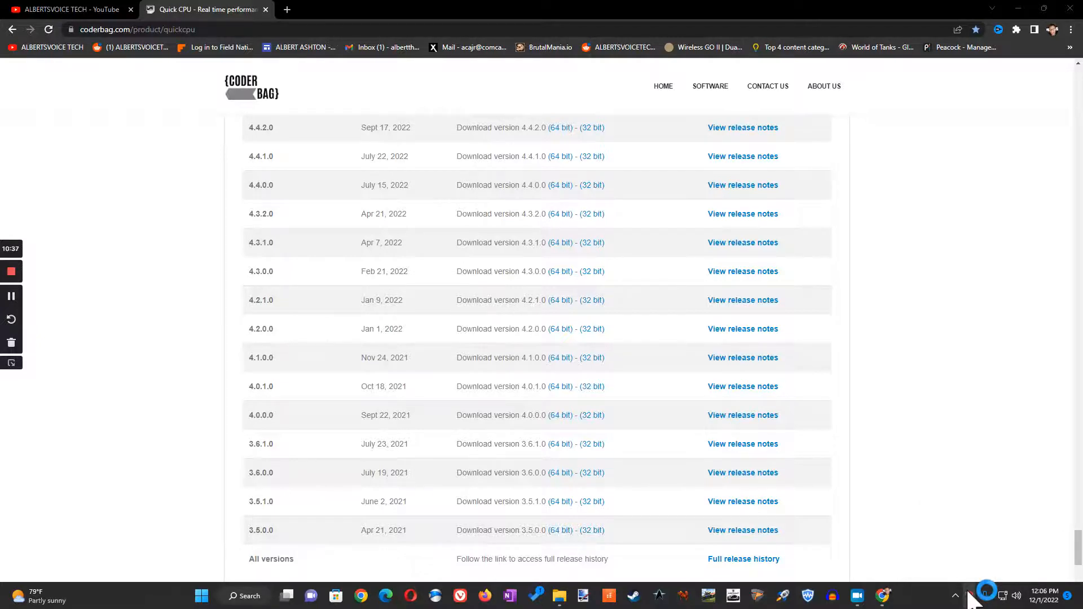
Right-click the taskbar system tray area to bring up Quick CPU.
right_click(984, 596)
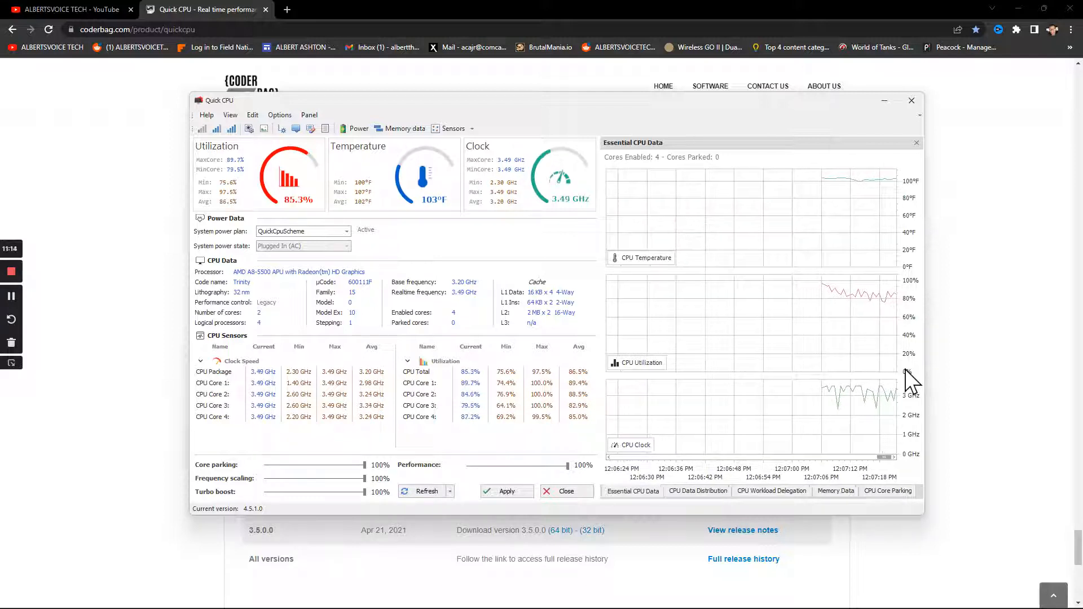
mouse_move(545, 245)
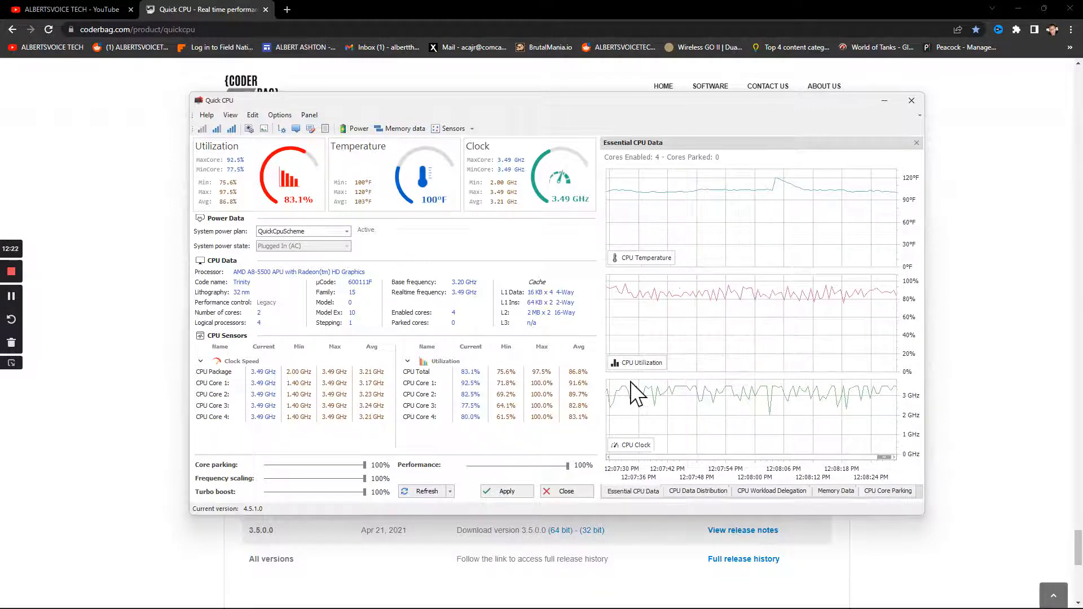
mouse_move(1028, 416)
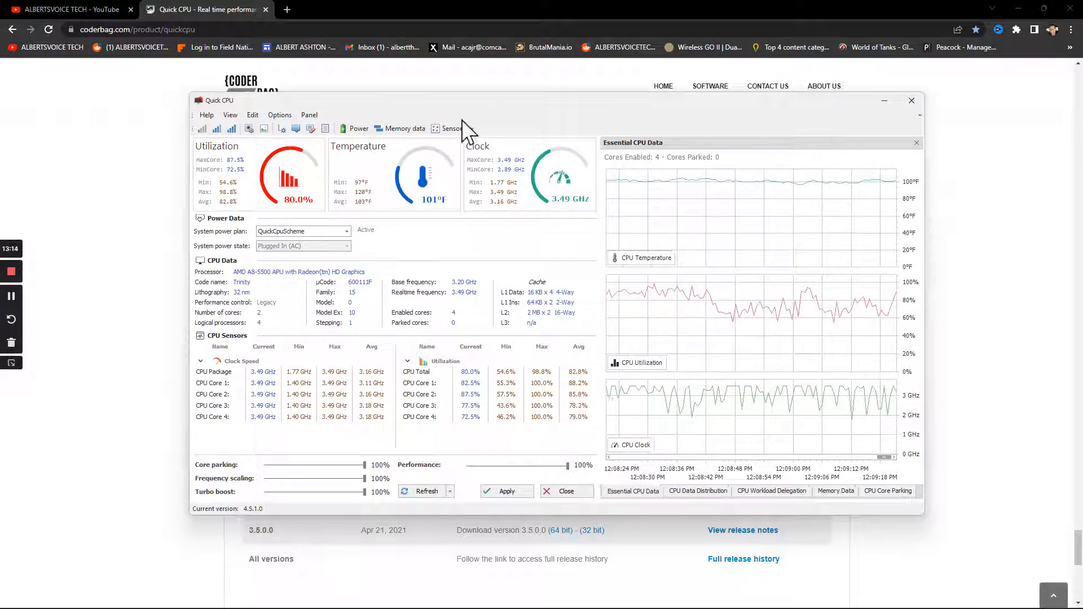
mouse_move(911, 100)
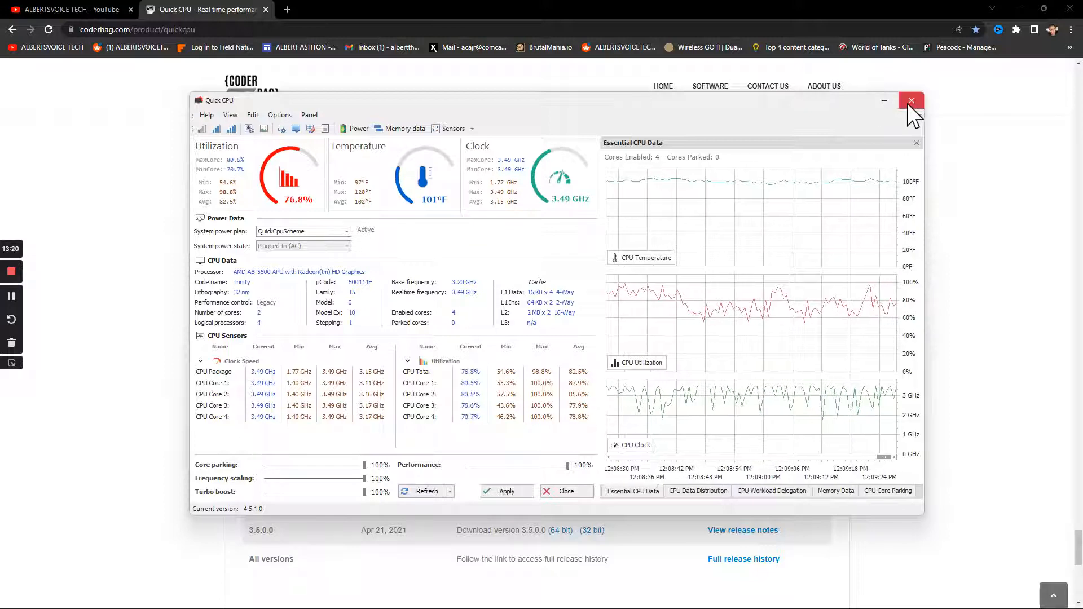
Close the Quick CPU monitoring window to return to the CoderBag download page.
click(911, 100)
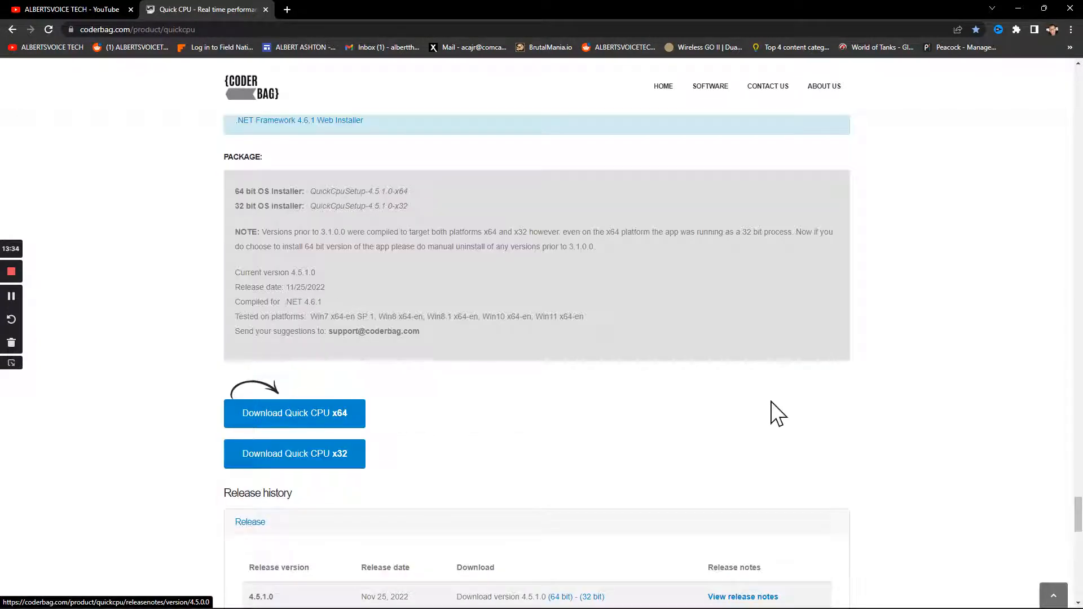
Open the 4.5.1.0 release notes from Release history and scroll through its highlights.
scroll(down, 3)
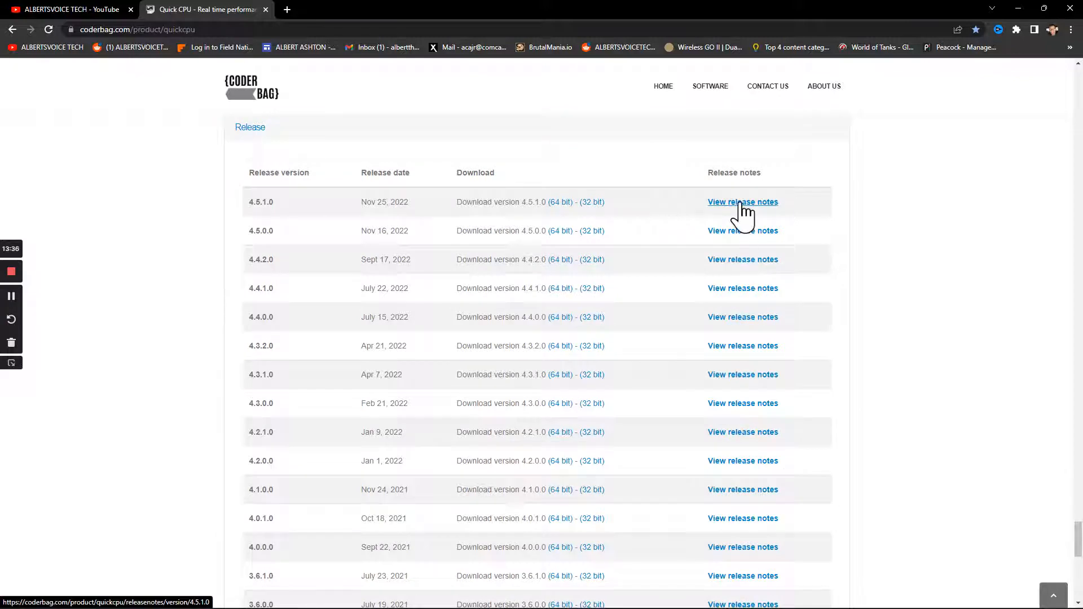
click(743, 202)
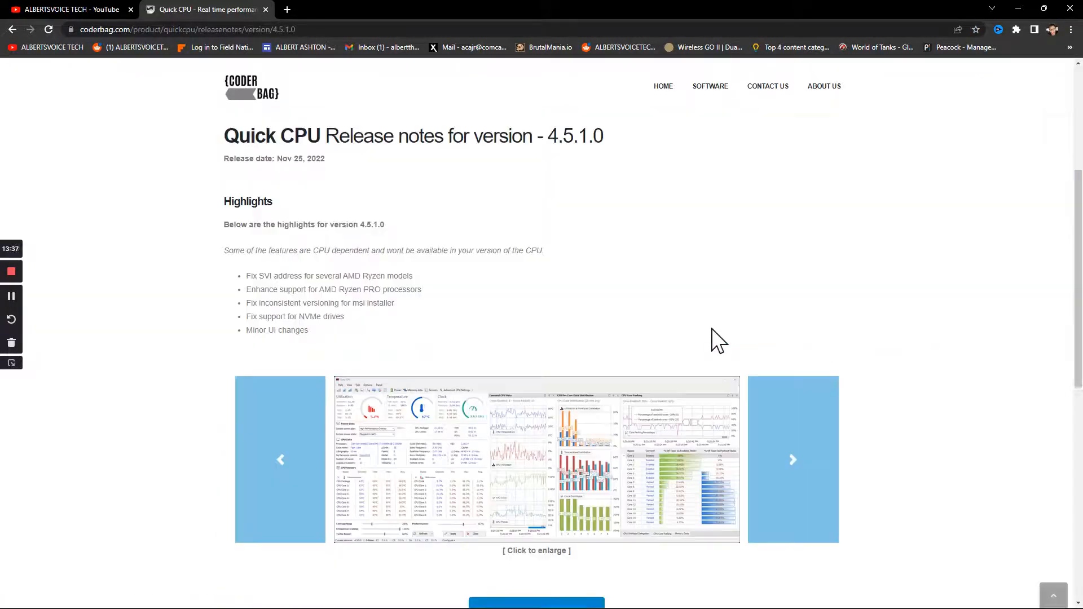
scroll(down, 3)
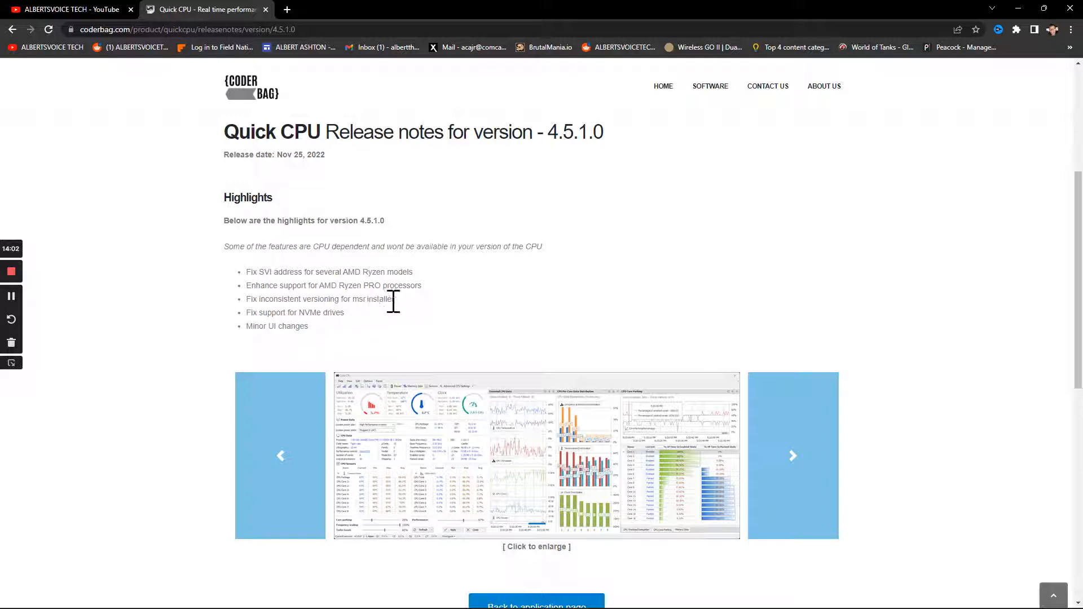
mouse_move(401, 321)
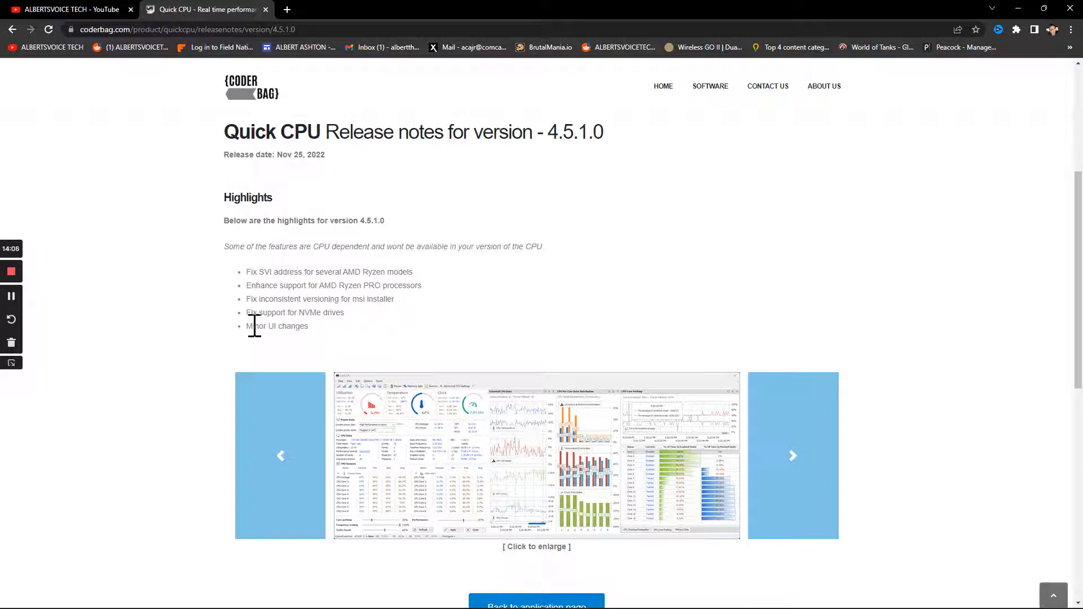
scroll(down, 3)
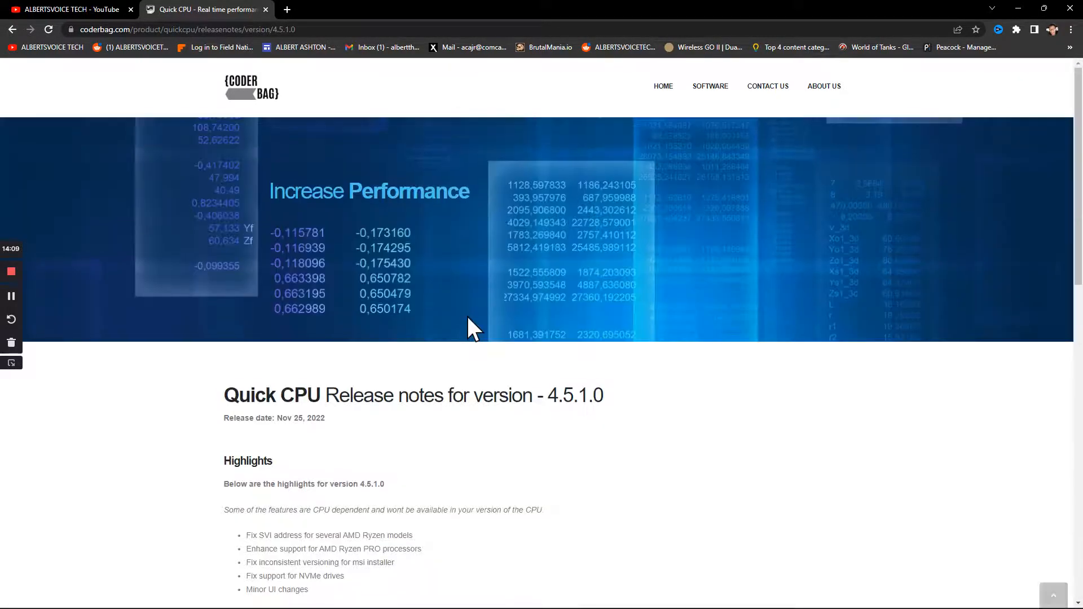
mouse_move(698, 100)
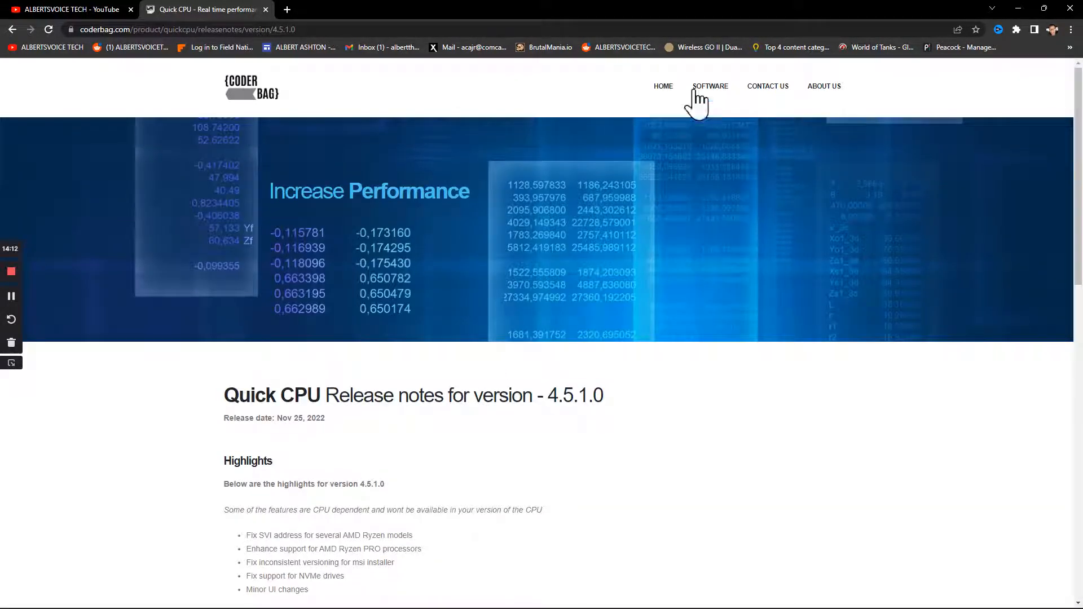
mouse_move(823, 86)
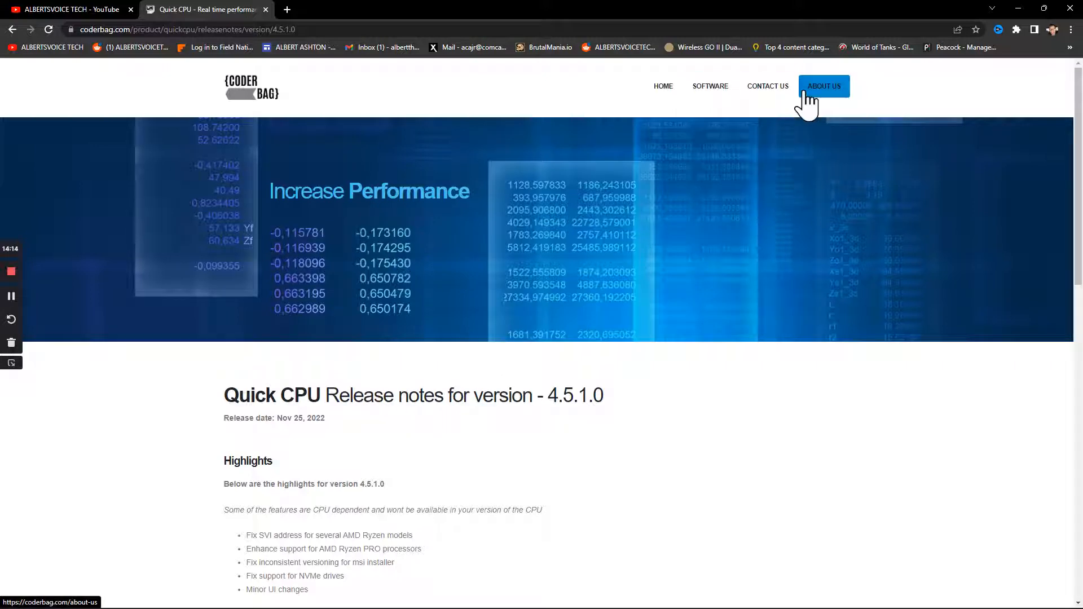
Go to CoderBag's About Us page and scroll through the company description.
click(823, 86)
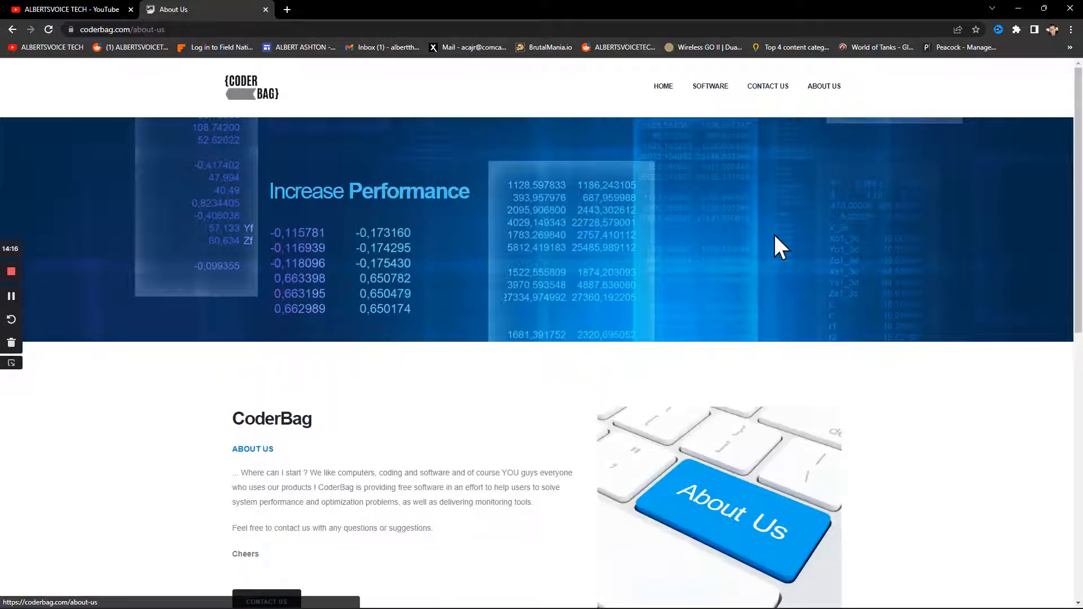
scroll(down, 3)
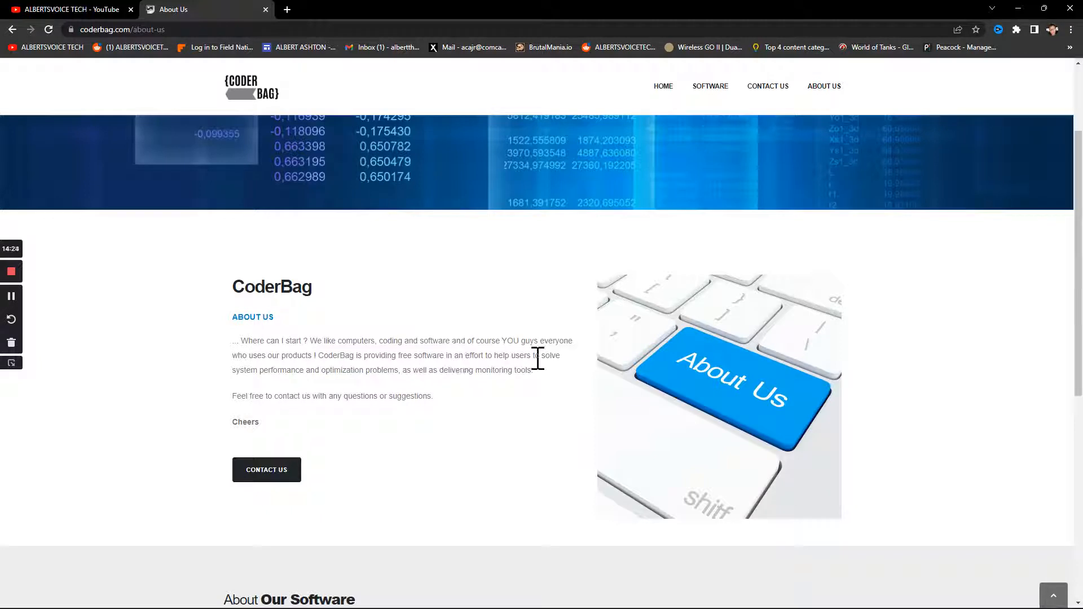
mouse_move(449, 410)
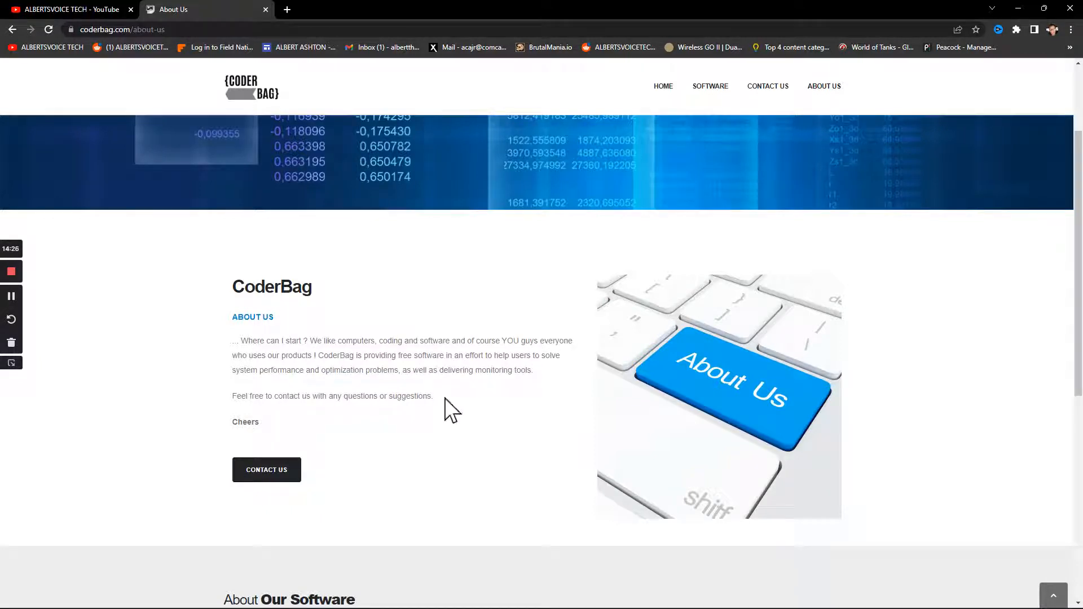
scroll(down, 3)
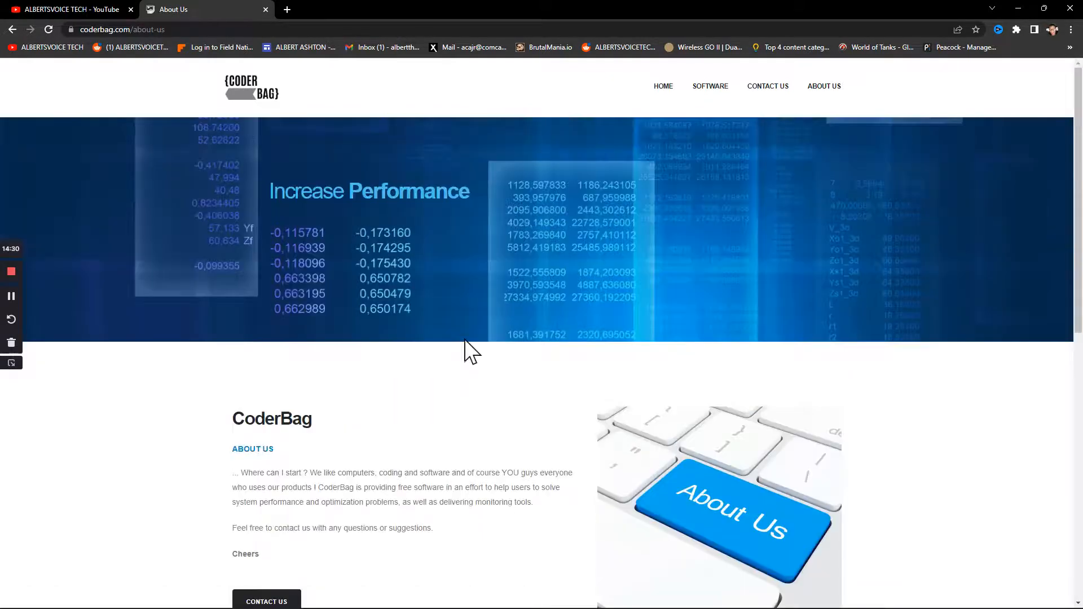
mouse_move(604, 391)
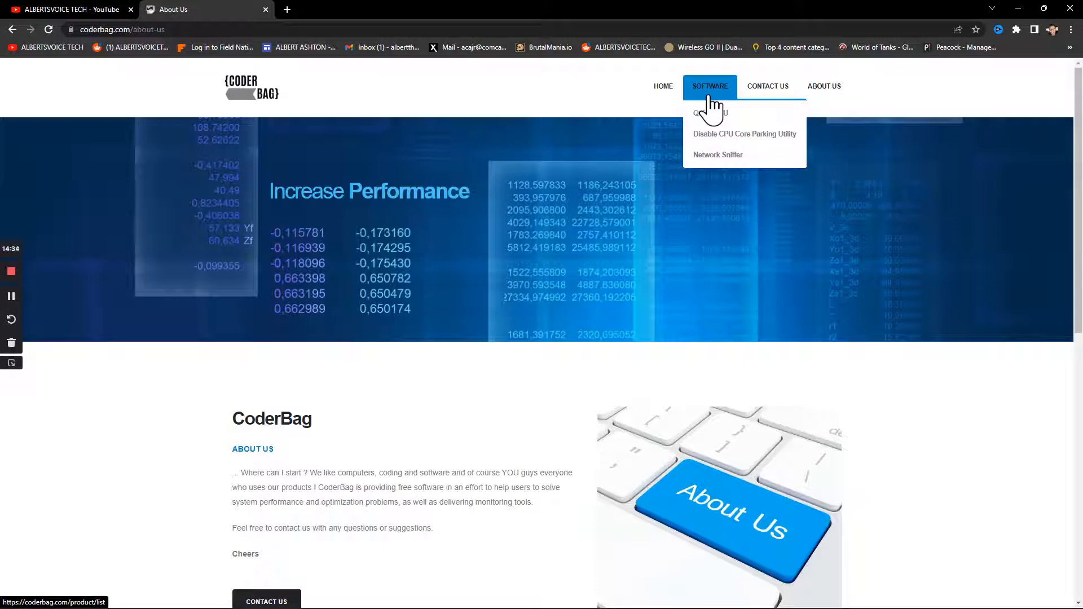
mouse_move(709, 166)
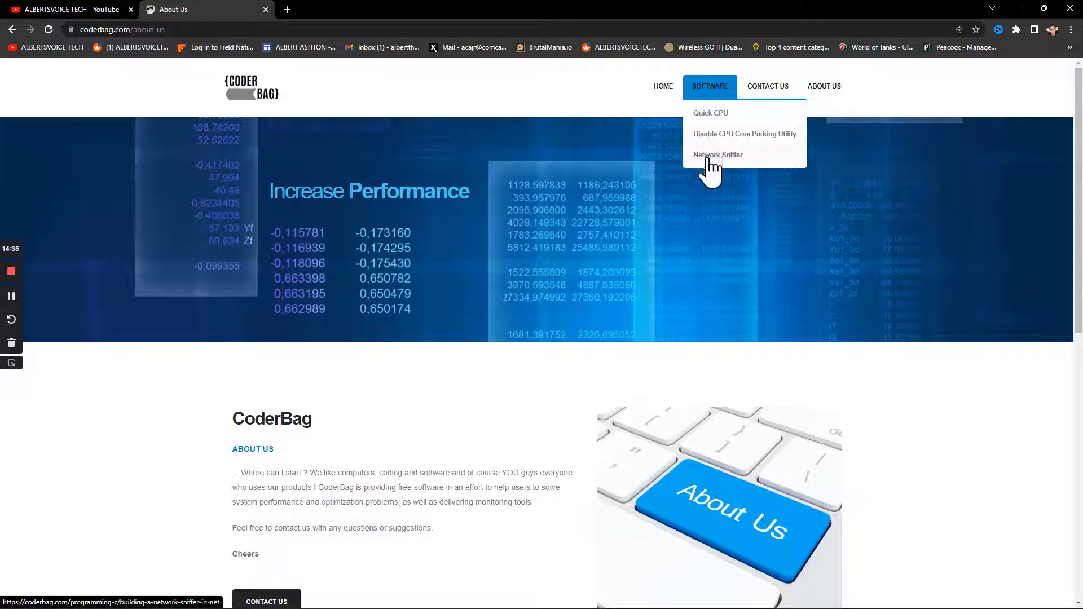
Open the Network Sniffer in .NET article and scroll to its screenshot and source download.
click(716, 155)
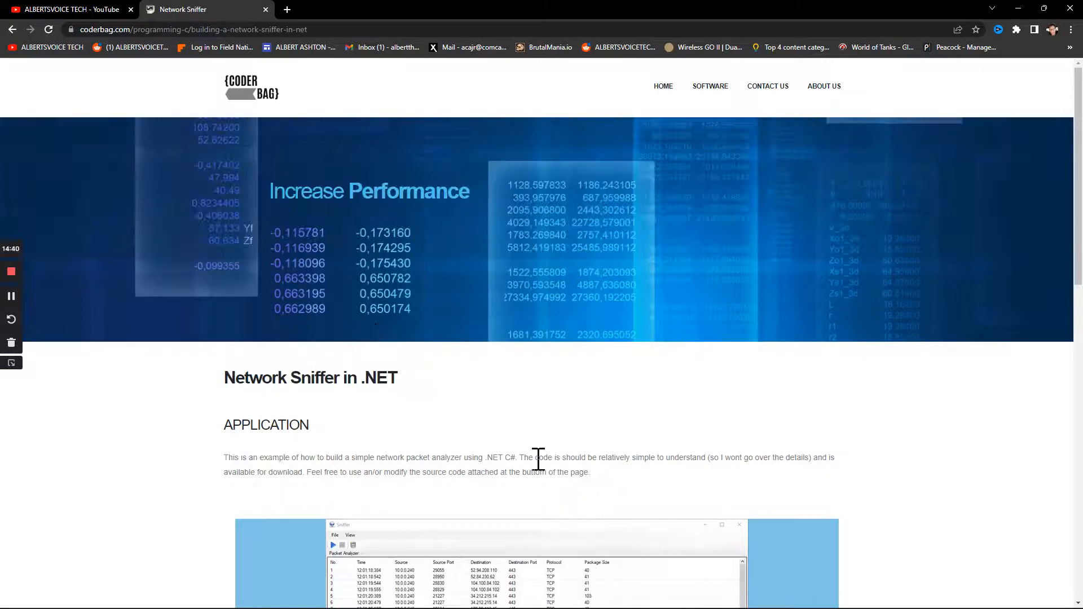
scroll(down, 3)
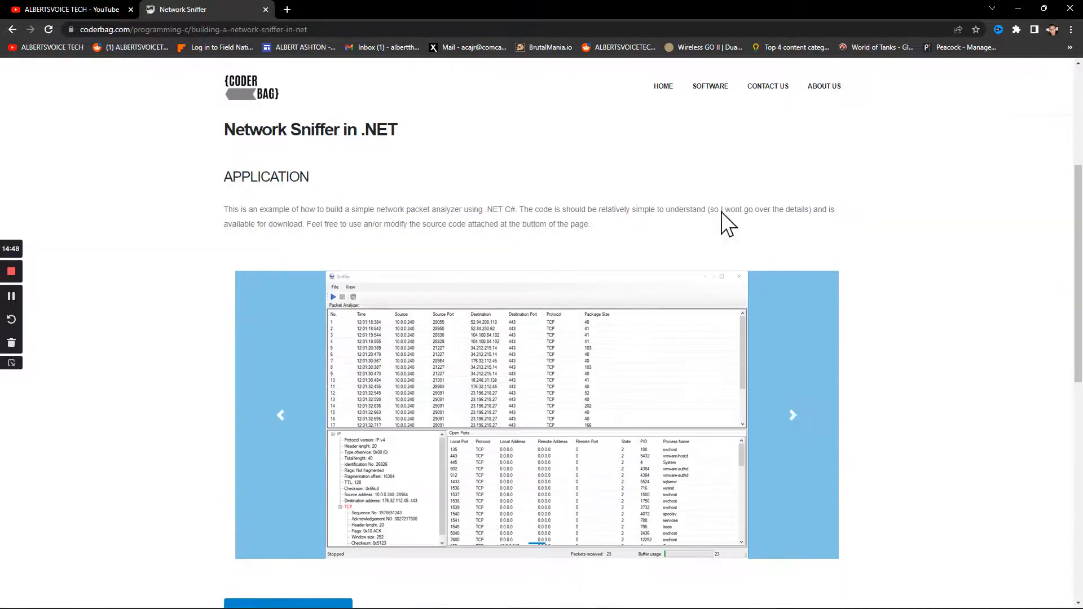
scroll(down, 3)
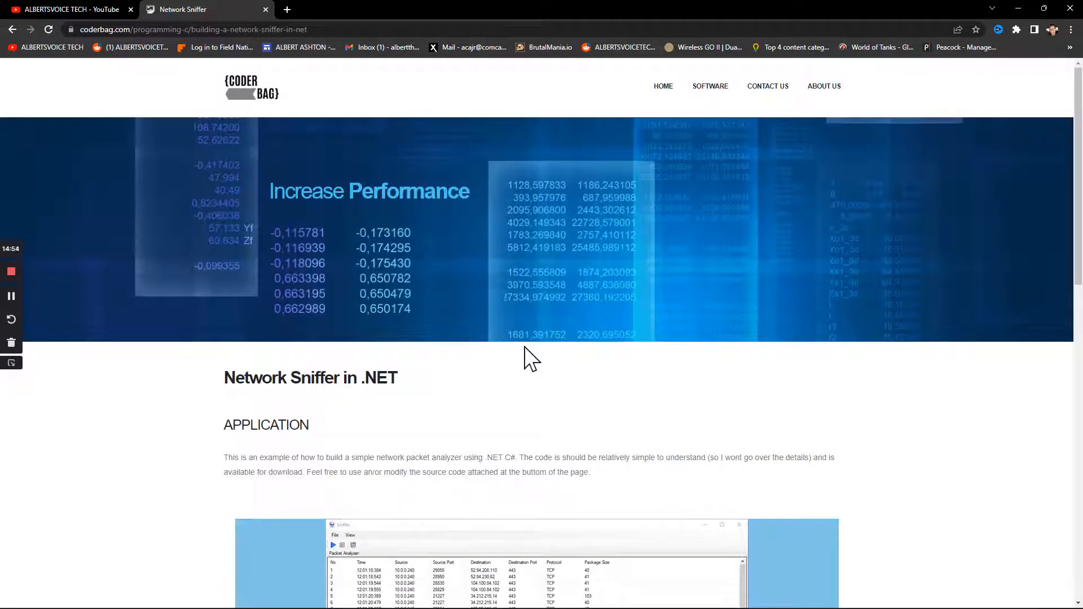
scroll(down, 3)
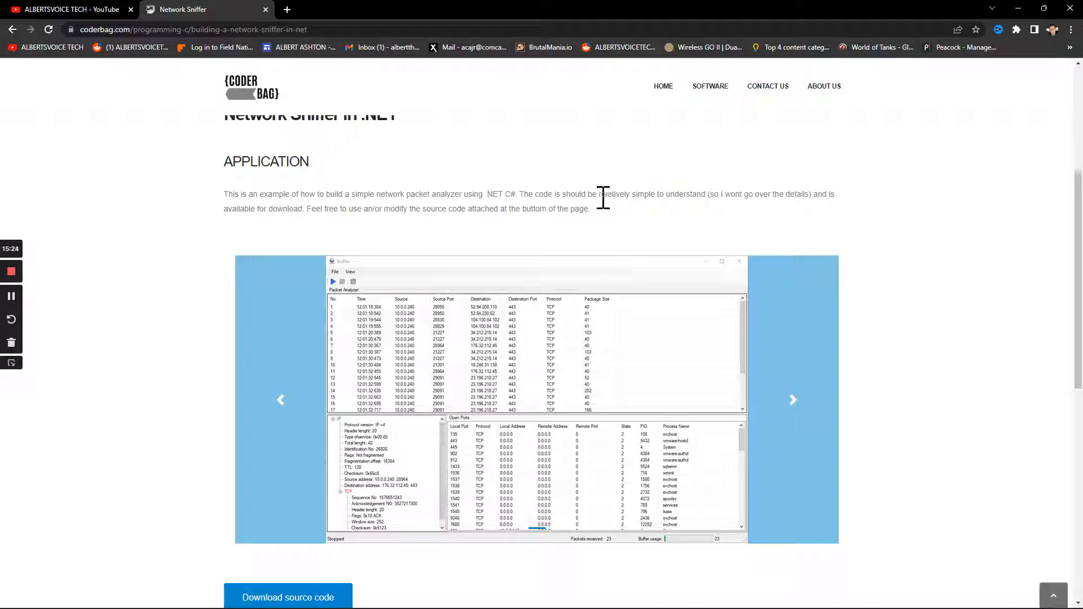
scroll(down, 3)
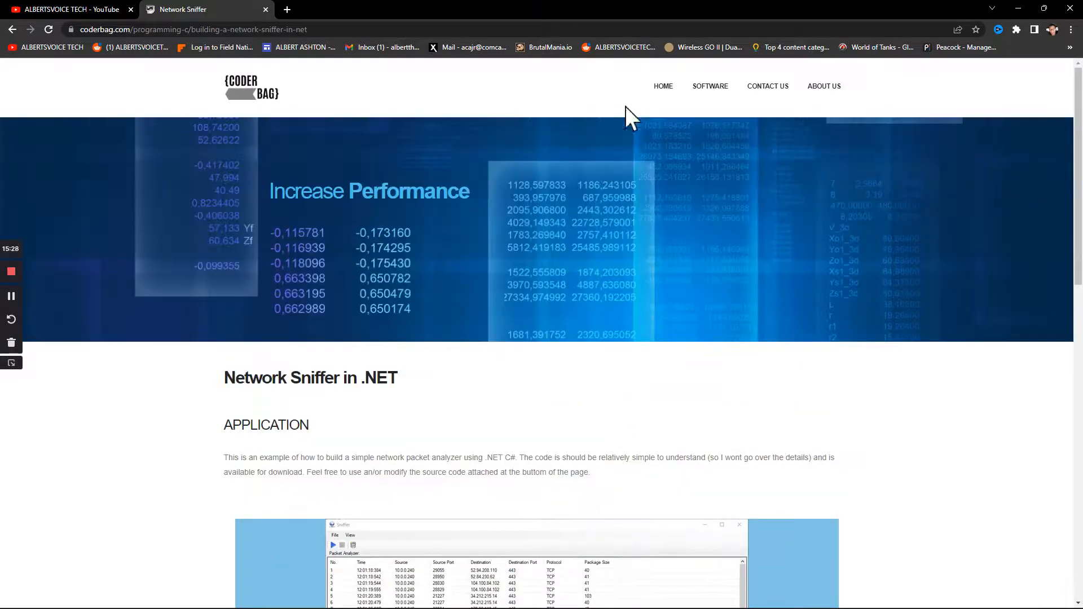
click(661, 86)
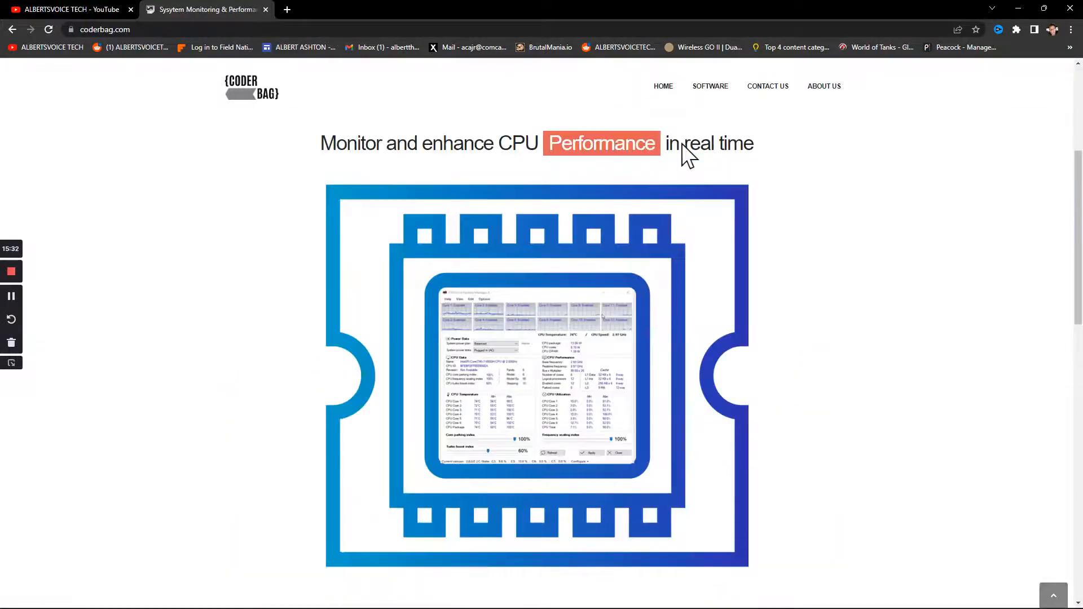
scroll(down, 3)
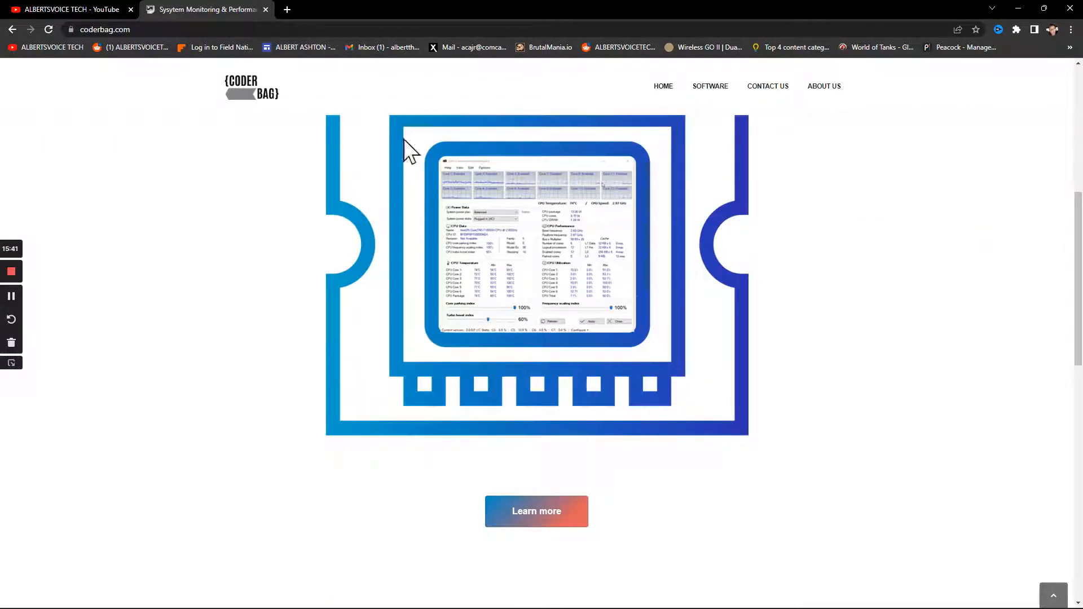
scroll(down, 3)
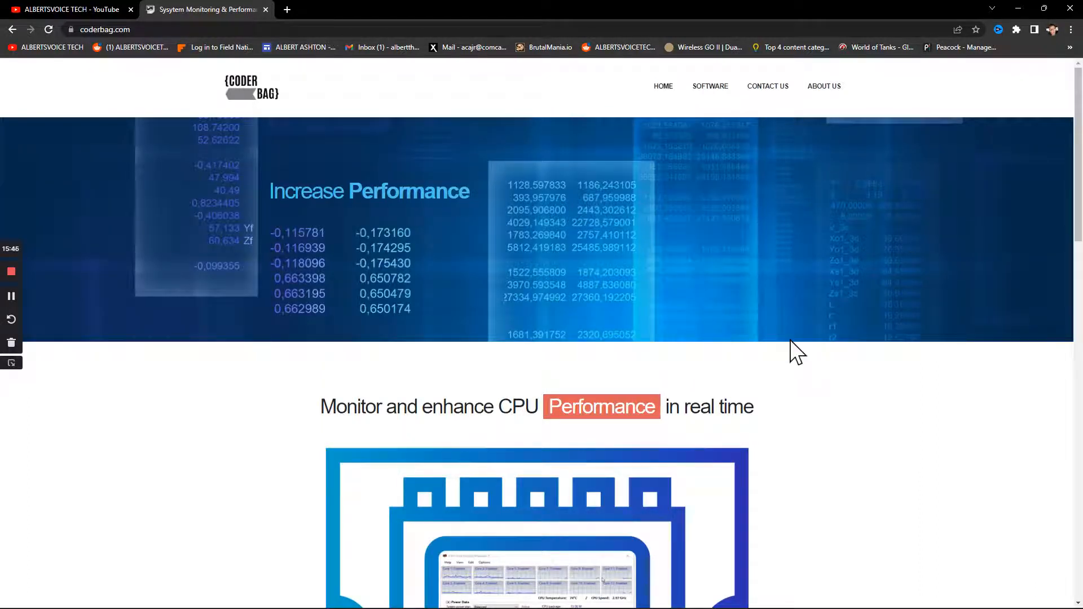
mouse_move(794, 450)
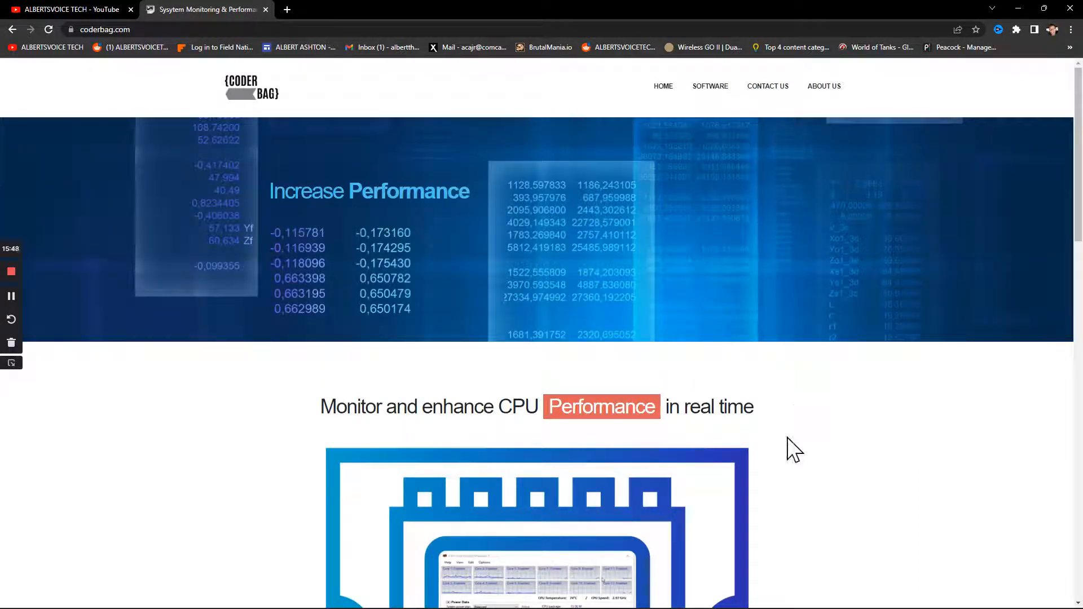
scroll(down, 3)
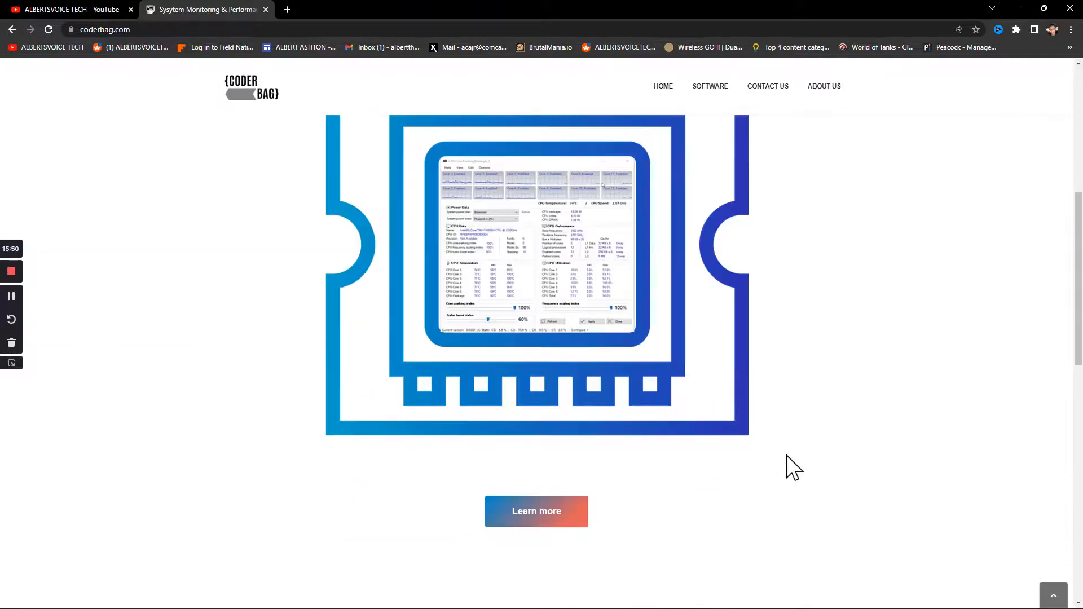
scroll(down, 3)
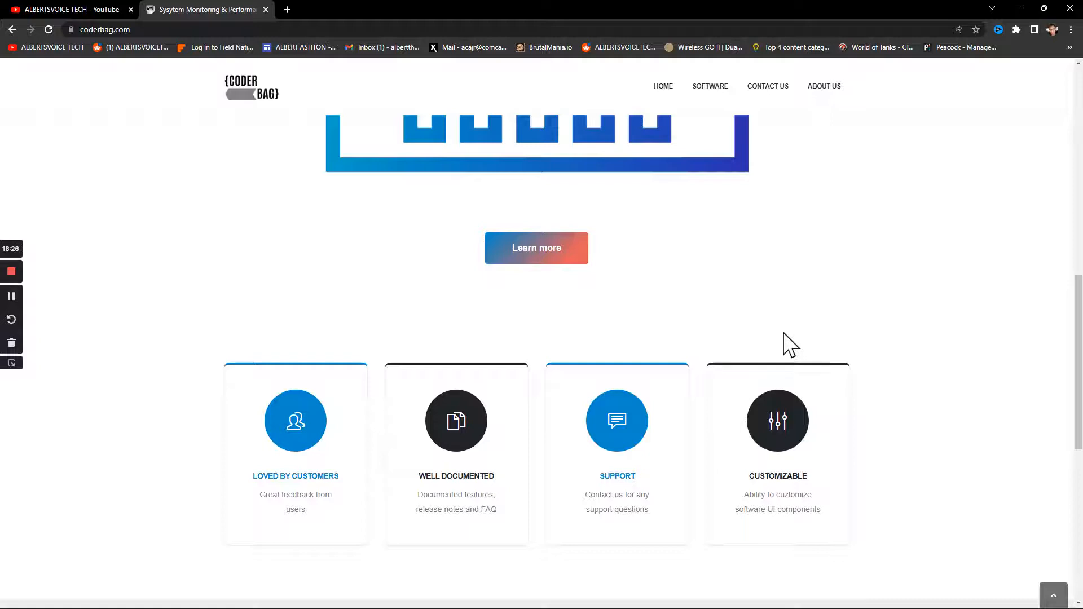
mouse_move(648, 249)
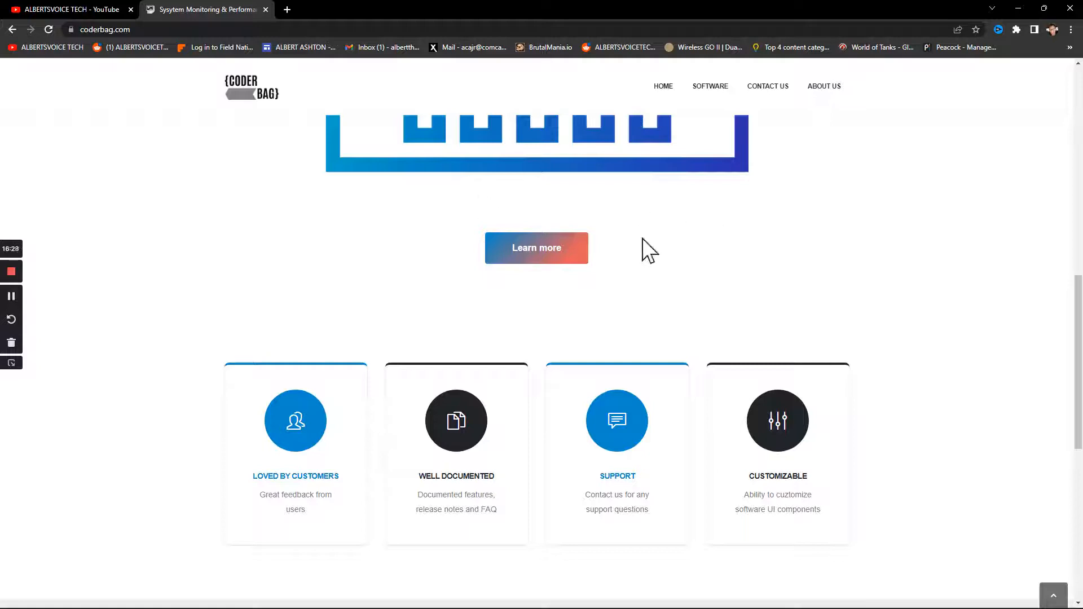
mouse_move(546, 349)
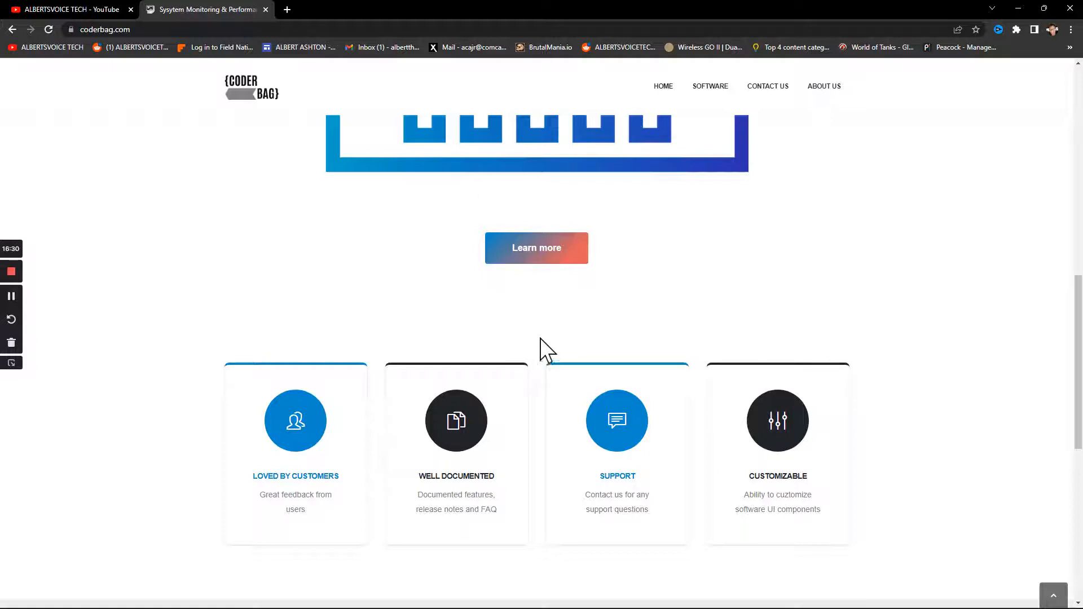
mouse_move(545, 325)
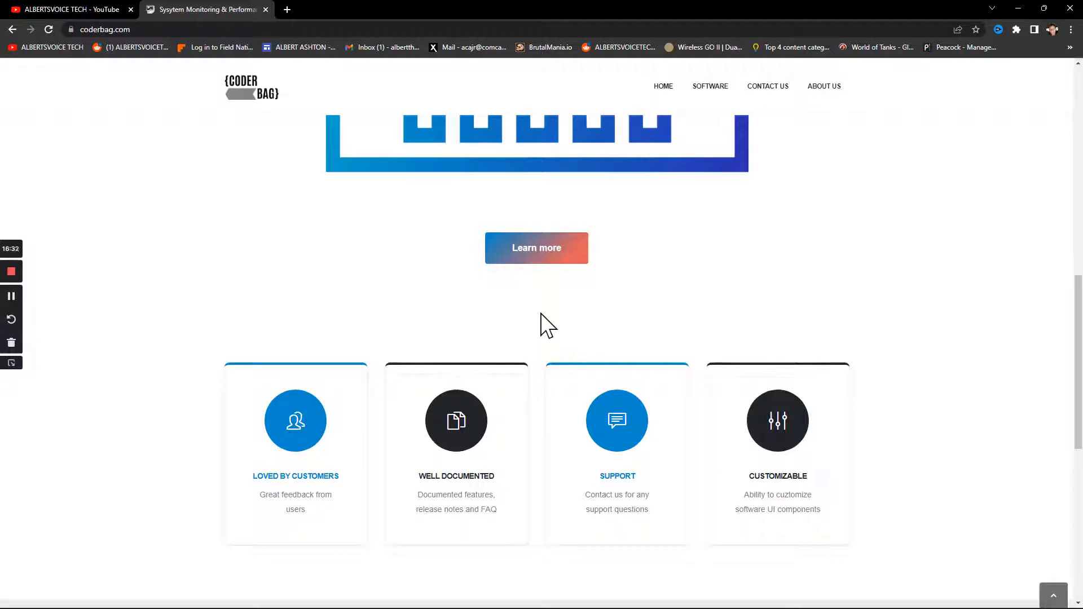
mouse_move(770, 349)
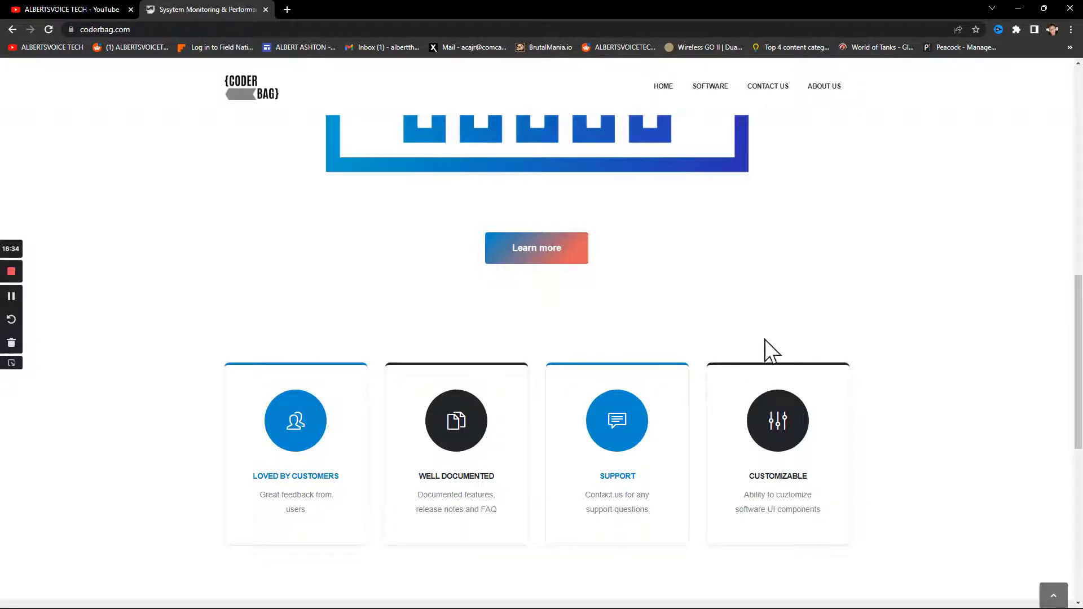
mouse_move(278, 180)
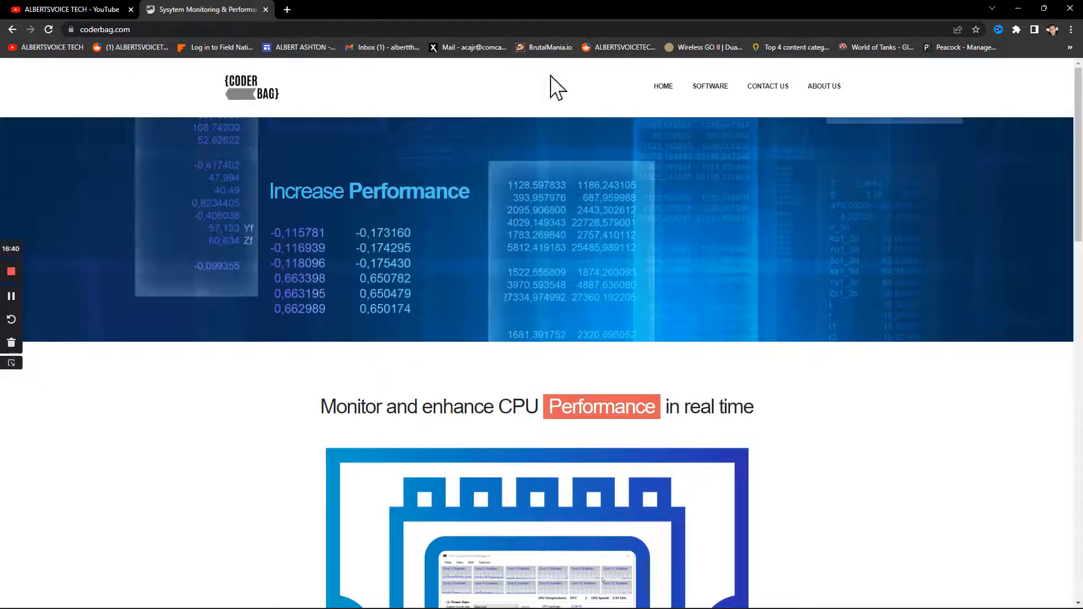
scroll(down, 3)
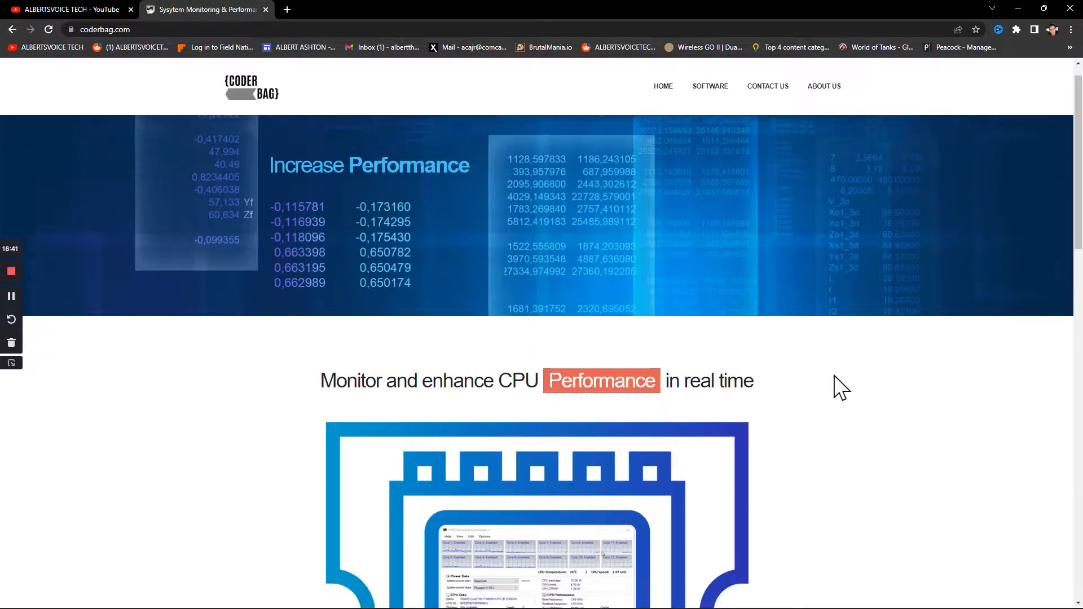
scroll(down, 3)
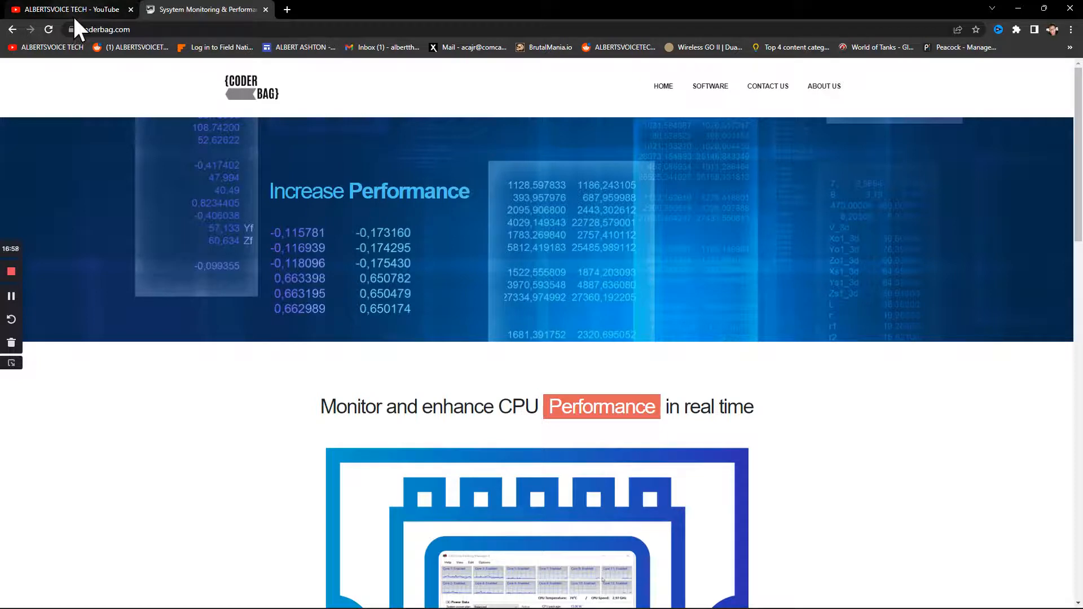
mouse_move(541, 200)
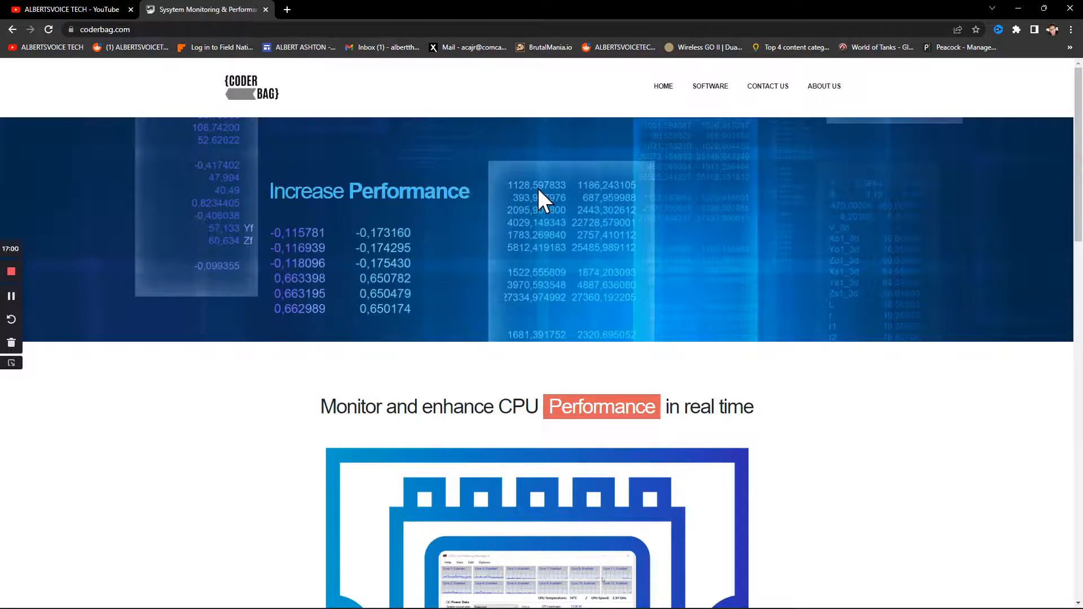
mouse_move(546, 192)
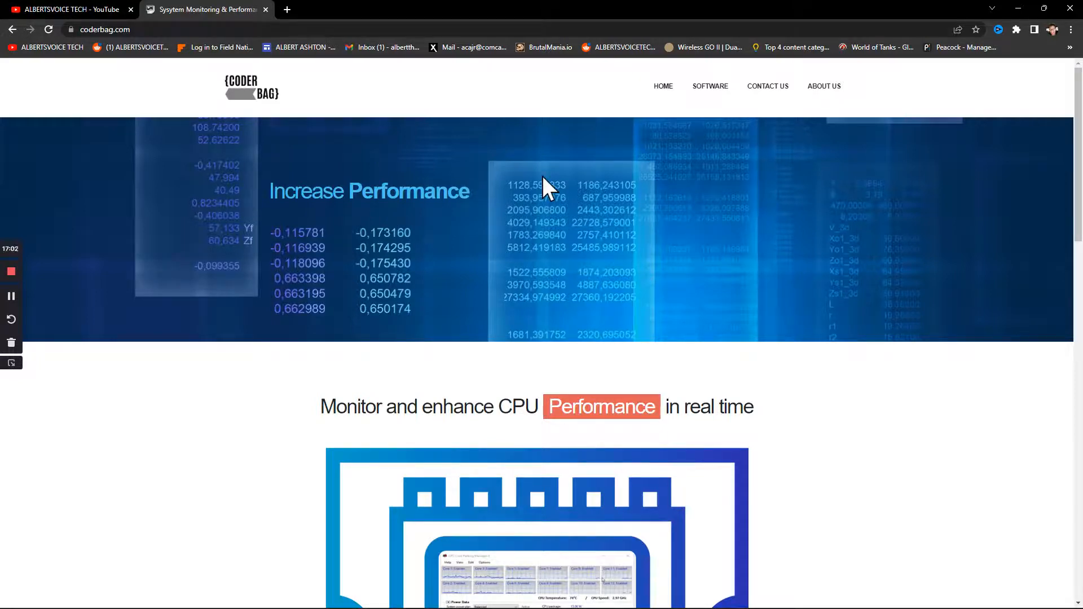
mouse_move(538, 111)
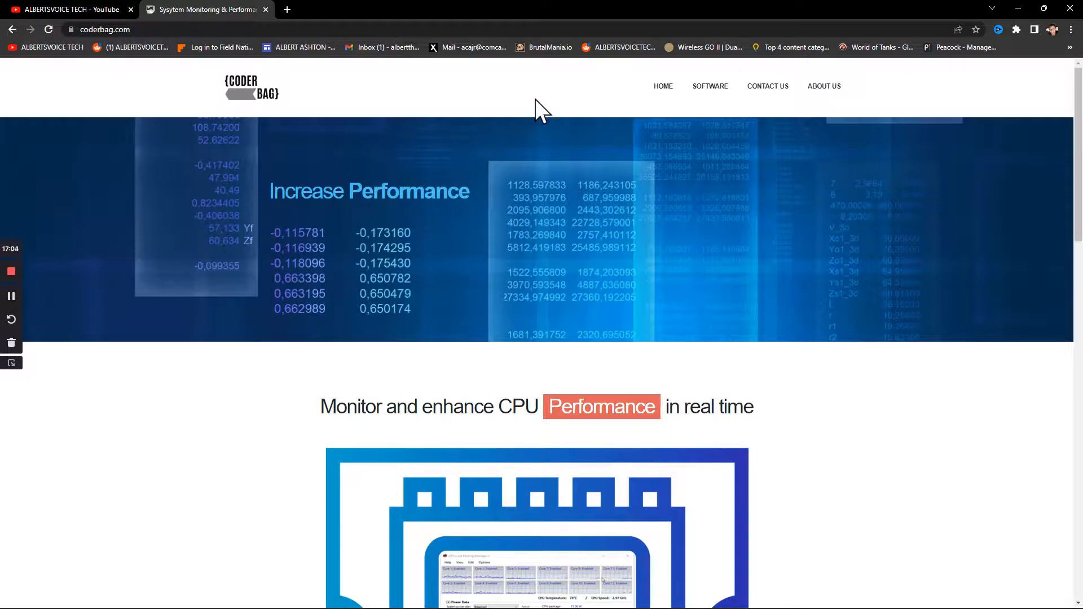
mouse_move(570, 97)
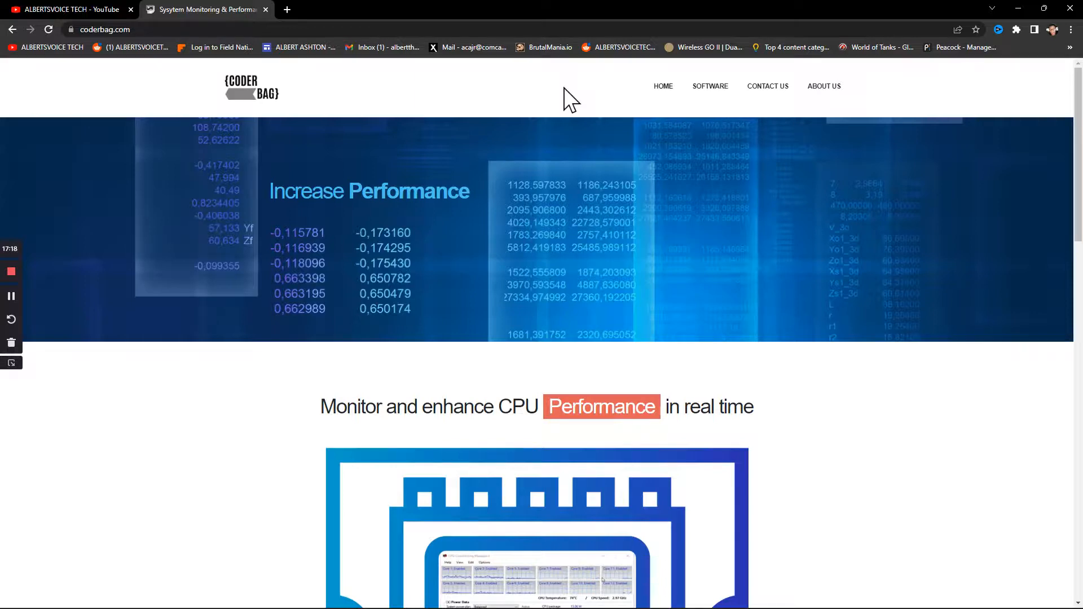
mouse_move(535, 176)
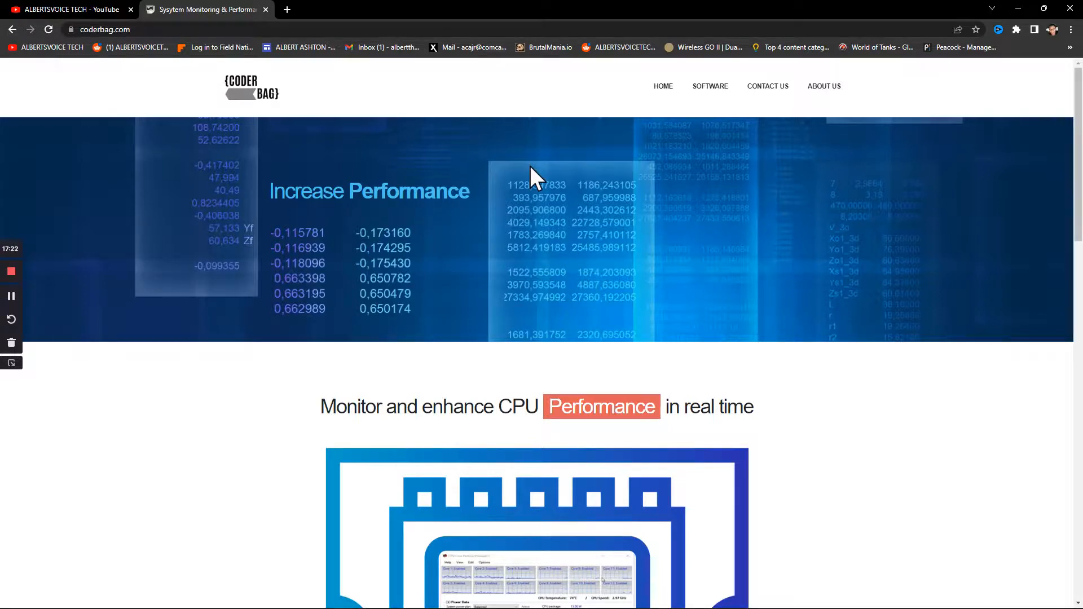
mouse_move(335, 364)
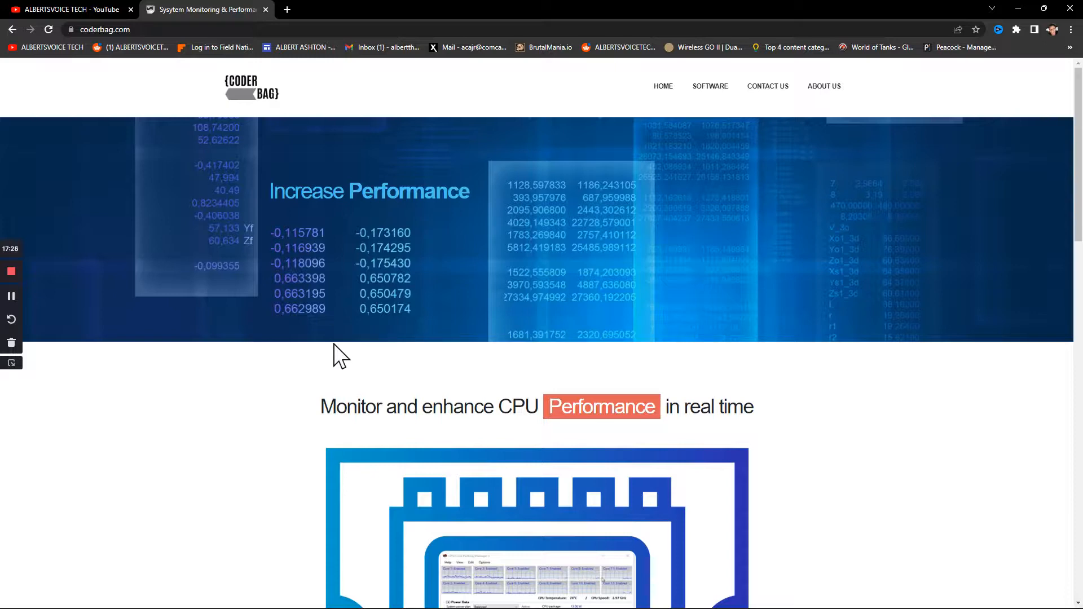
mouse_move(342, 352)
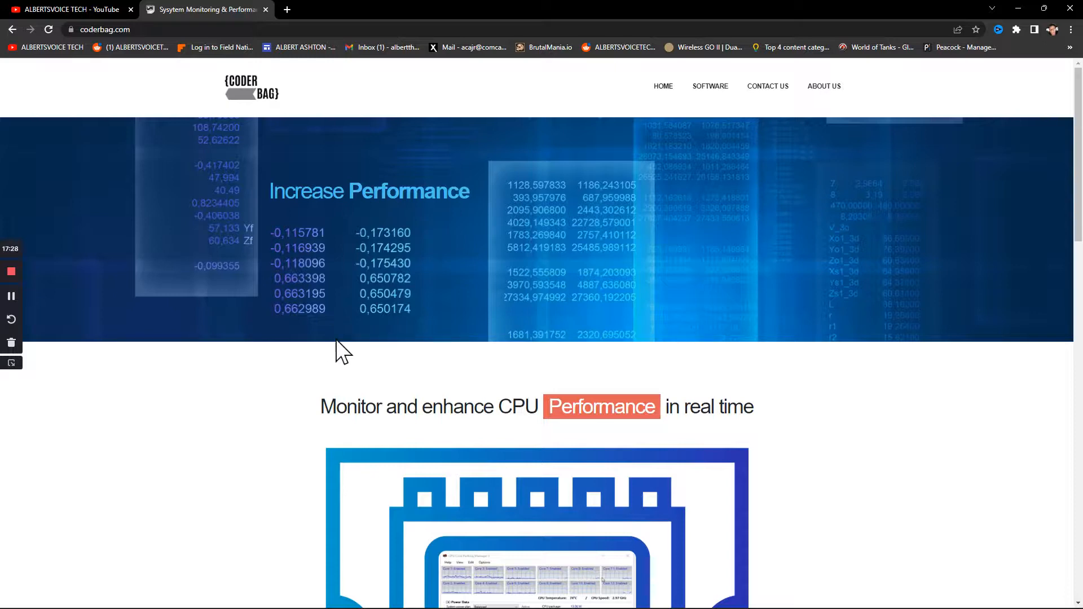
scroll(down, 3)
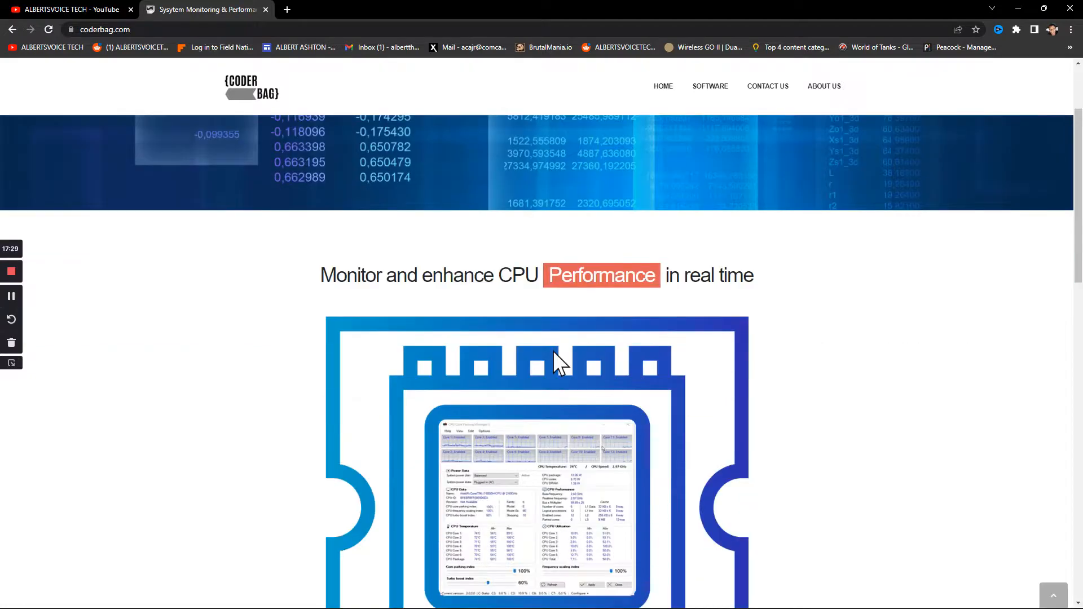
mouse_move(387, 307)
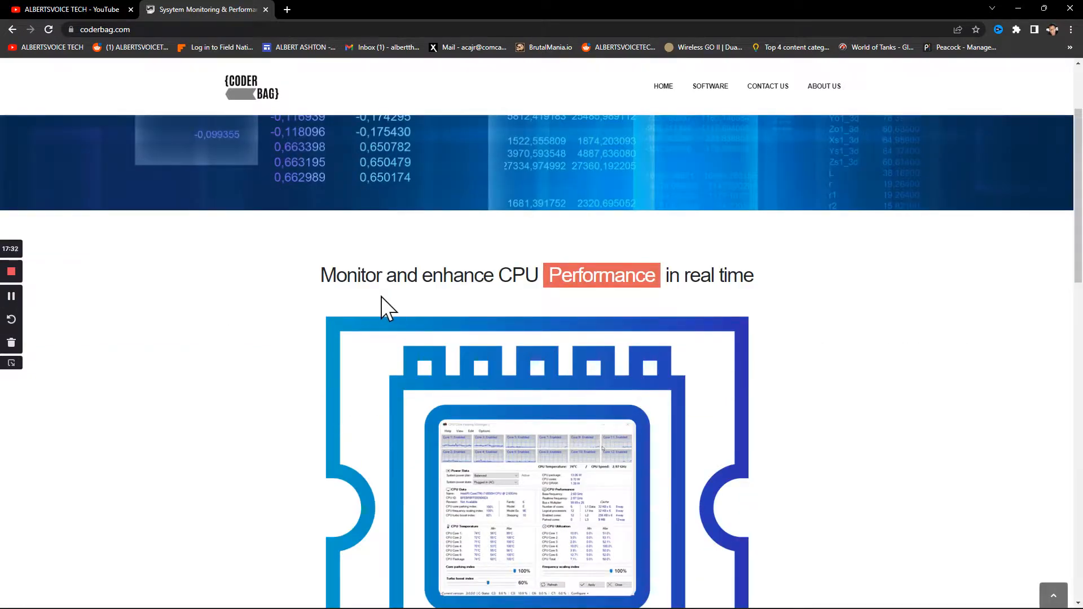
scroll(down, 3)
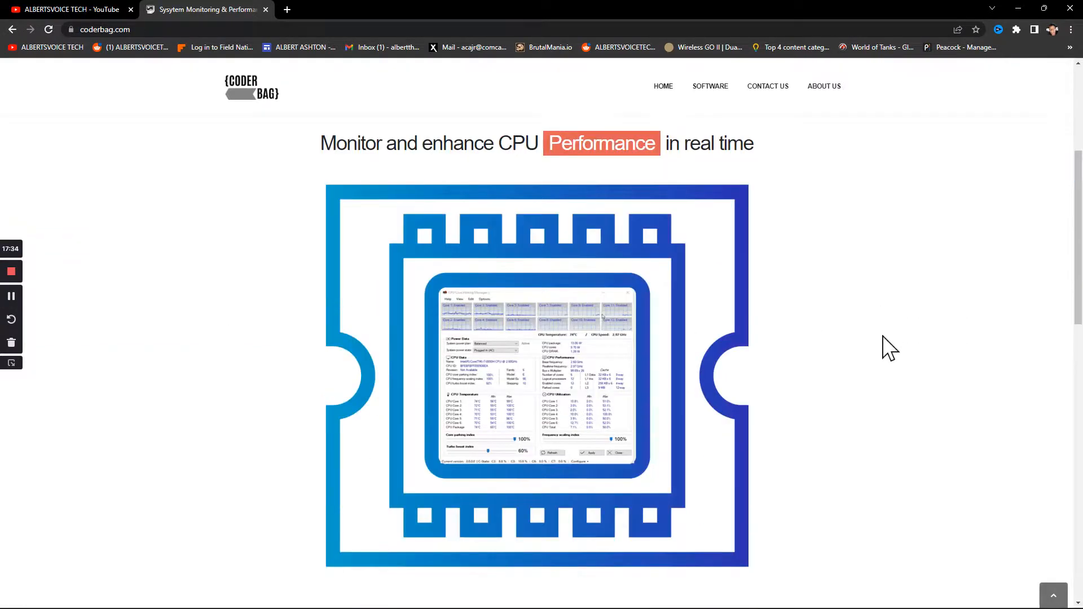
mouse_move(272, 192)
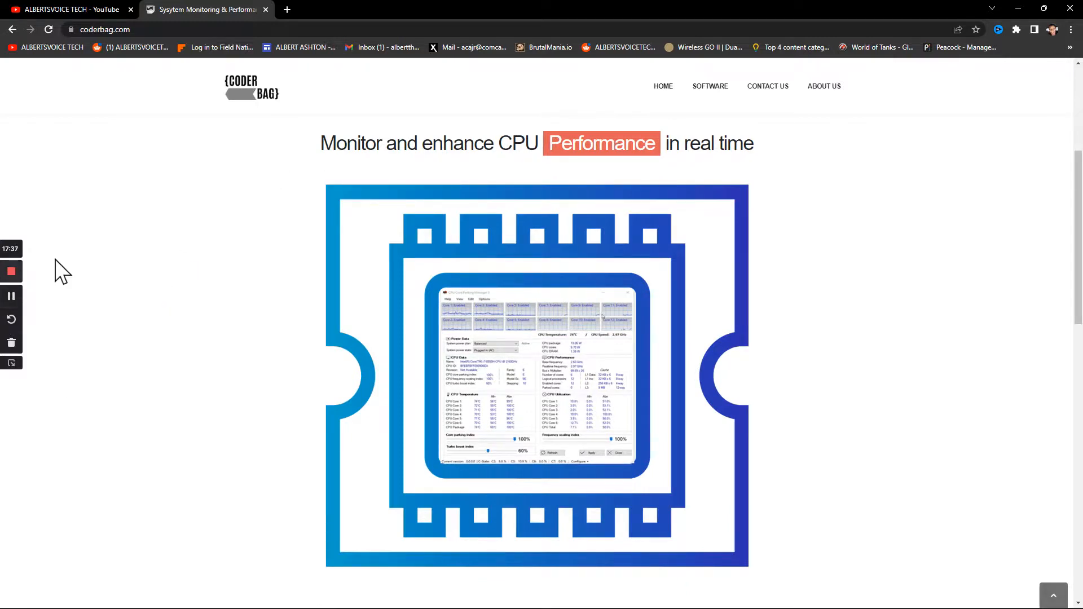
scroll(up, 3)
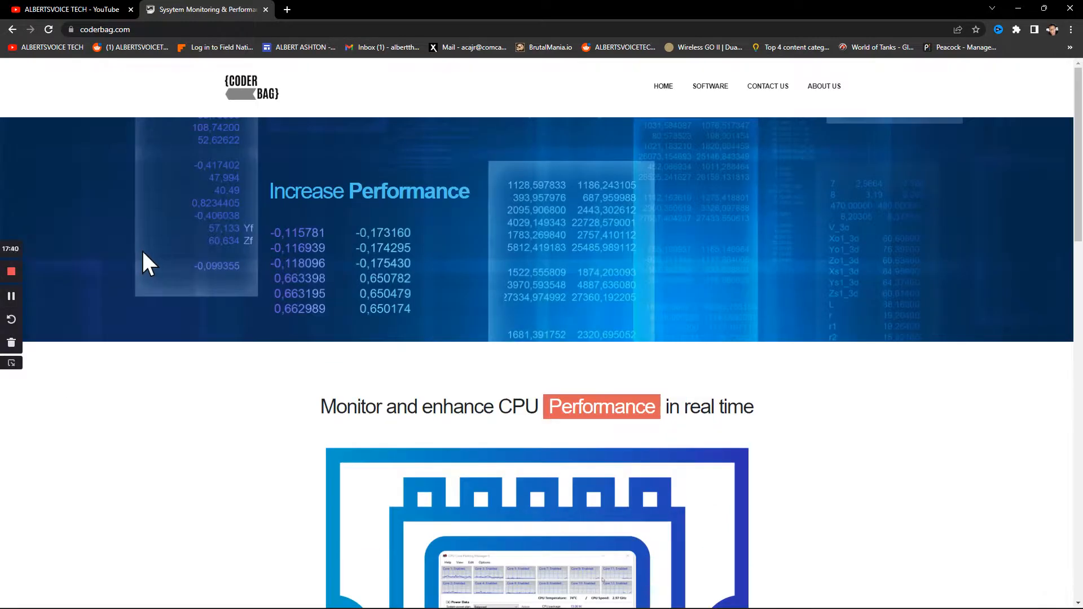
mouse_move(212, 307)
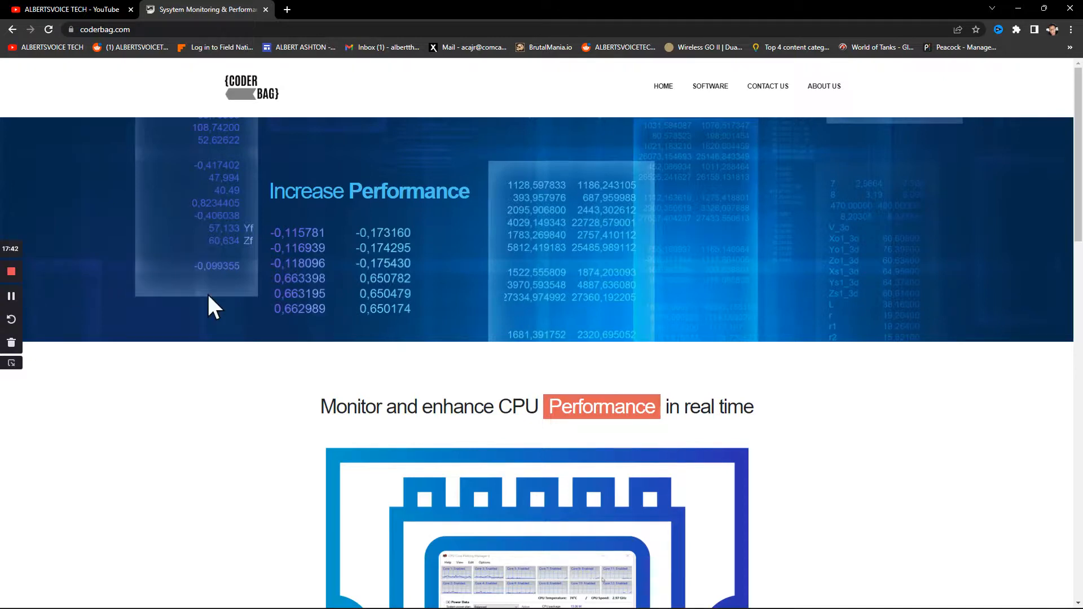
scroll(down, 3)
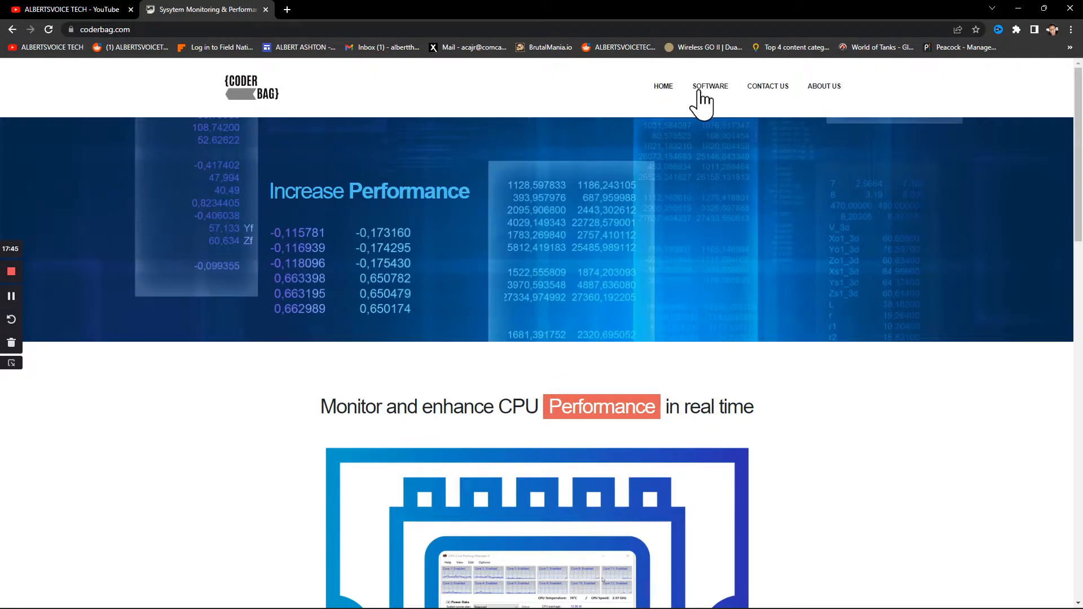
Choose Quick CPU from the SOFTWARE menu to view its 4.5.1.0 product page.
click(709, 85)
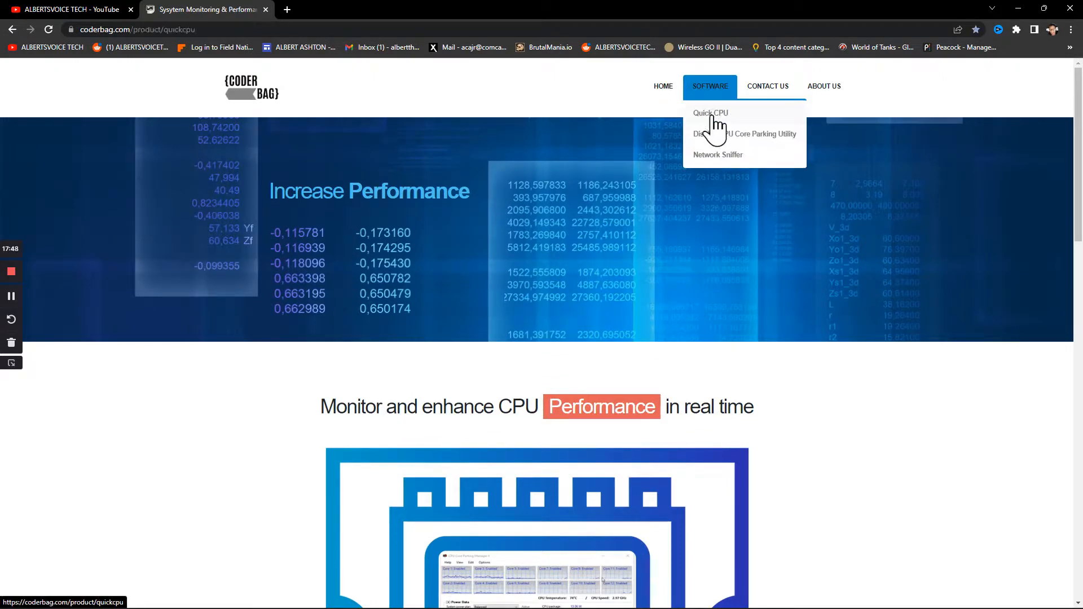
click(710, 113)
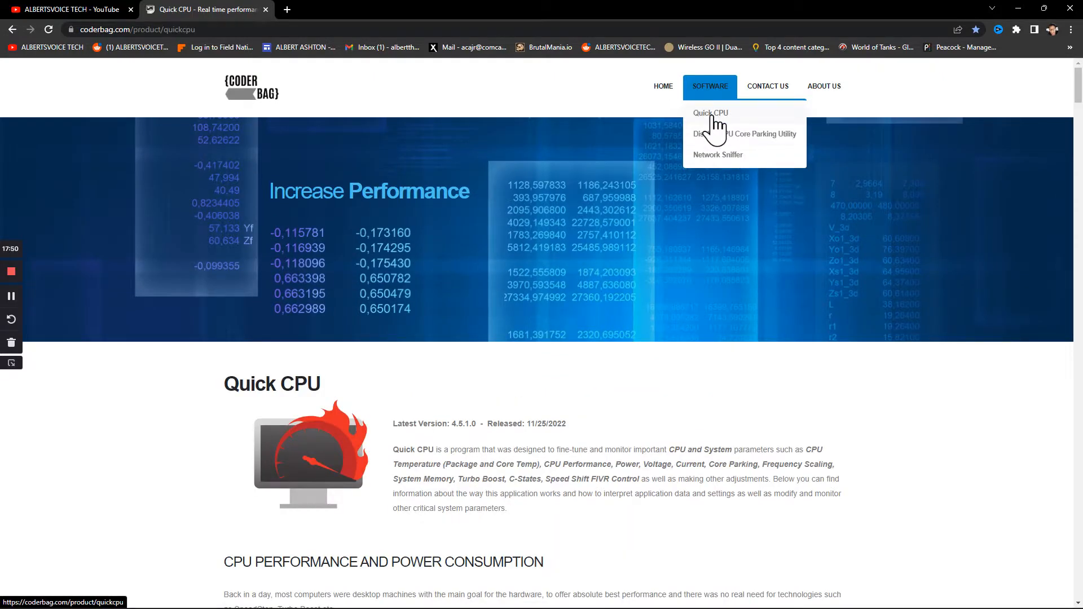